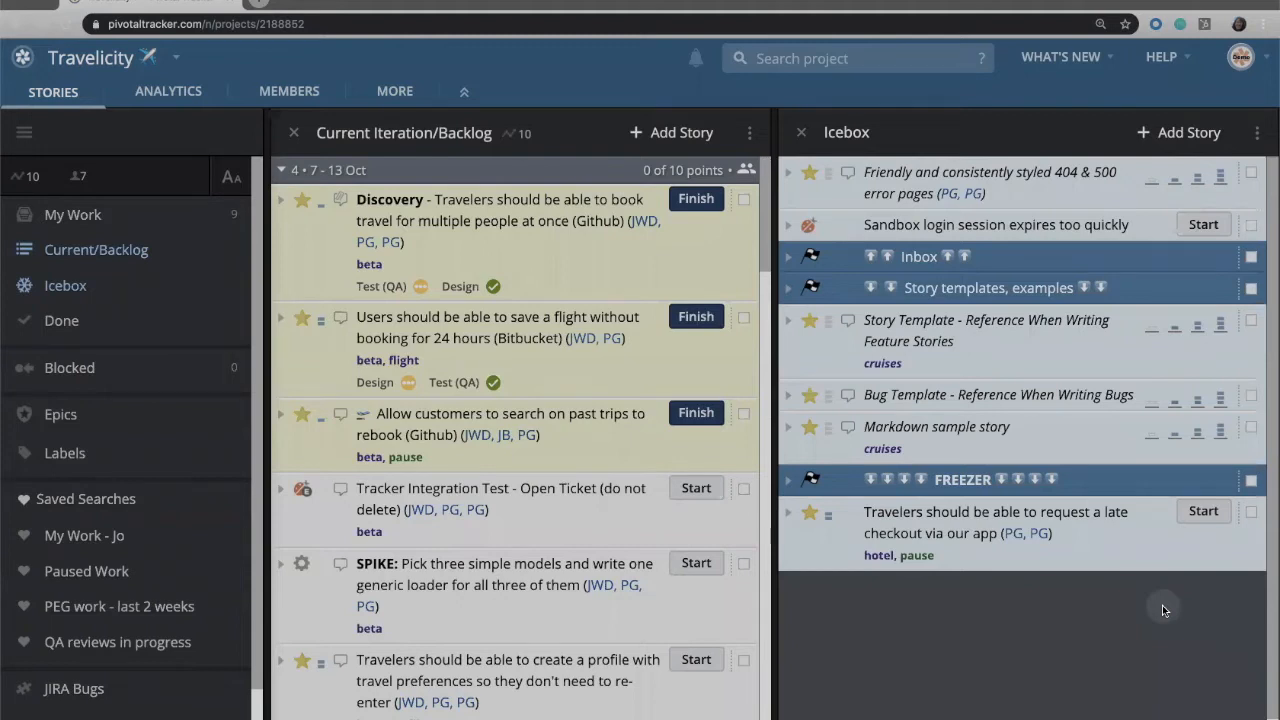
{"action": "mouse_move", "coordinate": [856, 410]}
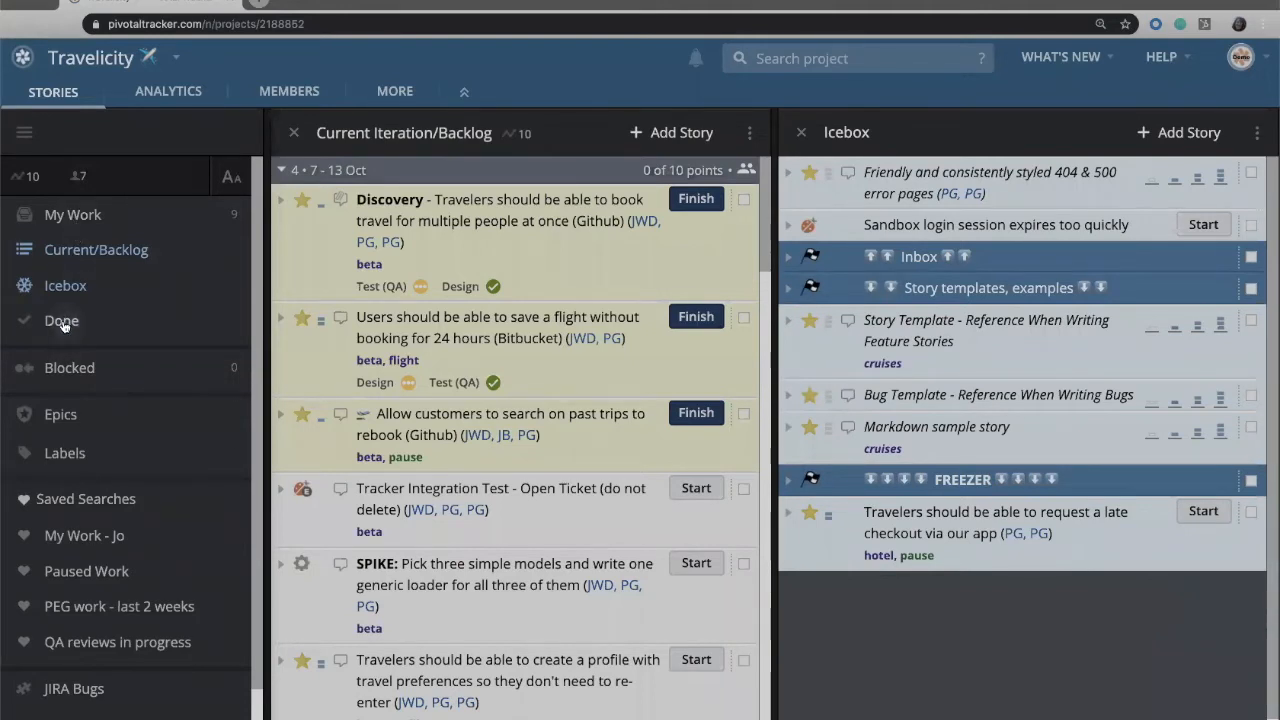
- Peek at the Done panel, then place Current Iteration/Backlog beside the Icebox
{"action": "left_click", "coordinate": [60, 320]}
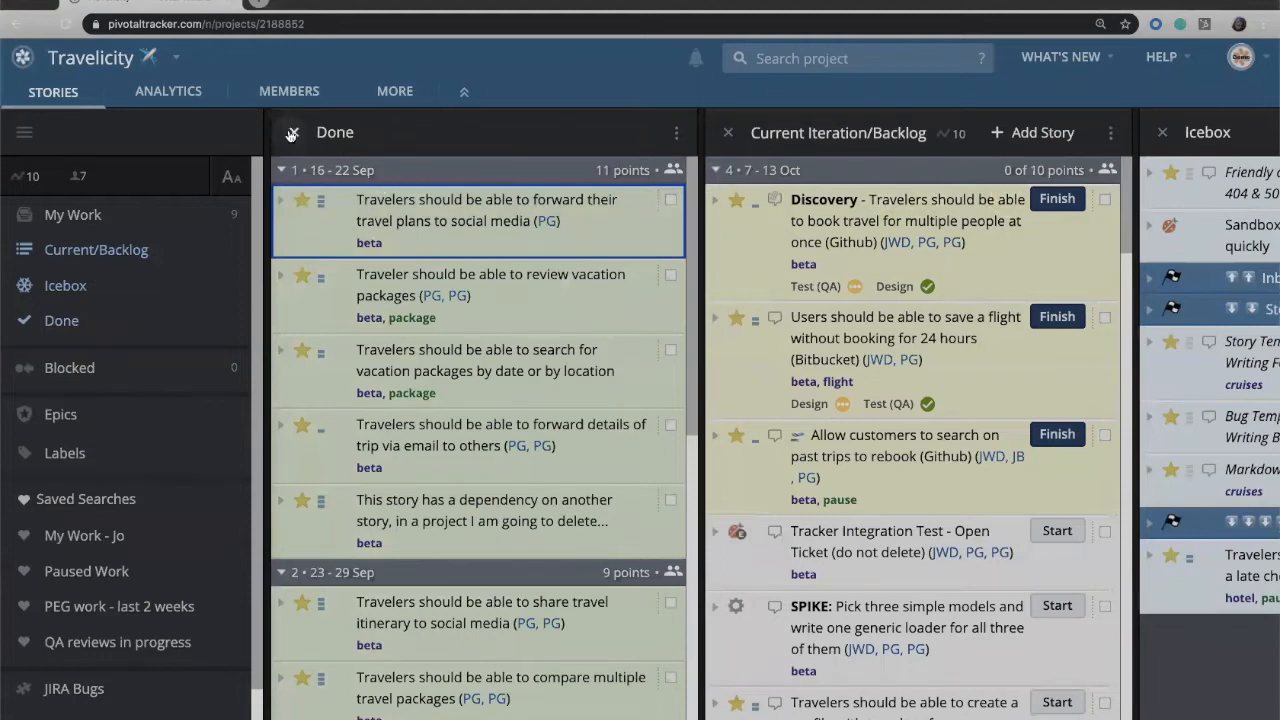
{"action": "left_click", "coordinate": [292, 132]}
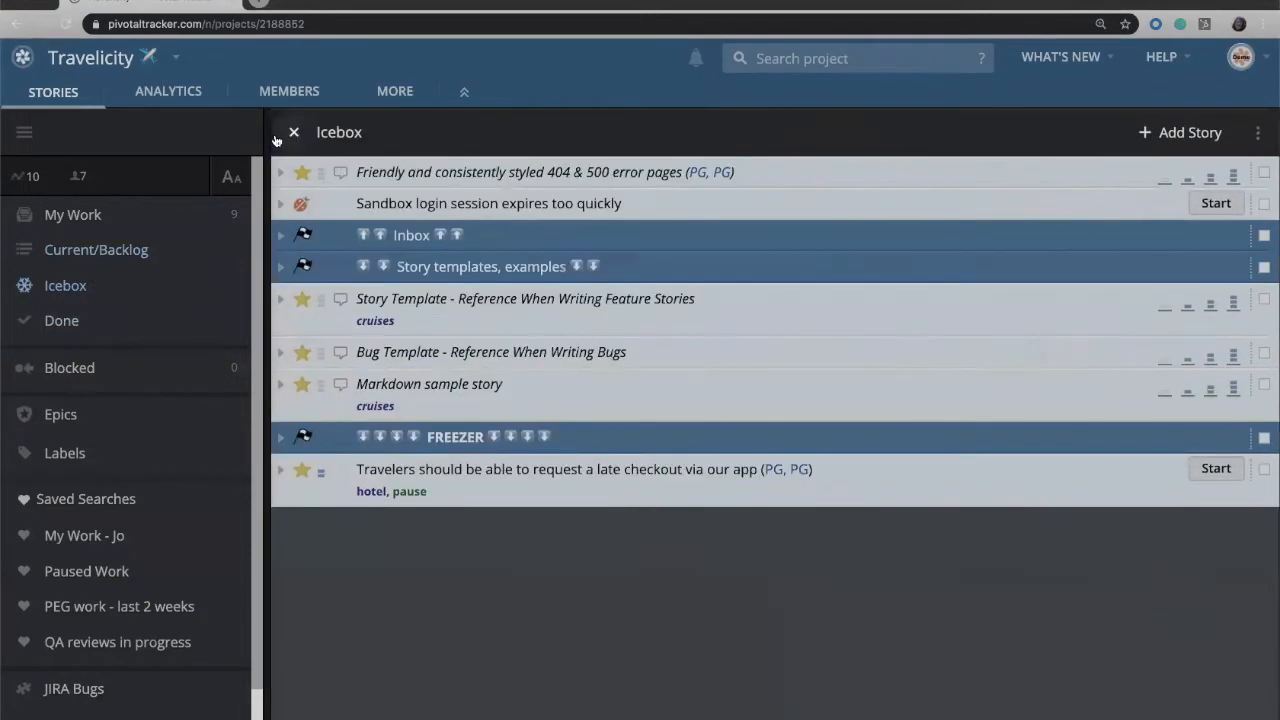
{"action": "left_click", "coordinate": [96, 248]}
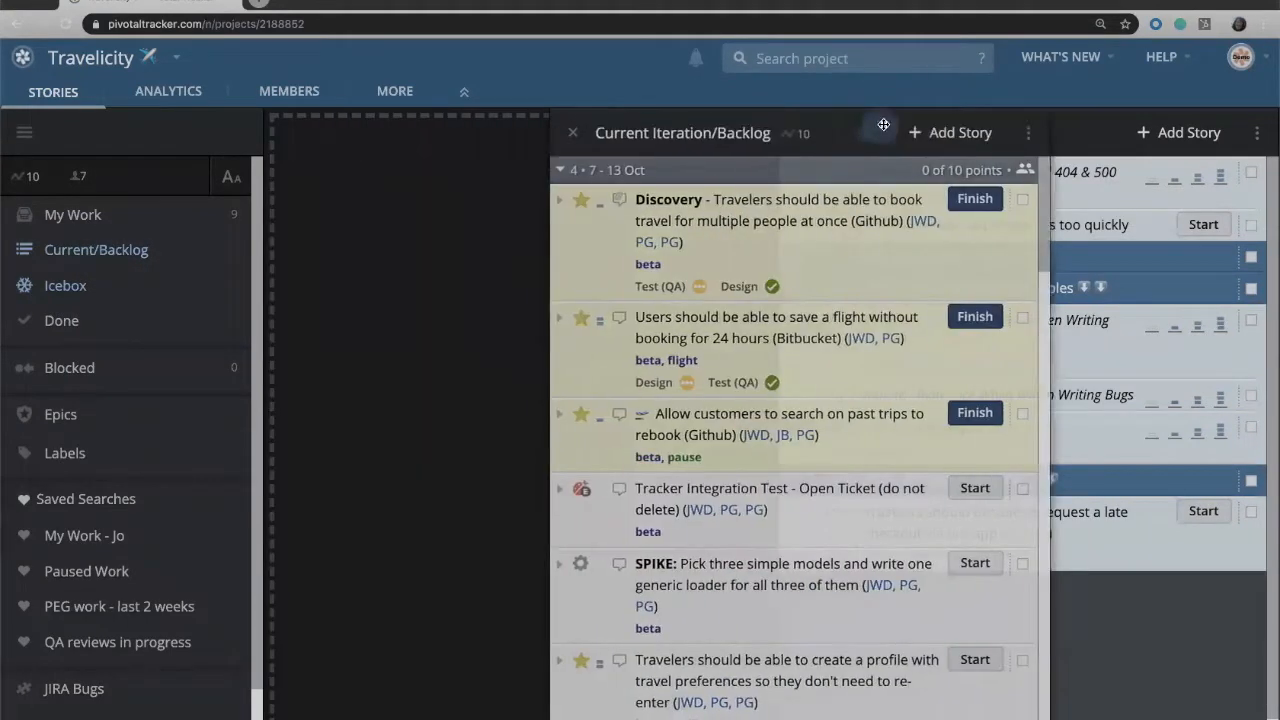
{"action": "left_click", "coordinate": [64, 284]}
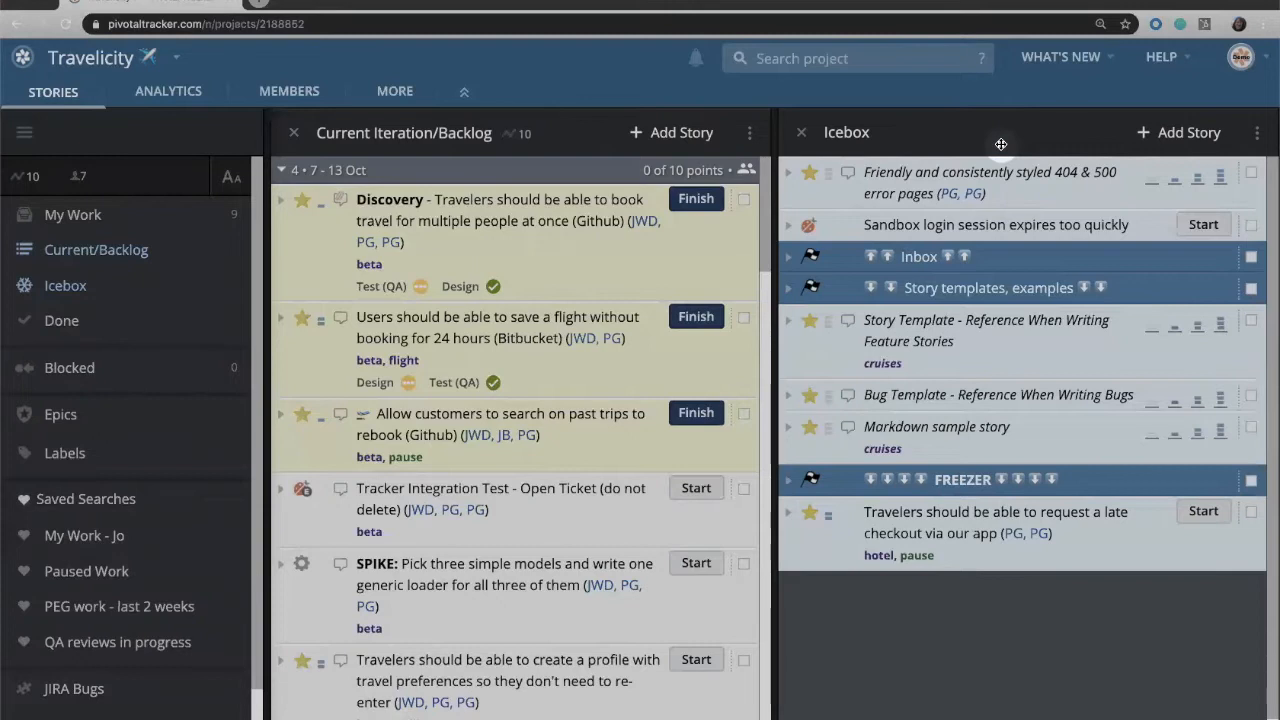
{"action": "mouse_move", "coordinate": [780, 108]}
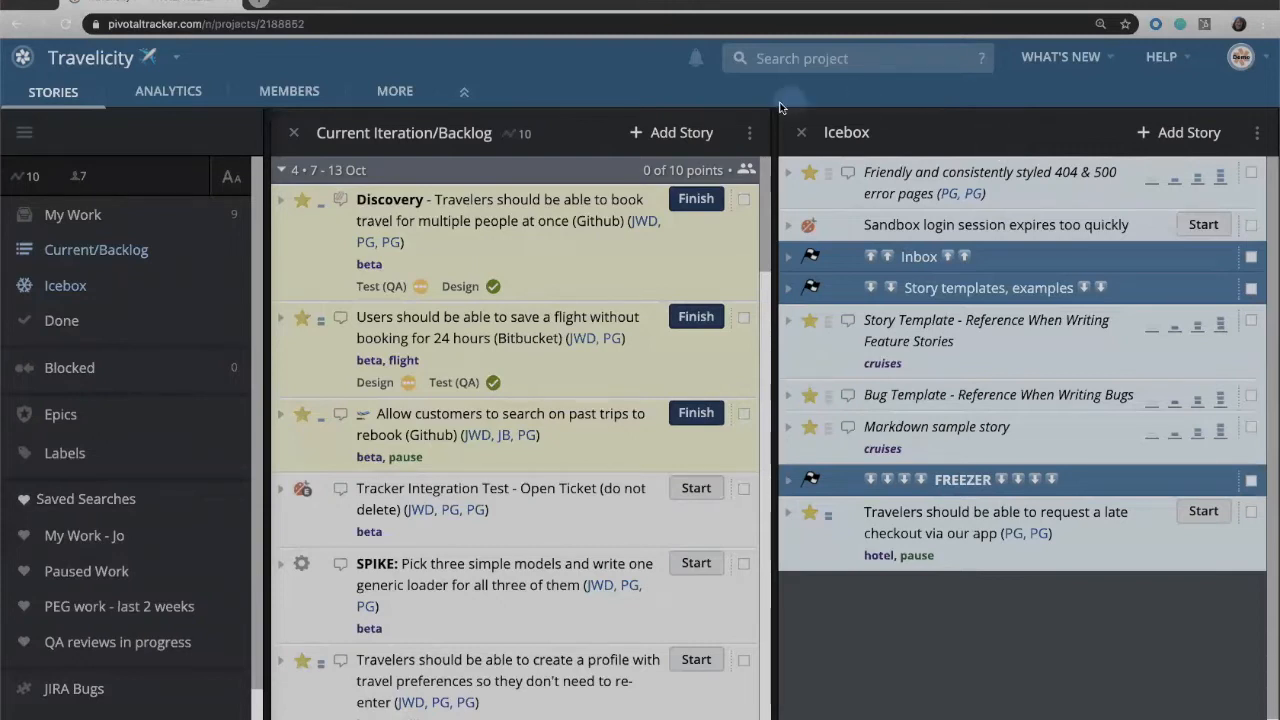
- Duplicate the Current Iteration/Backlog panel, browse it, and close the duplicate
{"action": "left_click", "coordinate": [748, 132]}
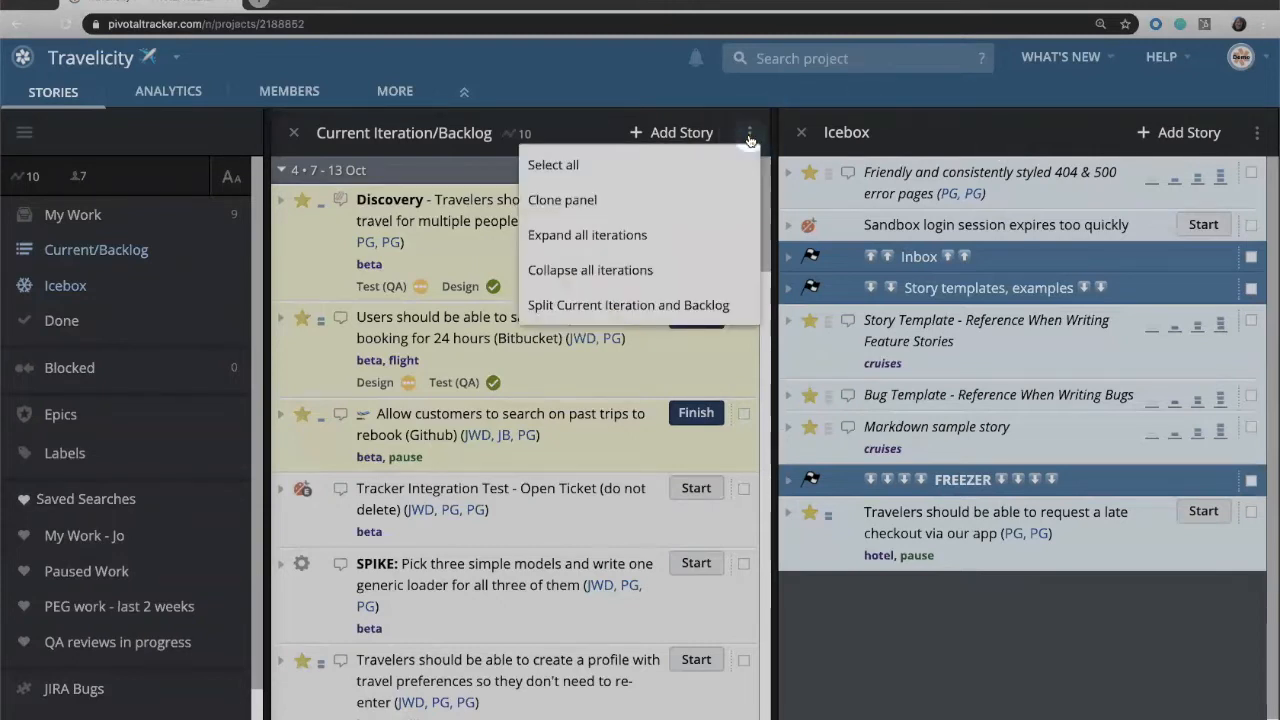
{"action": "mouse_move", "coordinate": [688, 200]}
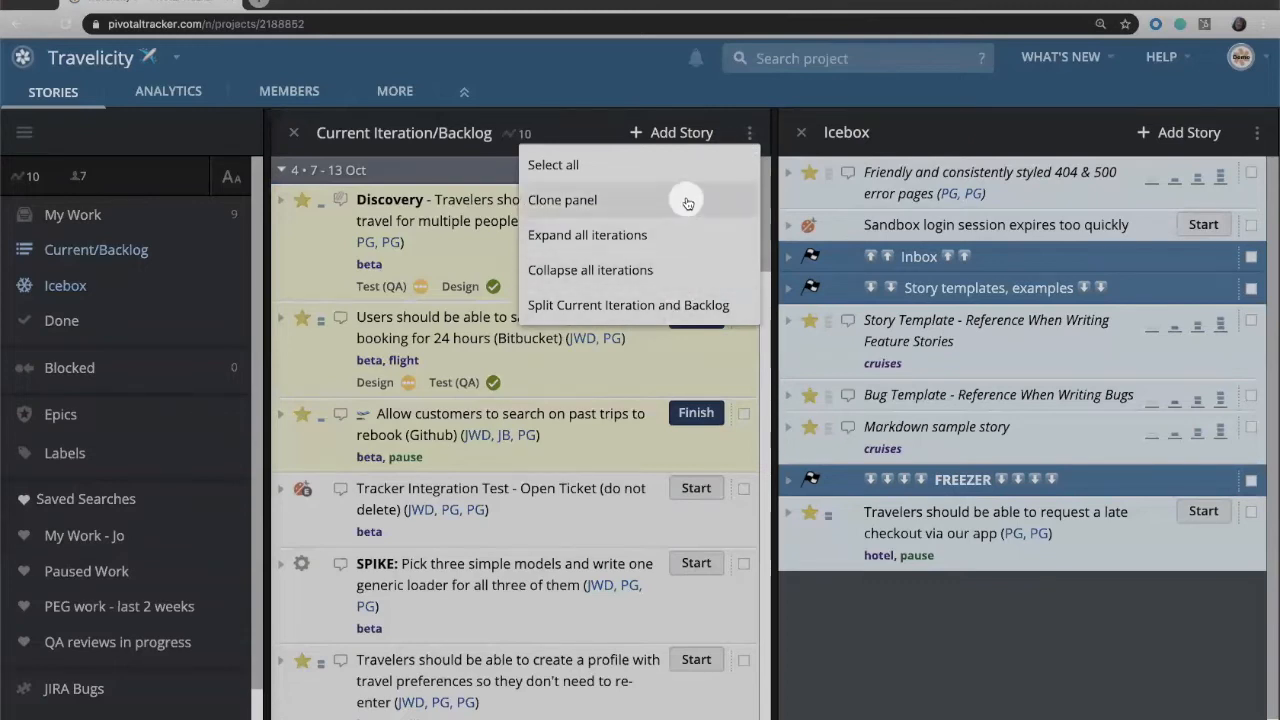
{"action": "left_click", "coordinate": [562, 200]}
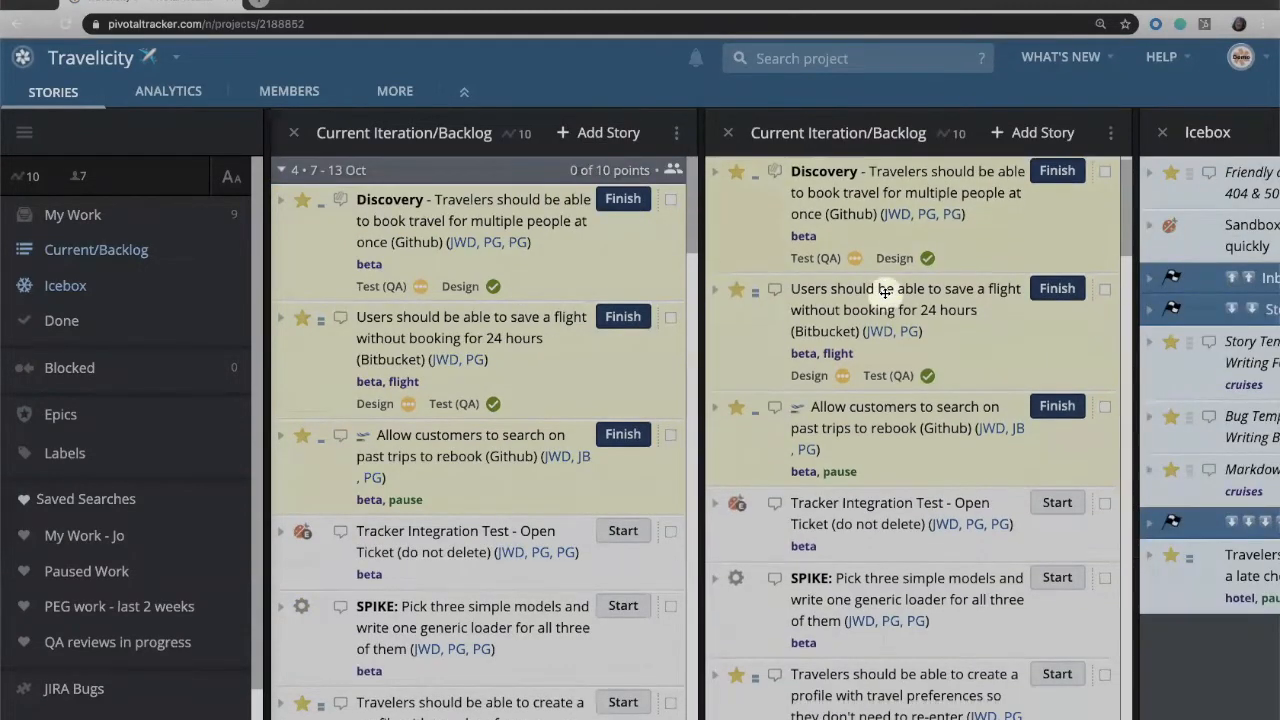
{"action": "scroll", "scroll_direction": "down", "scroll_amount": 3}
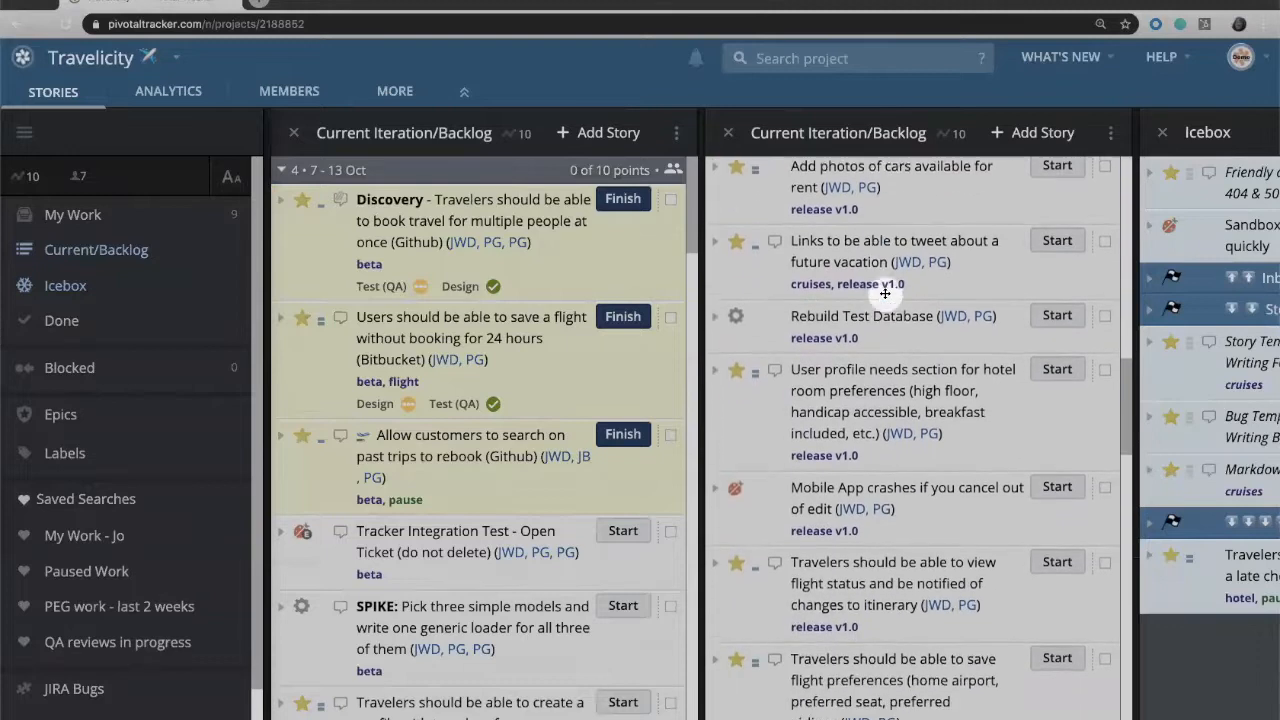
{"action": "scroll", "scroll_direction": "down", "scroll_amount": 3}
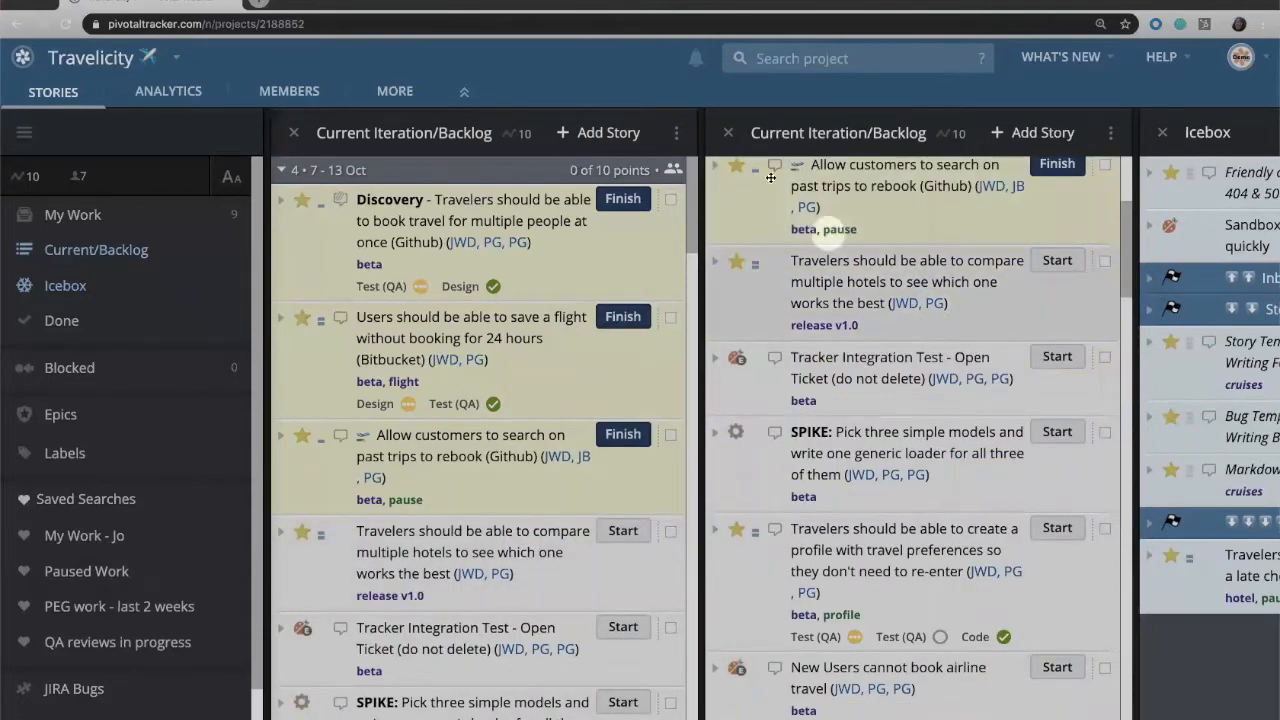
{"action": "left_click", "coordinate": [728, 132]}
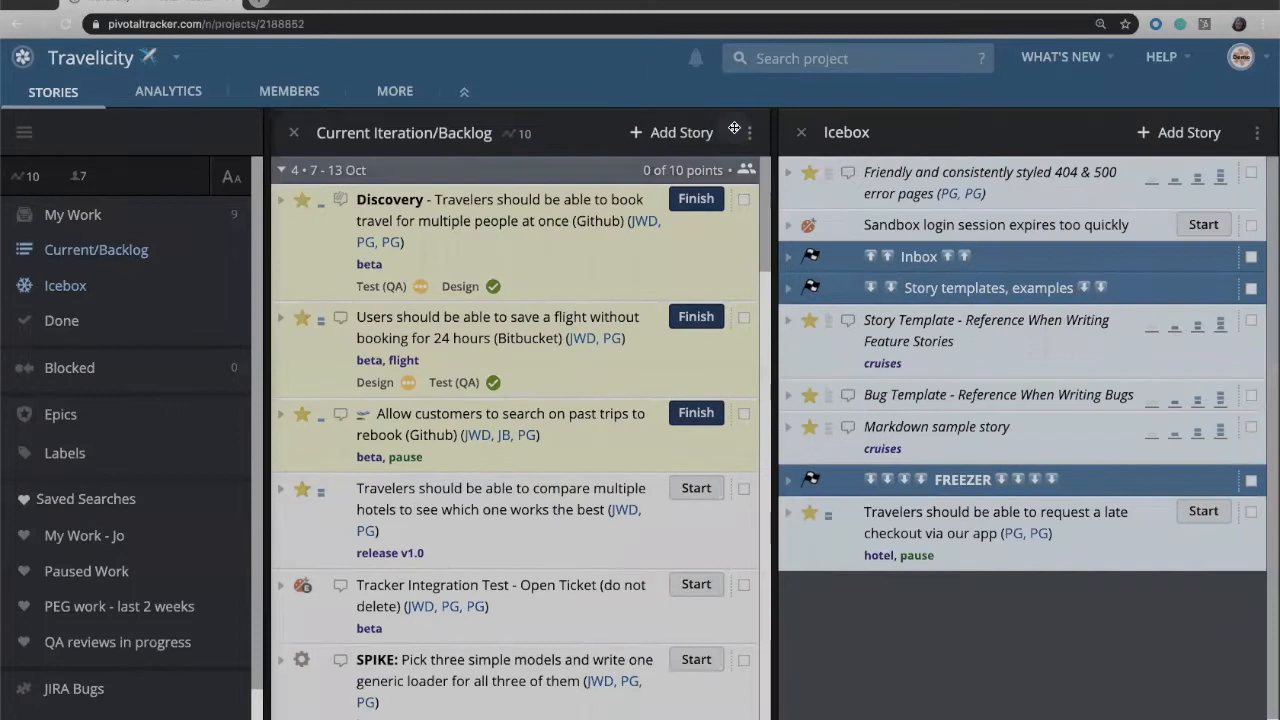
- Show Current Iteration and Backlog as separate panels and scroll through them
{"action": "left_click", "coordinate": [748, 132]}
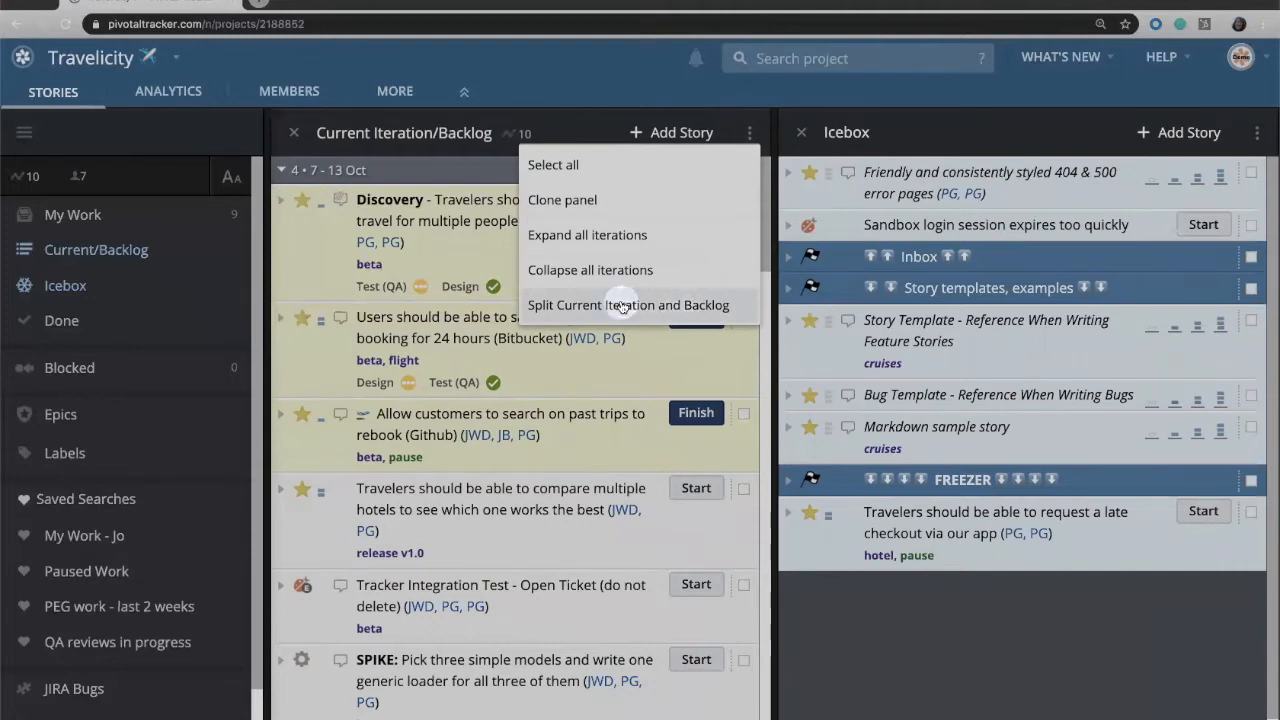
{"action": "left_click", "coordinate": [628, 304]}
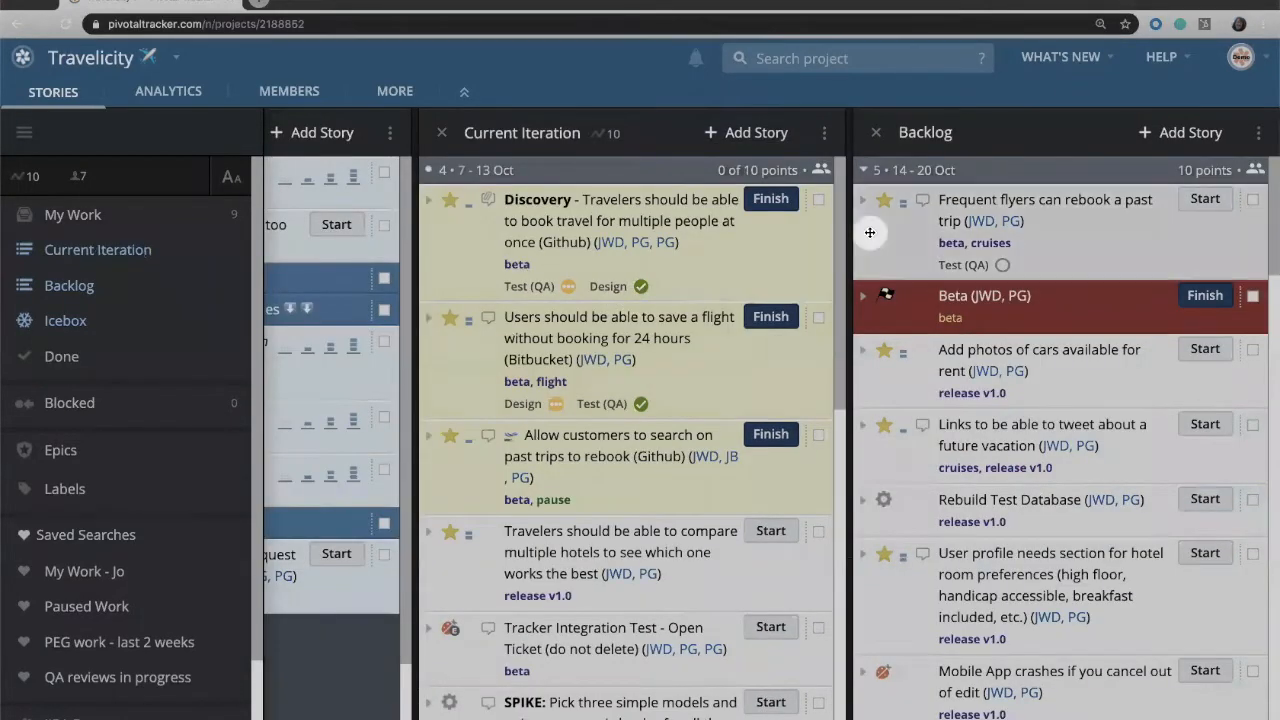
{"action": "mouse_move", "coordinate": [556, 144]}
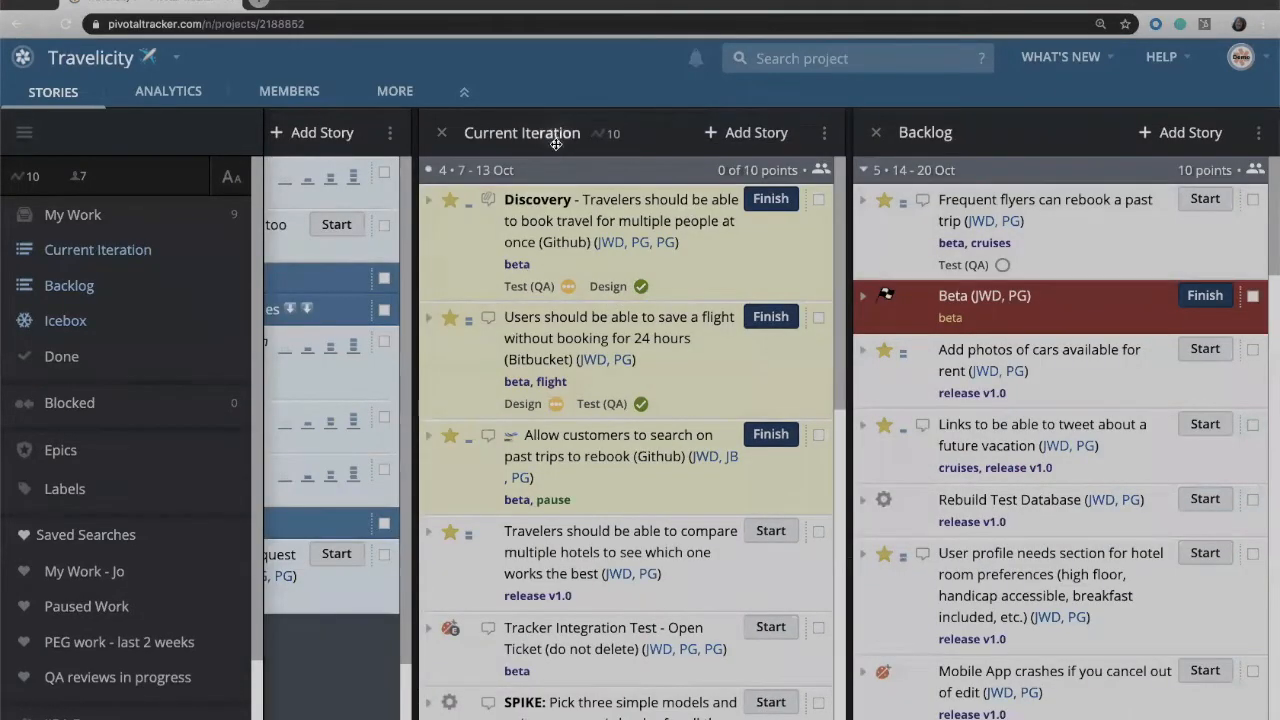
{"action": "scroll", "scroll_direction": "down", "scroll_amount": 3}
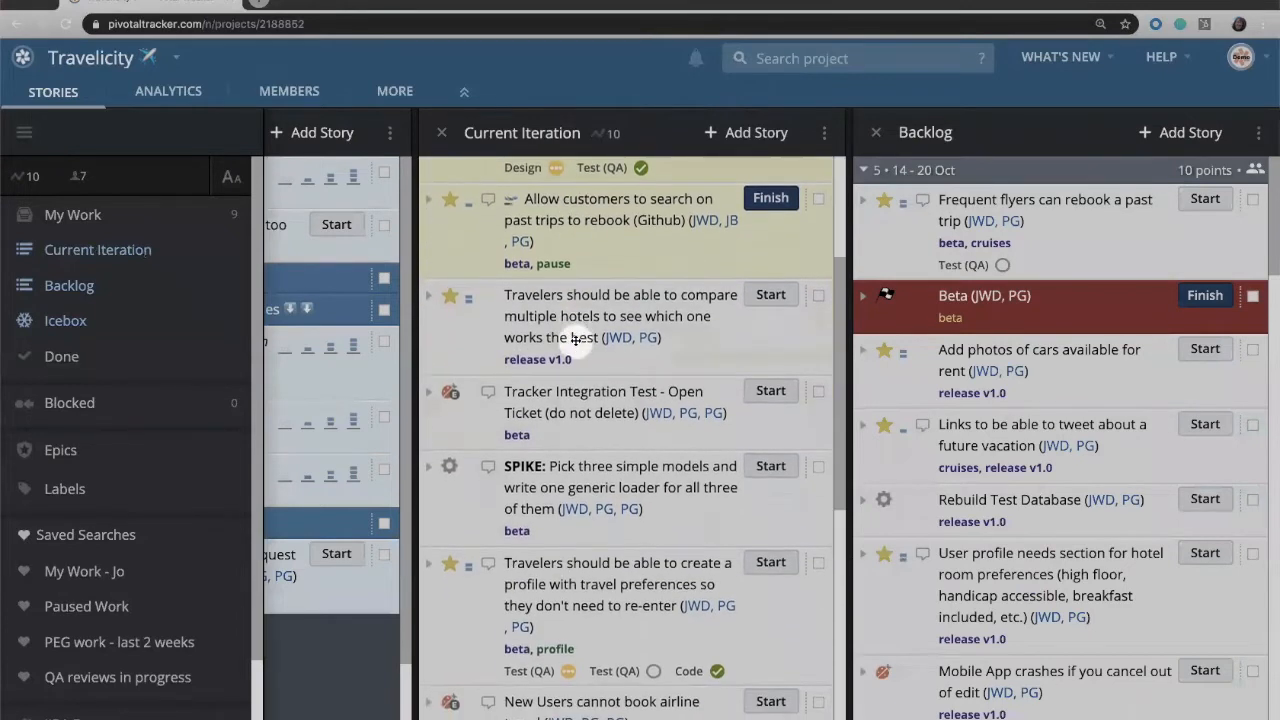
{"action": "scroll", "scroll_direction": "down", "scroll_amount": 3}
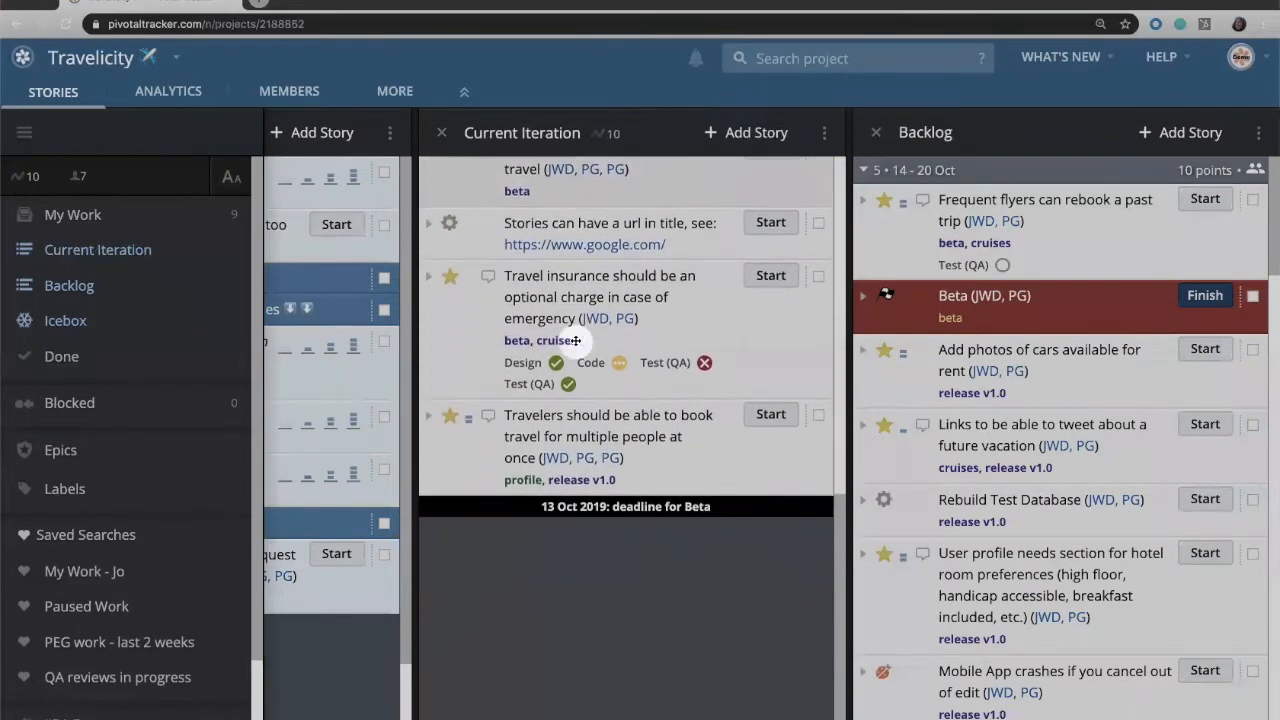
{"action": "scroll", "scroll_direction": "up", "scroll_amount": 3}
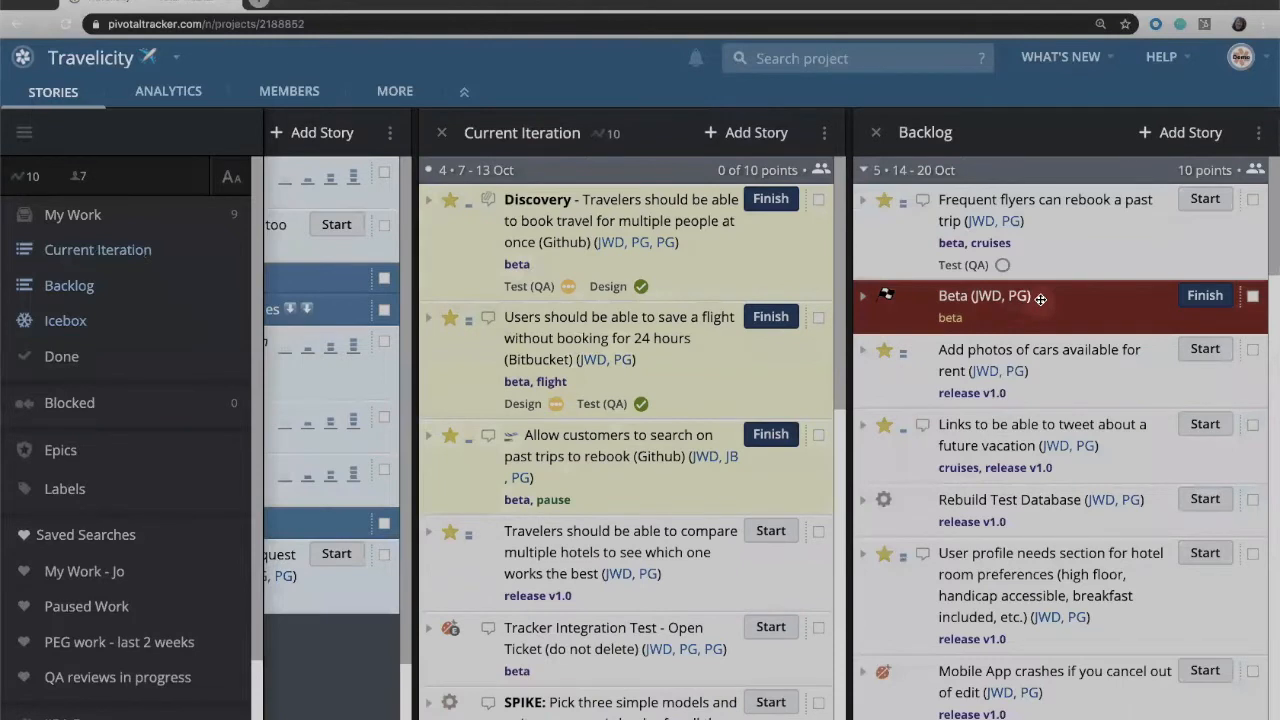
{"action": "scroll", "scroll_direction": "down", "scroll_amount": 3}
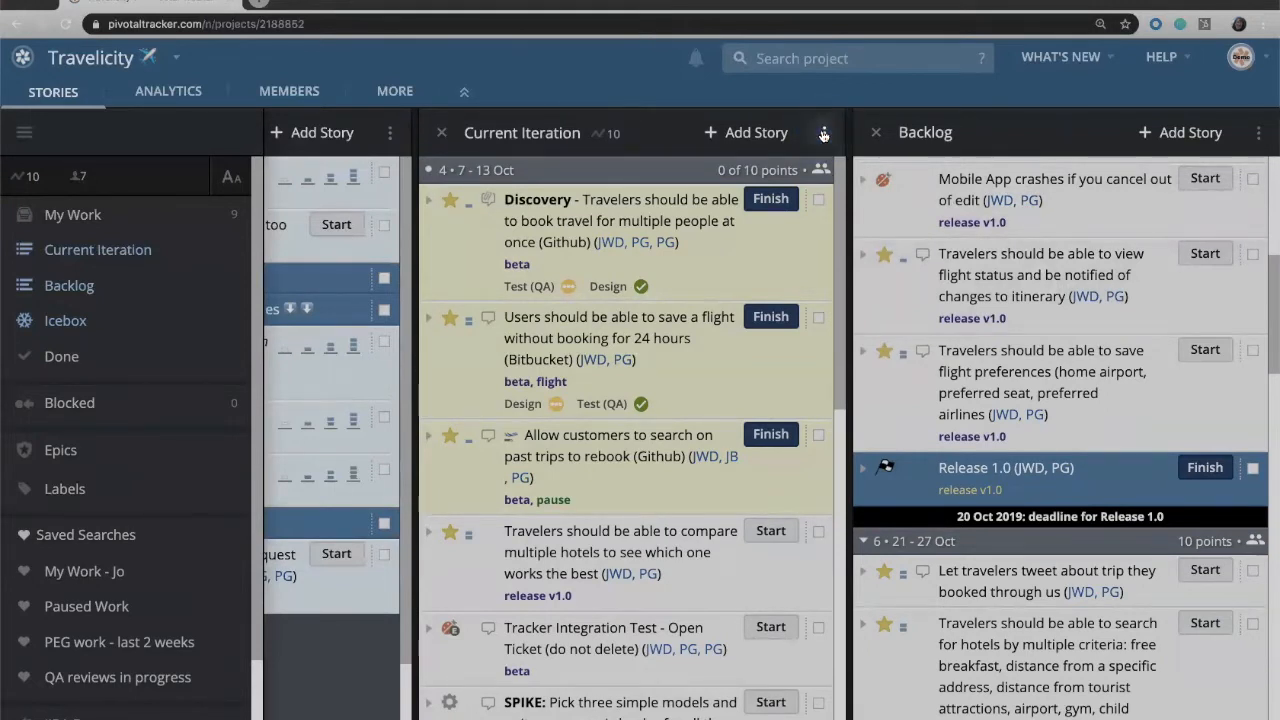
{"action": "mouse_move", "coordinate": [1256, 132]}
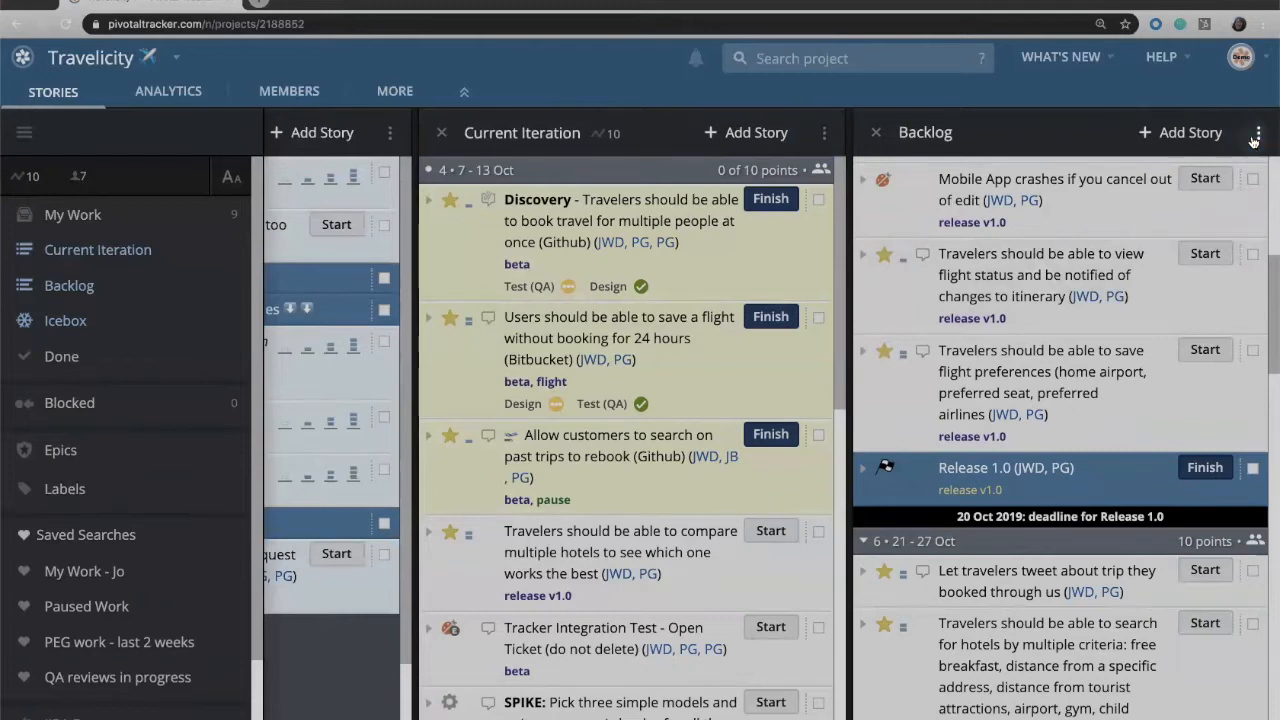
{"action": "mouse_move", "coordinate": [1256, 132]}
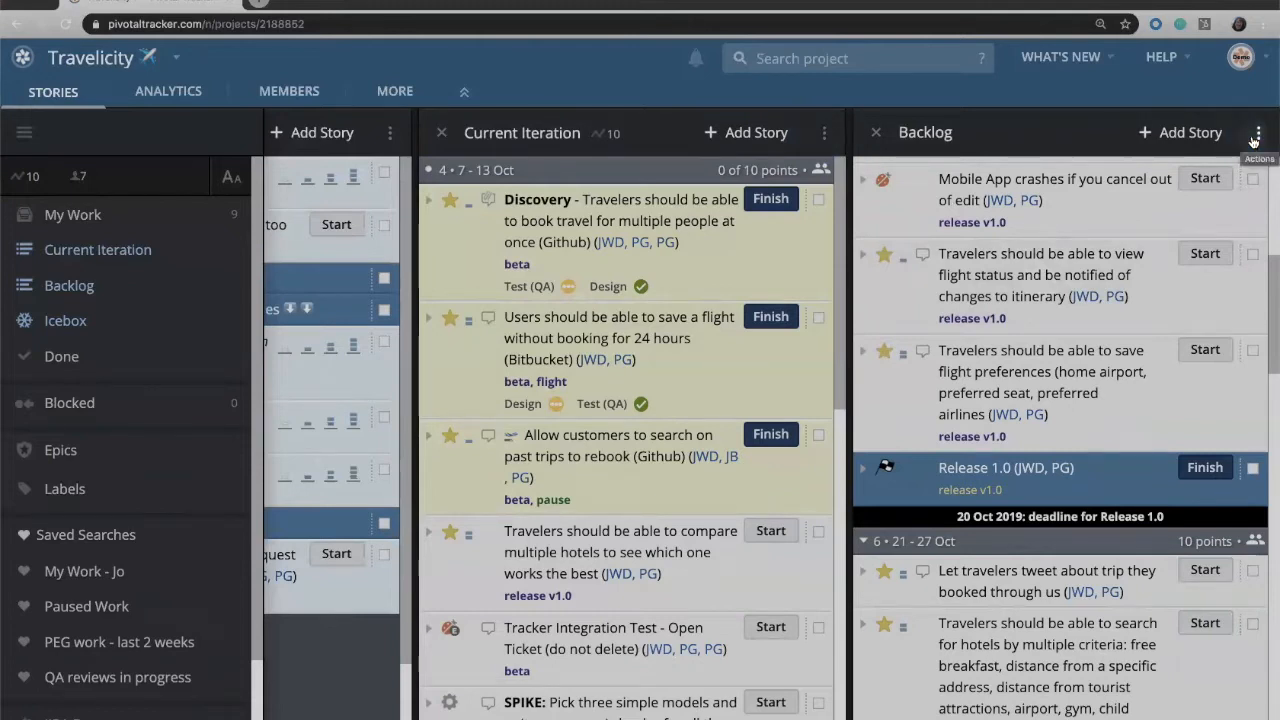
- Review the Backlog panel's actions menu and scroll through its stories
{"action": "left_click", "coordinate": [1256, 132]}
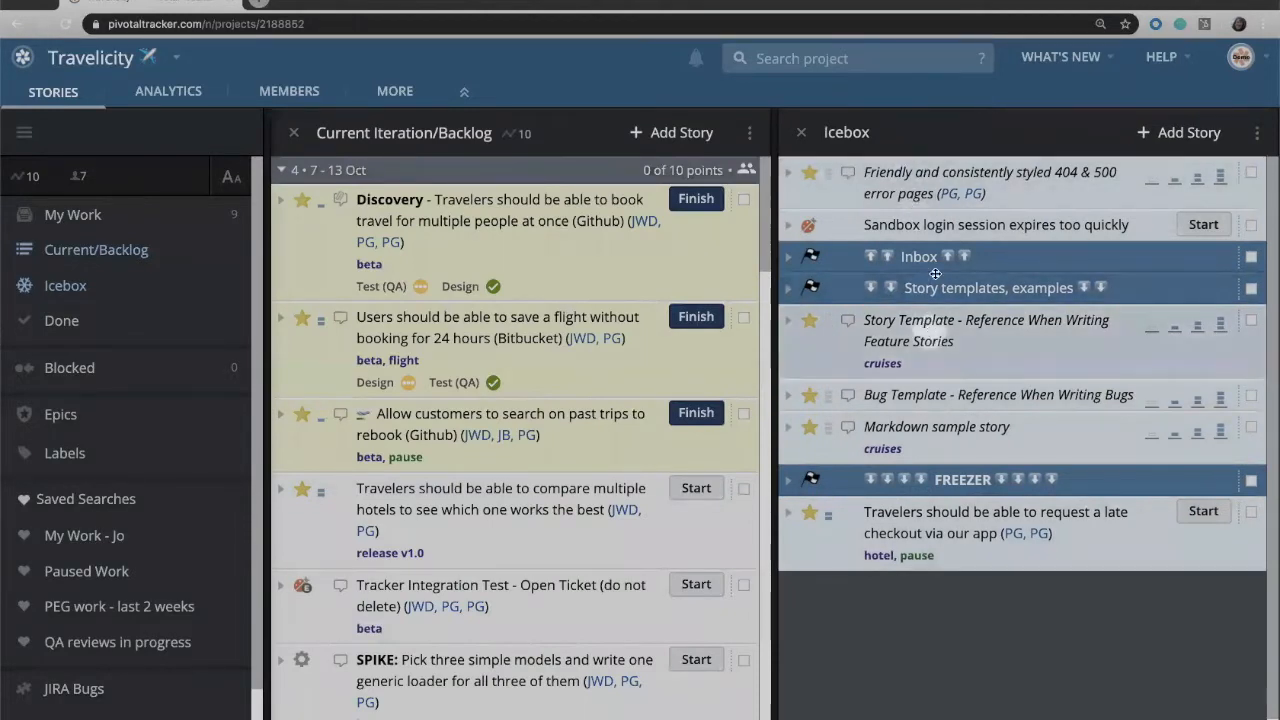
{"action": "mouse_move", "coordinate": [936, 136]}
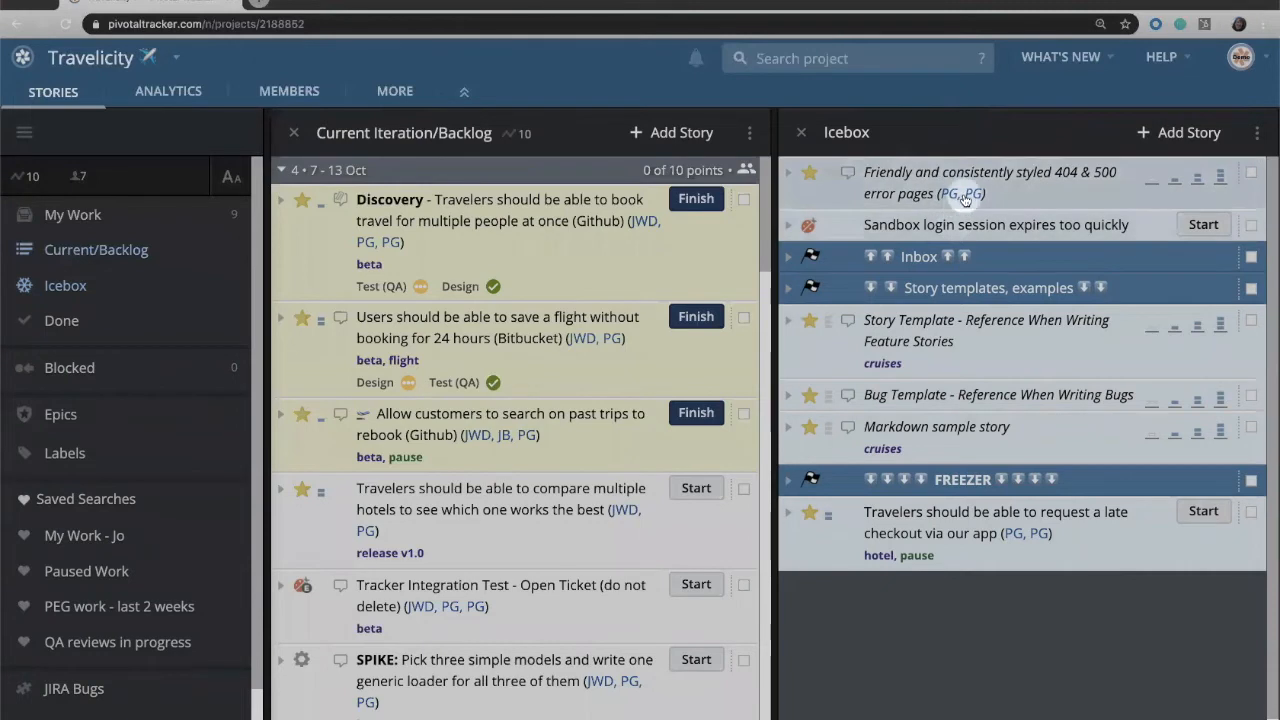
{"action": "mouse_move", "coordinate": [964, 200]}
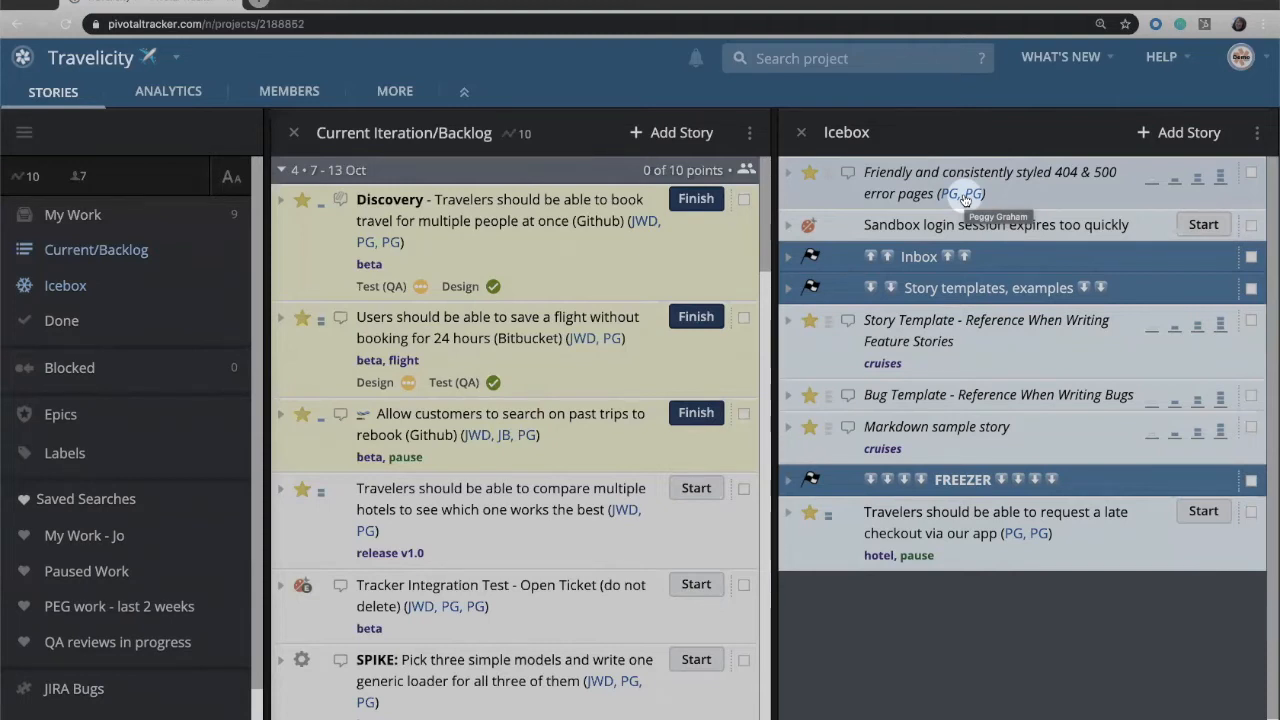
{"action": "mouse_move", "coordinate": [964, 200]}
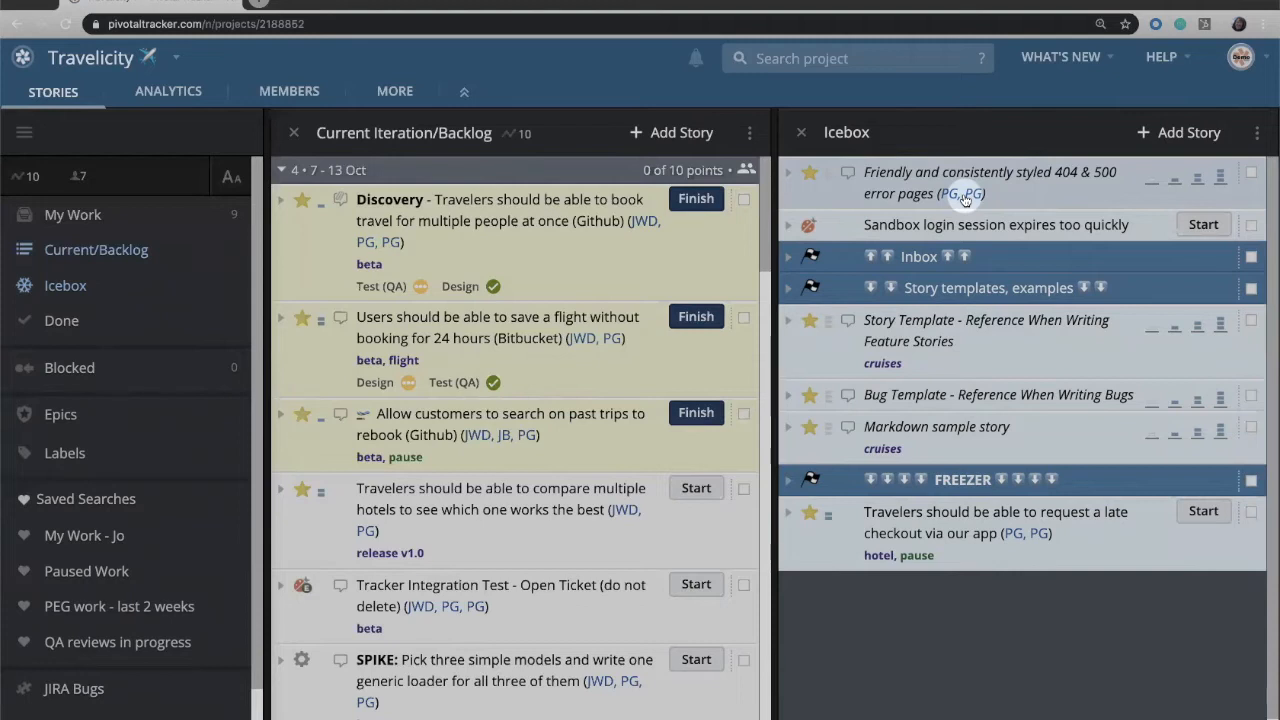
{"action": "mouse_move", "coordinate": [1188, 132]}
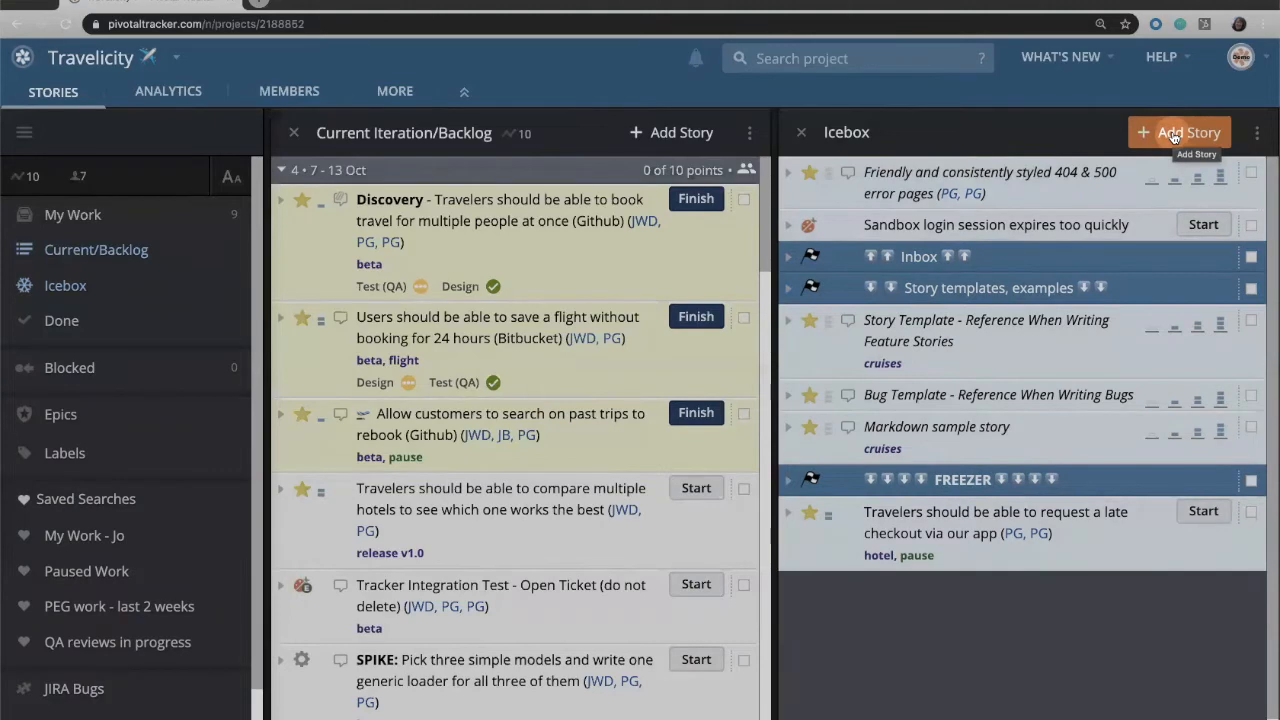
{"action": "mouse_move", "coordinate": [672, 132]}
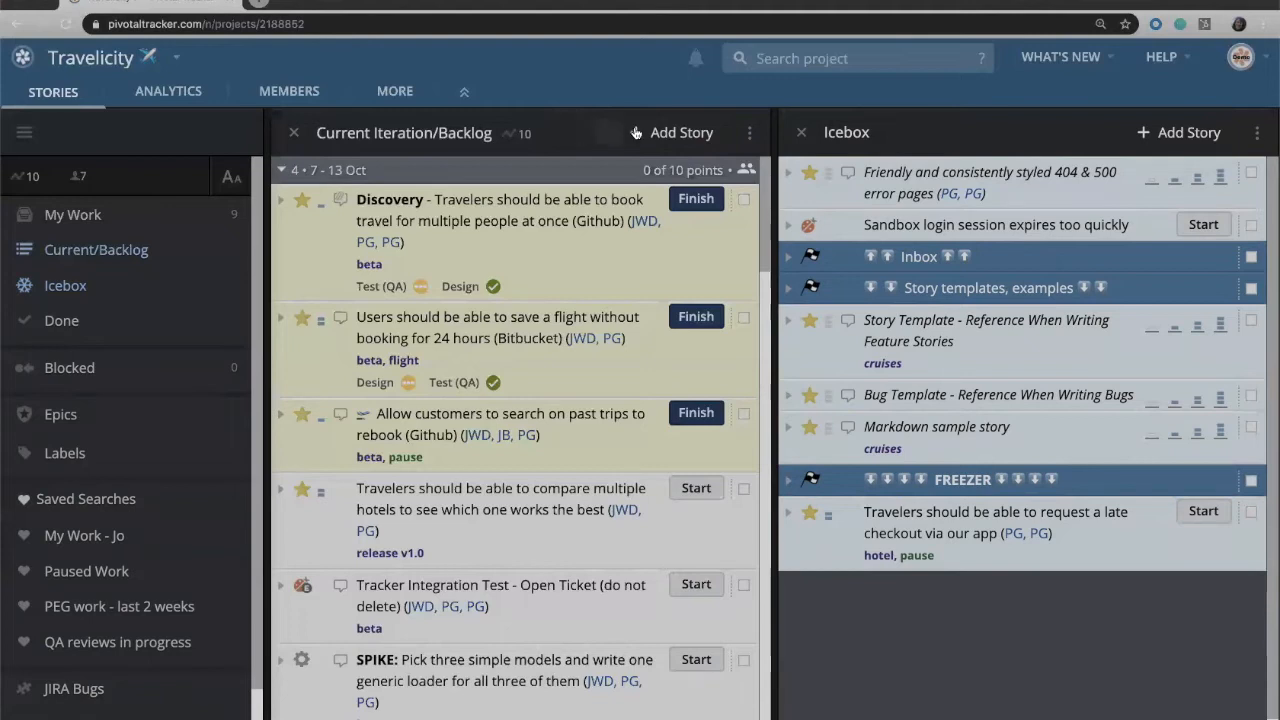
{"action": "mouse_move", "coordinate": [672, 132]}
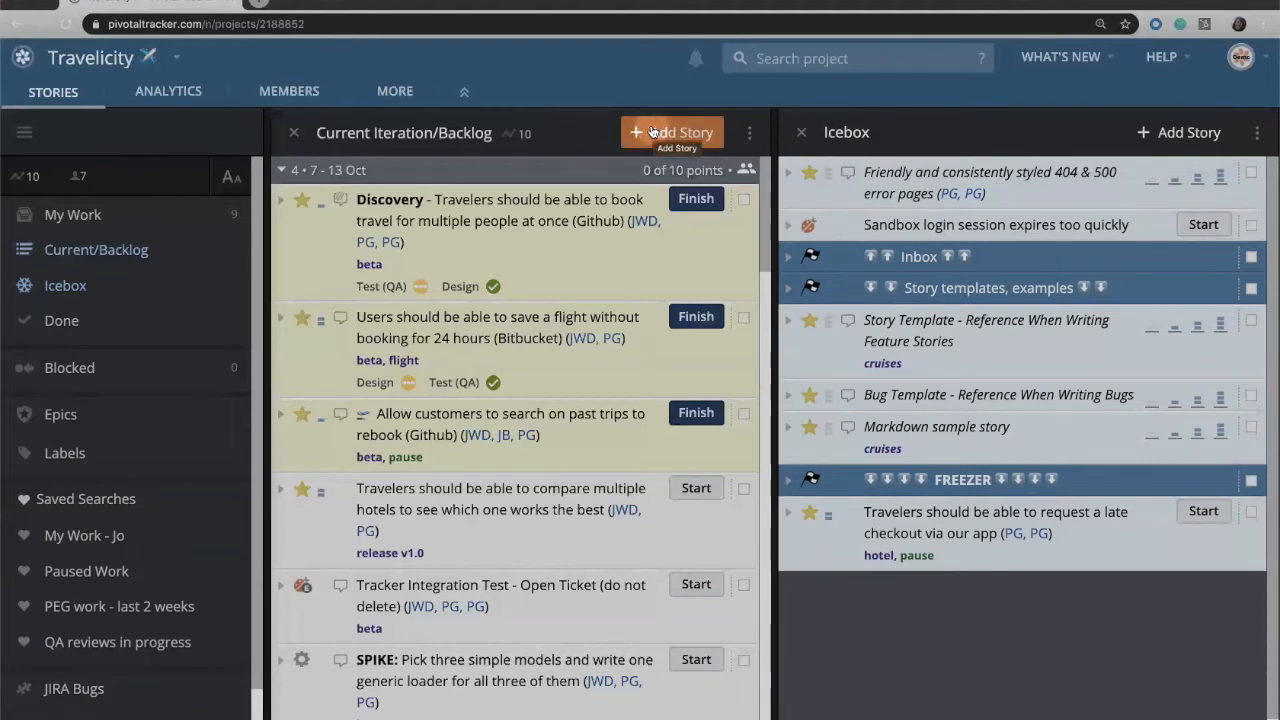
{"action": "mouse_move", "coordinate": [516, 252]}
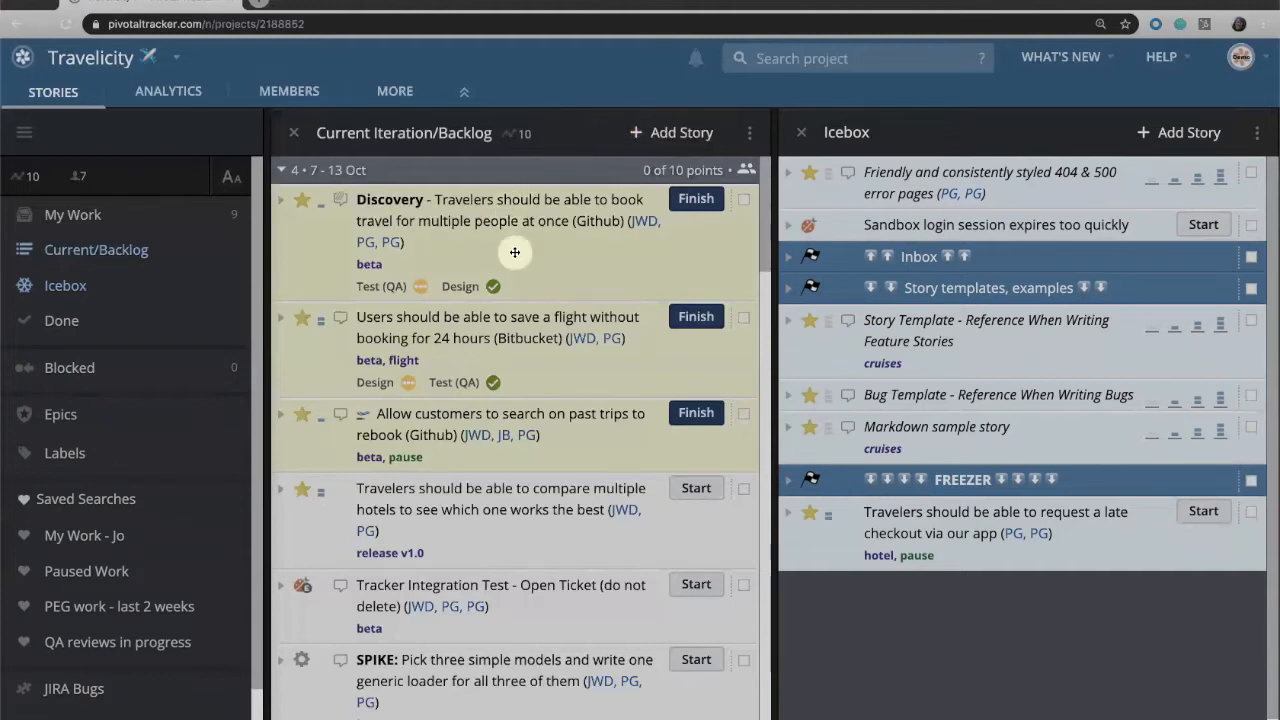
{"action": "scroll", "scroll_direction": "down", "scroll_amount": 3}
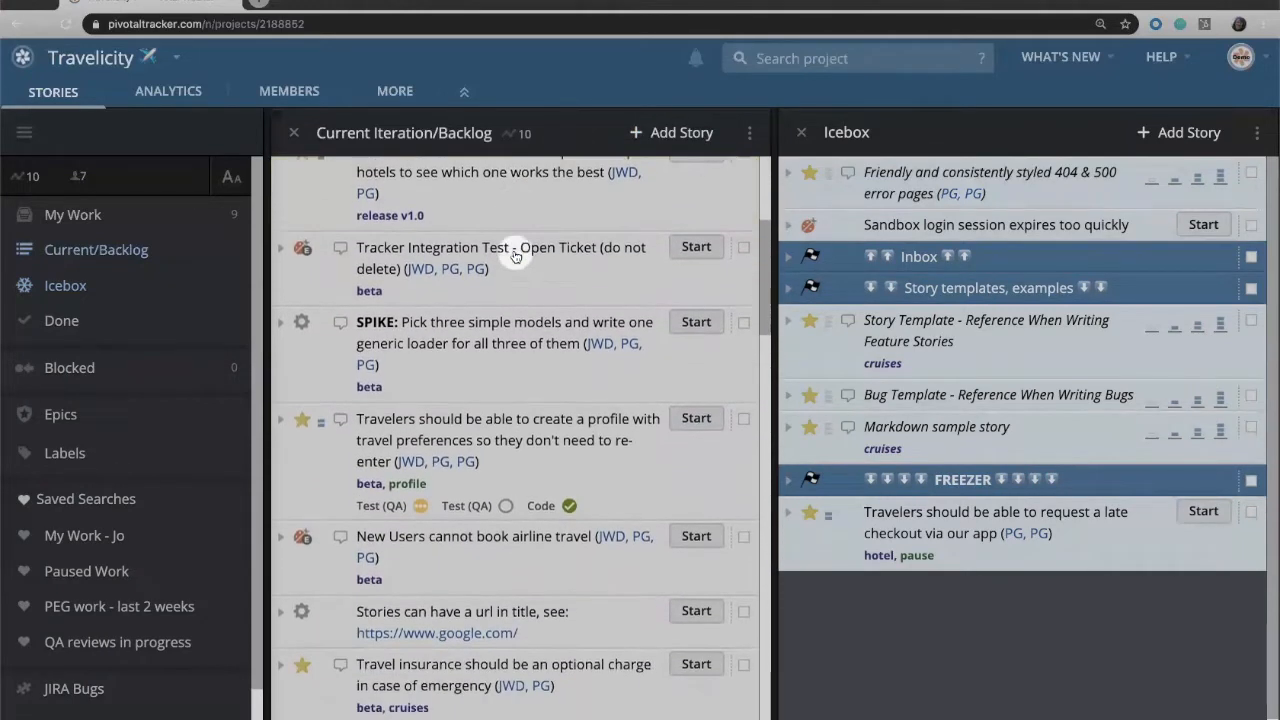
{"action": "scroll", "scroll_direction": "down", "scroll_amount": 3}
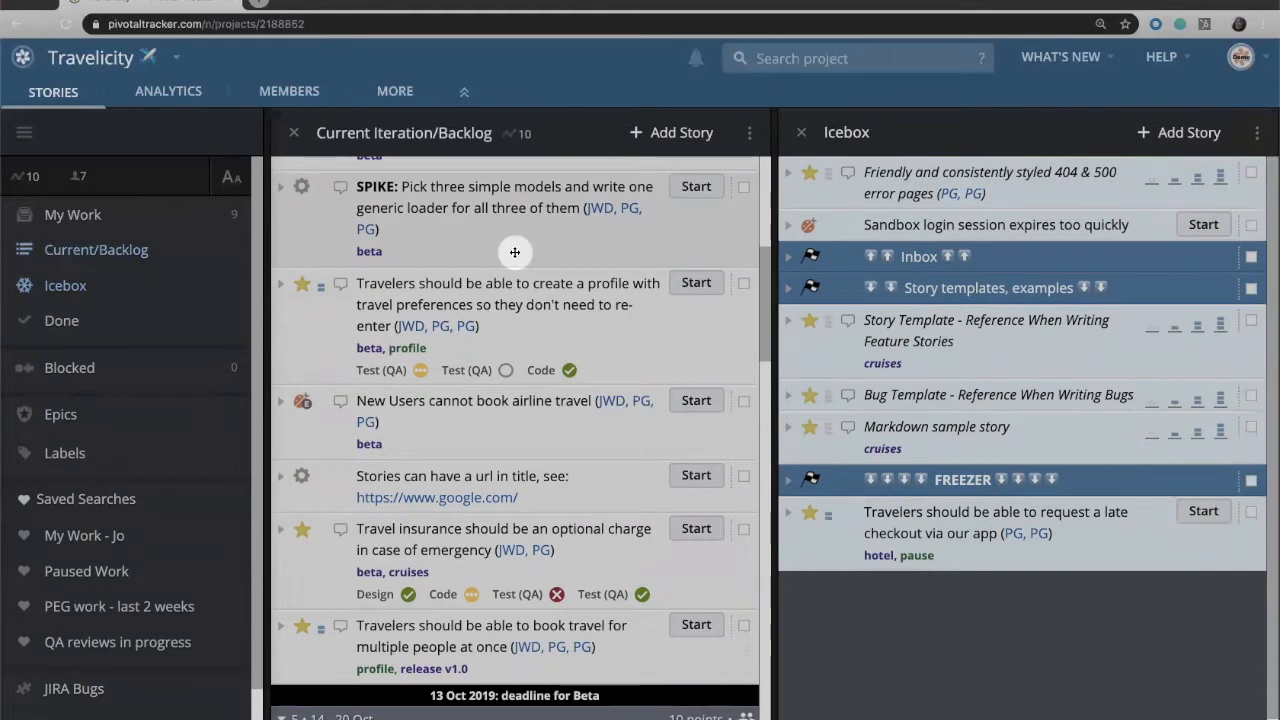
{"action": "scroll", "scroll_direction": "up", "scroll_amount": 3}
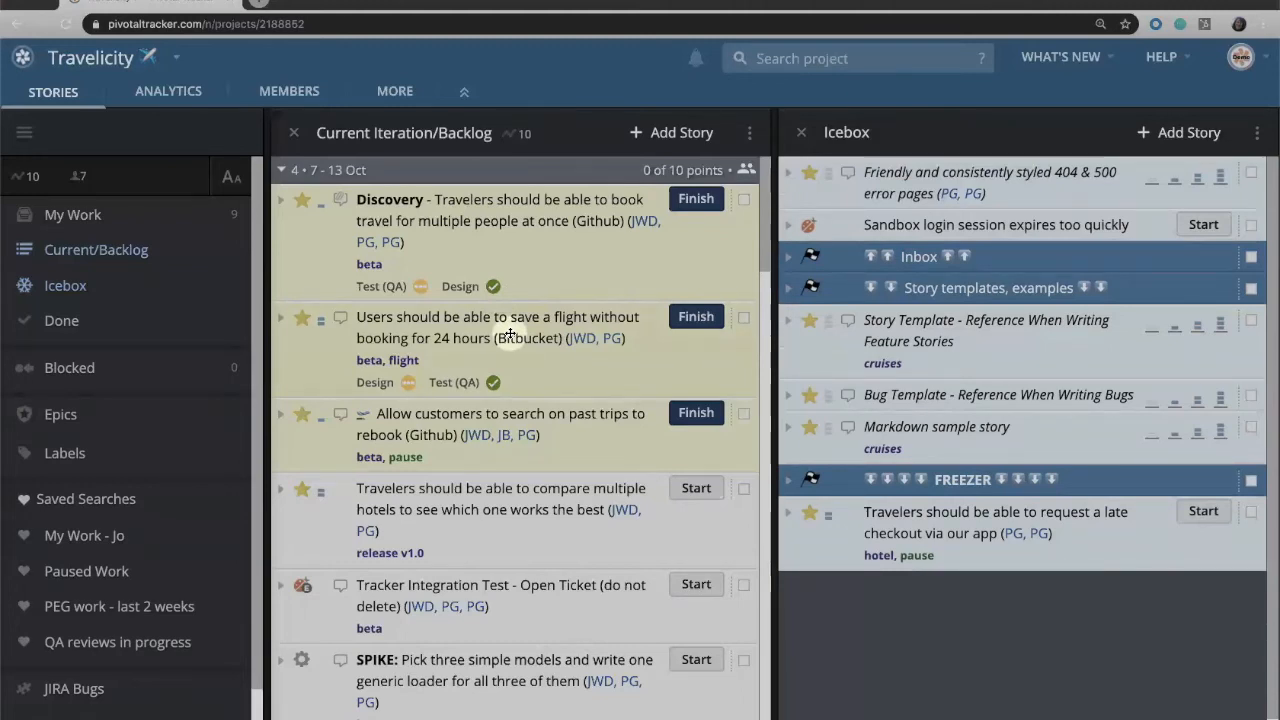
{"action": "mouse_move", "coordinate": [492, 256]}
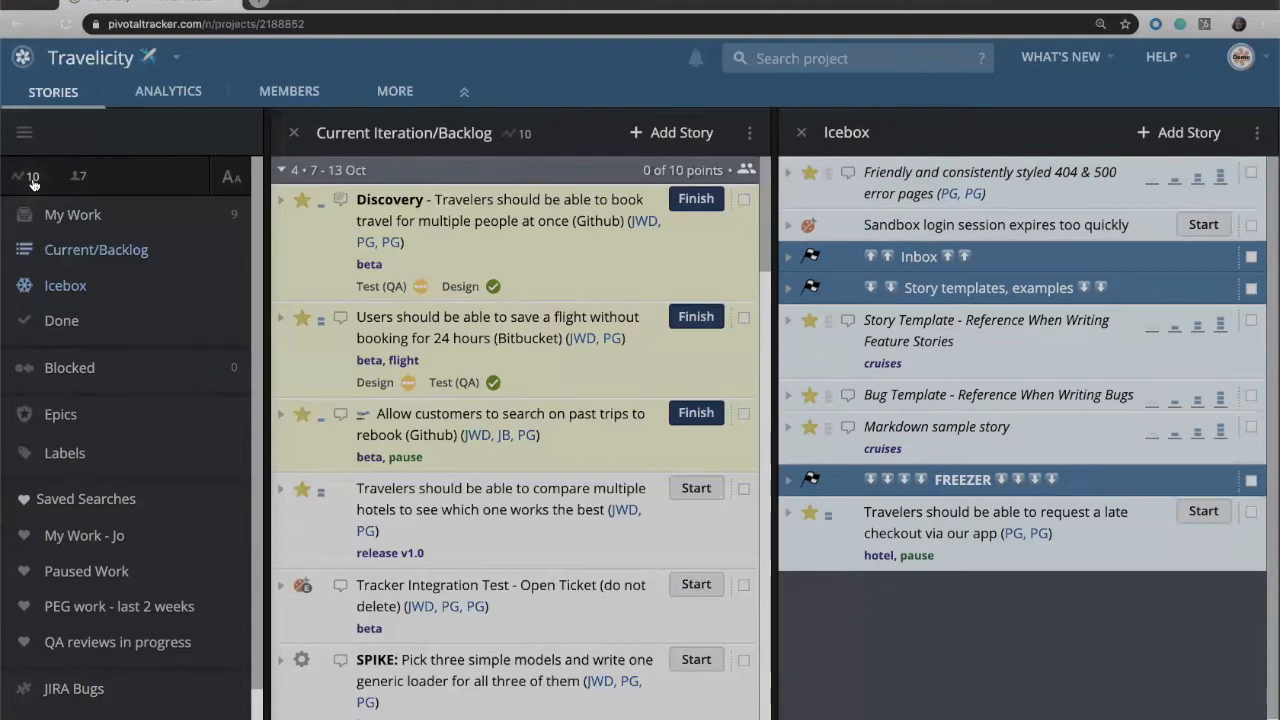
{"action": "mouse_move", "coordinate": [32, 176]}
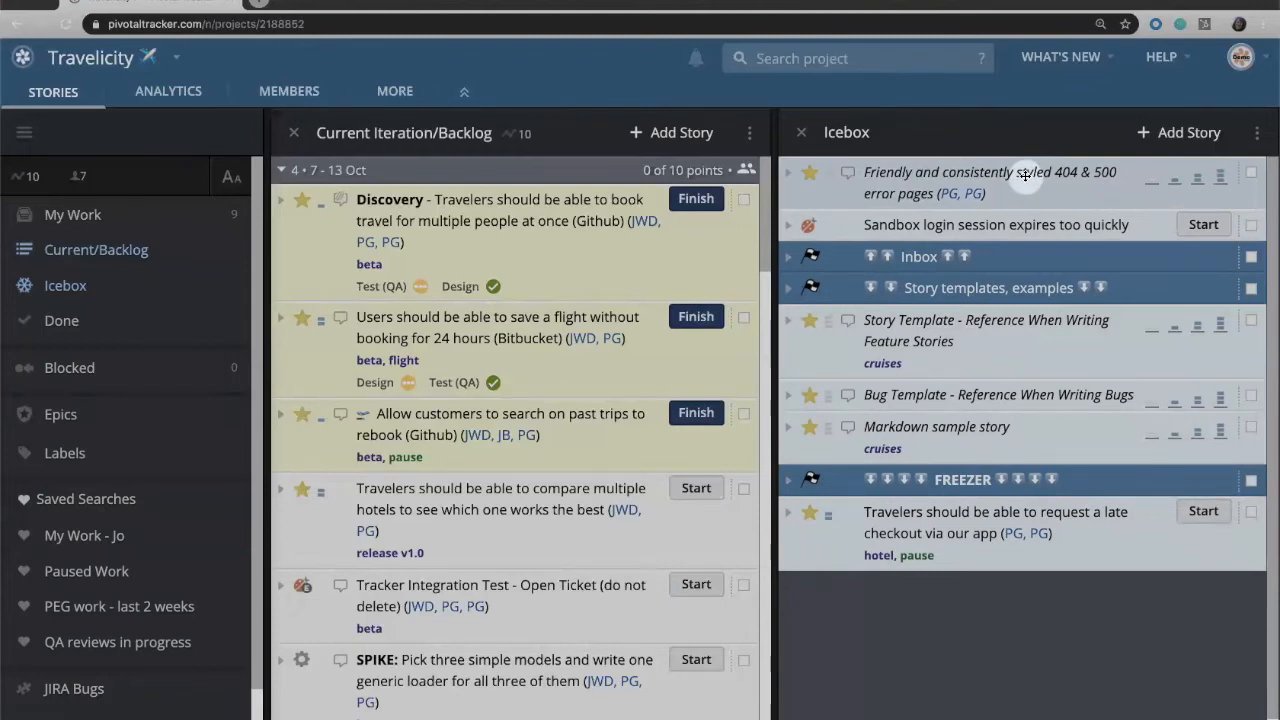
{"action": "mouse_move", "coordinate": [1196, 180]}
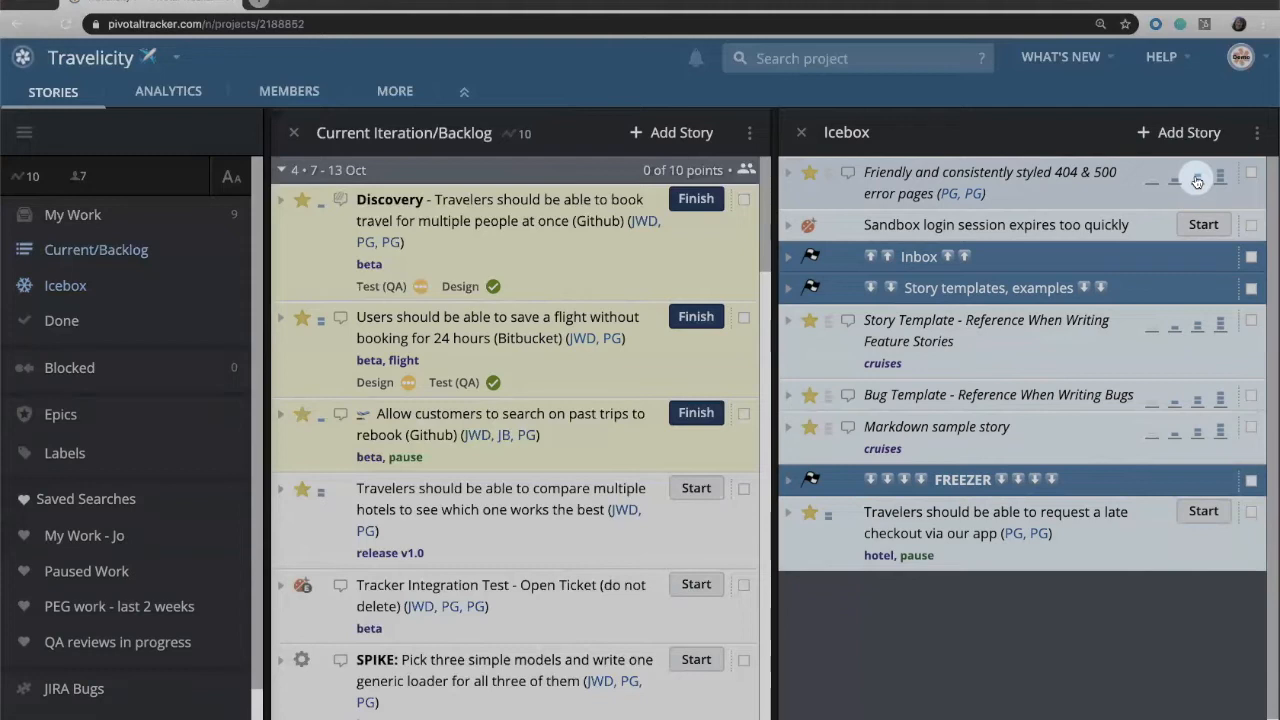
{"action": "mouse_move", "coordinate": [1196, 180]}
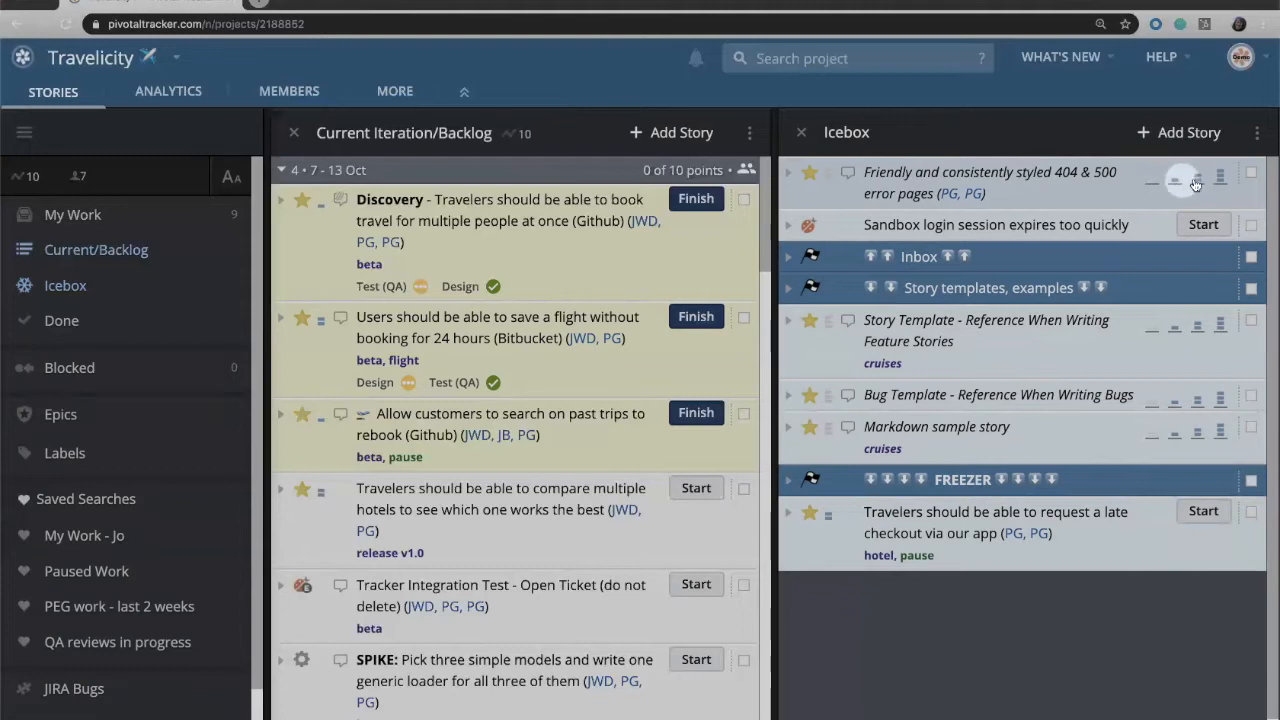
{"action": "mouse_move", "coordinate": [1220, 182]}
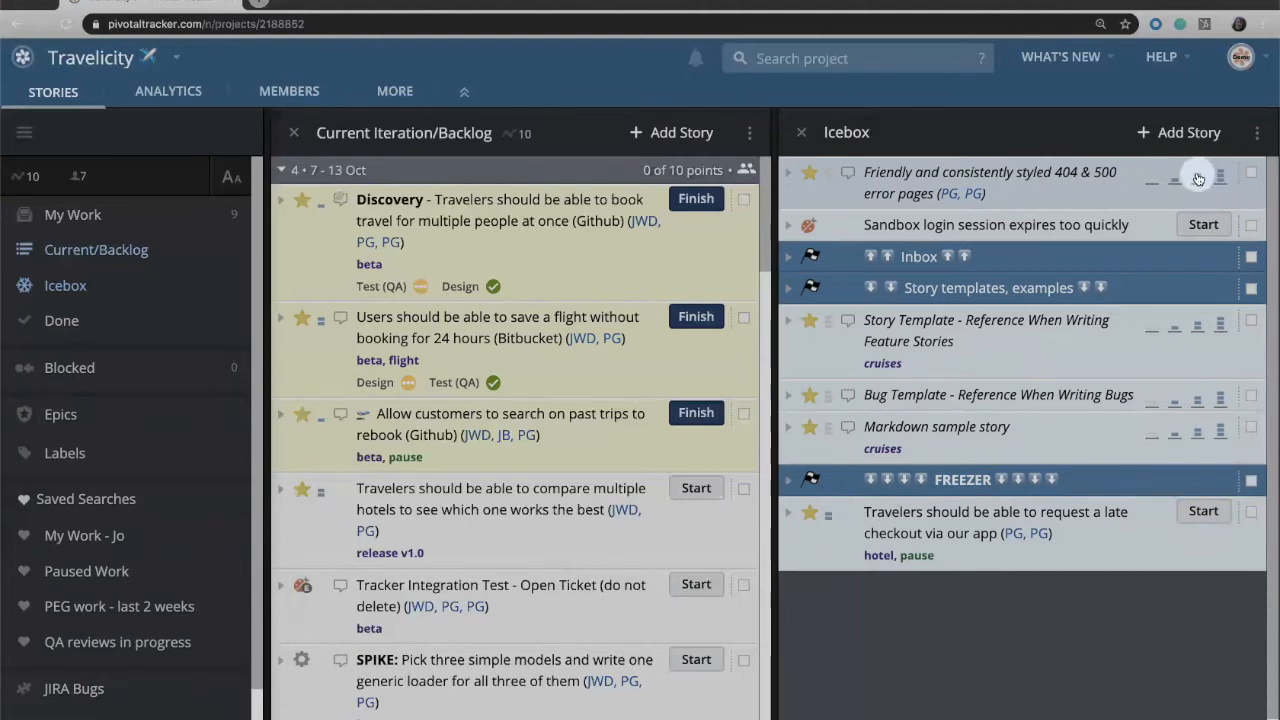
{"action": "mouse_move", "coordinate": [1200, 178]}
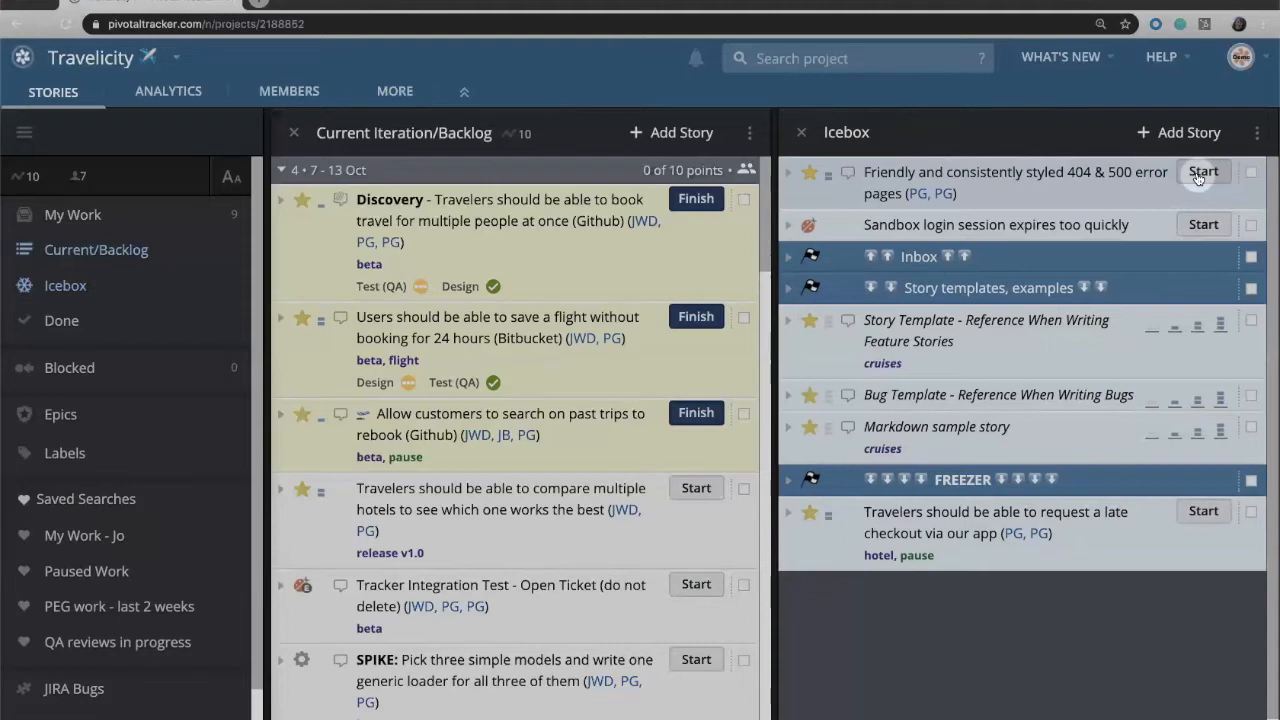
{"action": "mouse_move", "coordinate": [1172, 184]}
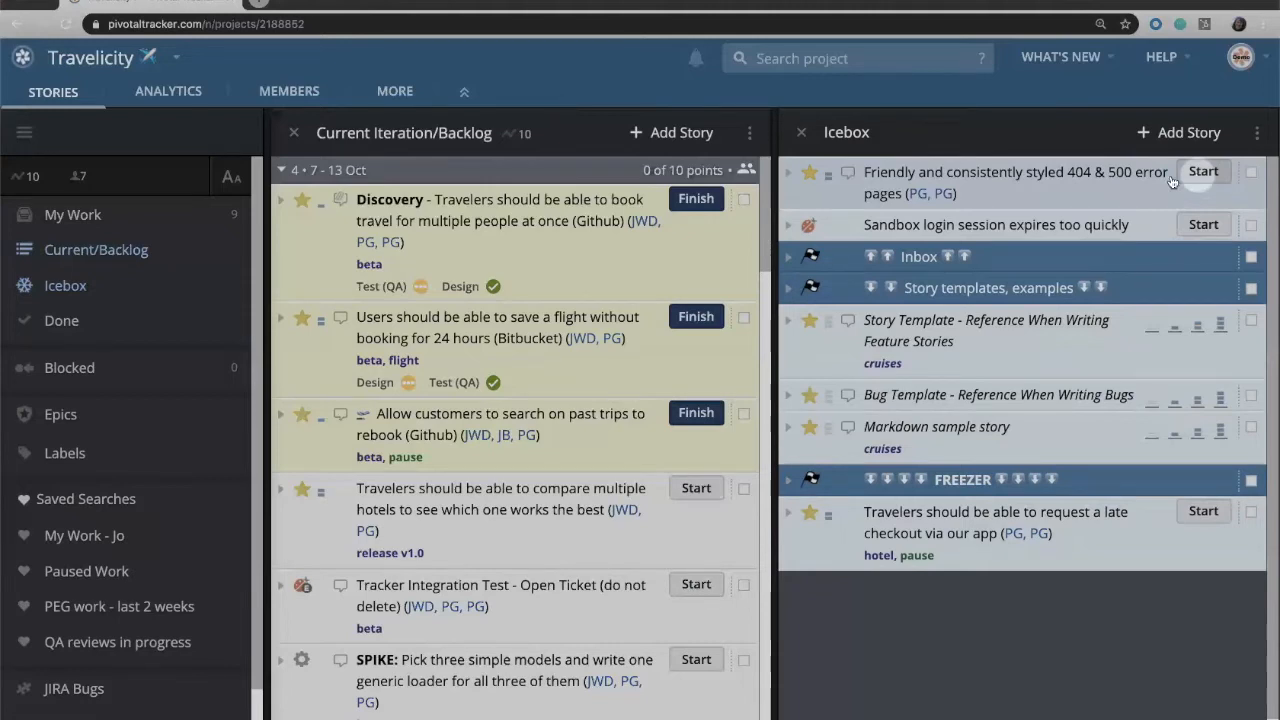
- Show the Done panel with the 16–22 Sep, 23–29 Sep and 30 Sep–6 Oct iterations collapsed
{"action": "left_click", "coordinate": [60, 320]}
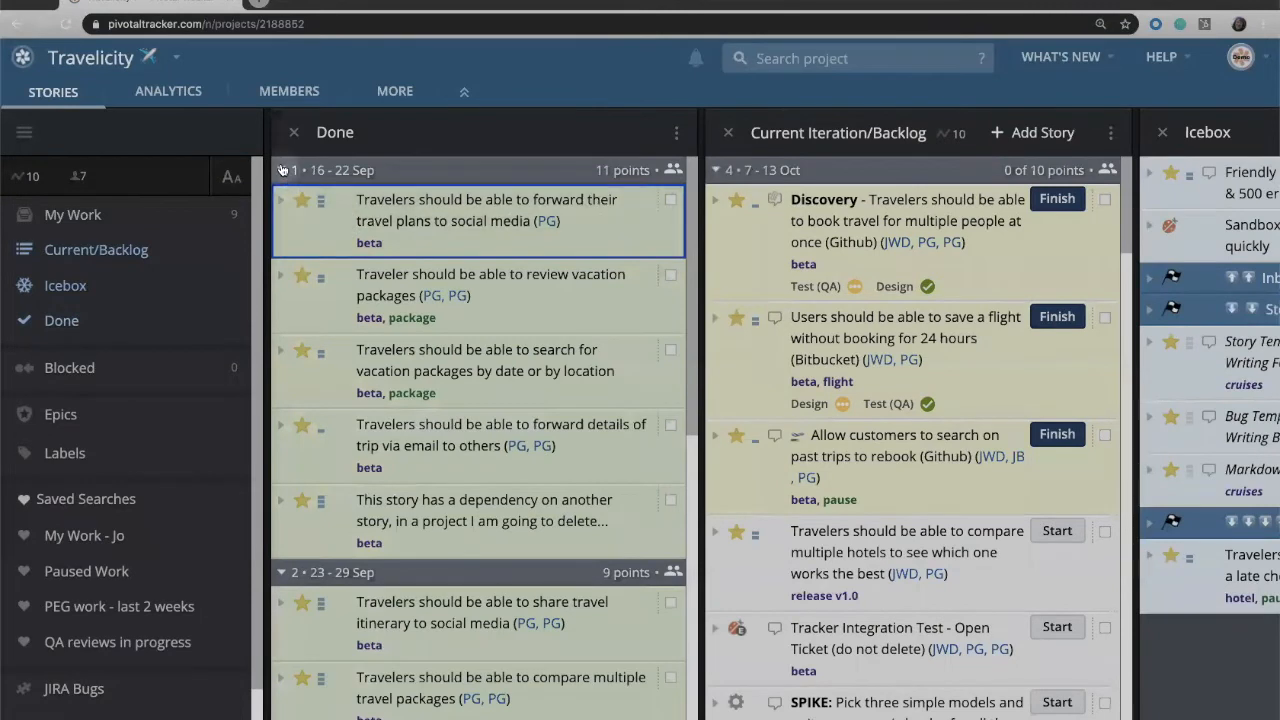
{"action": "left_click", "coordinate": [280, 170]}
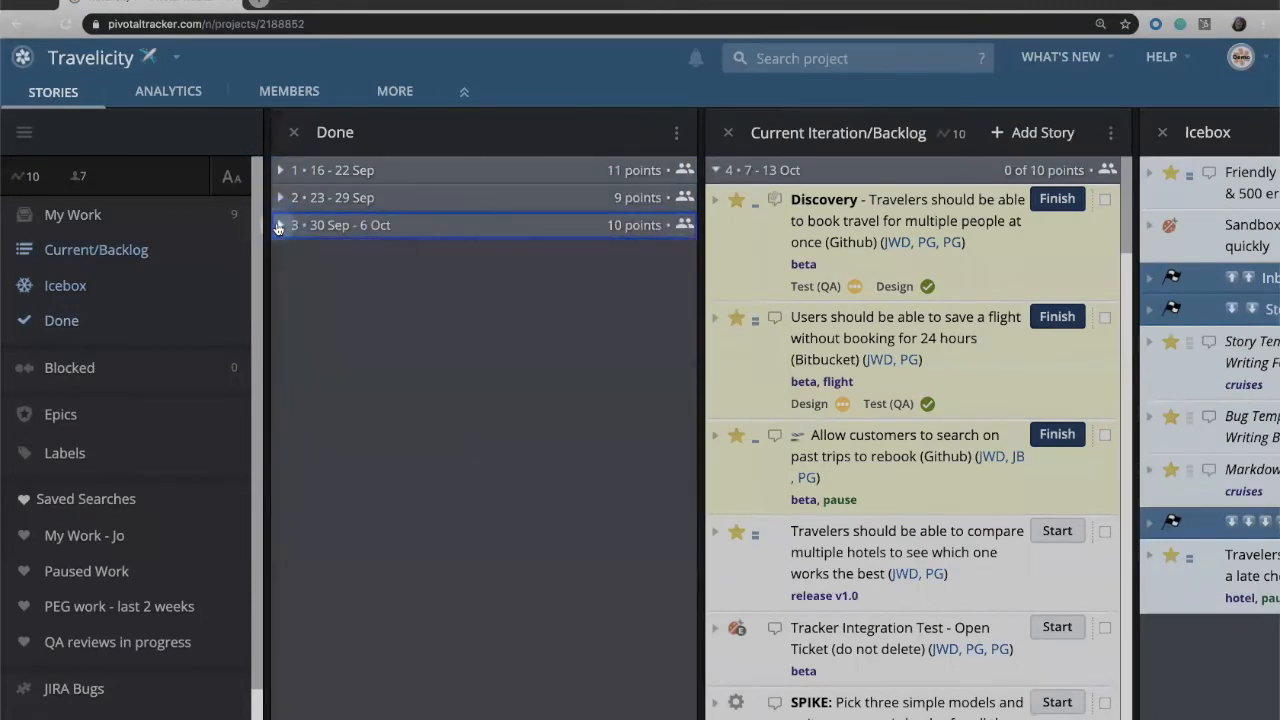
{"action": "mouse_move", "coordinate": [368, 170]}
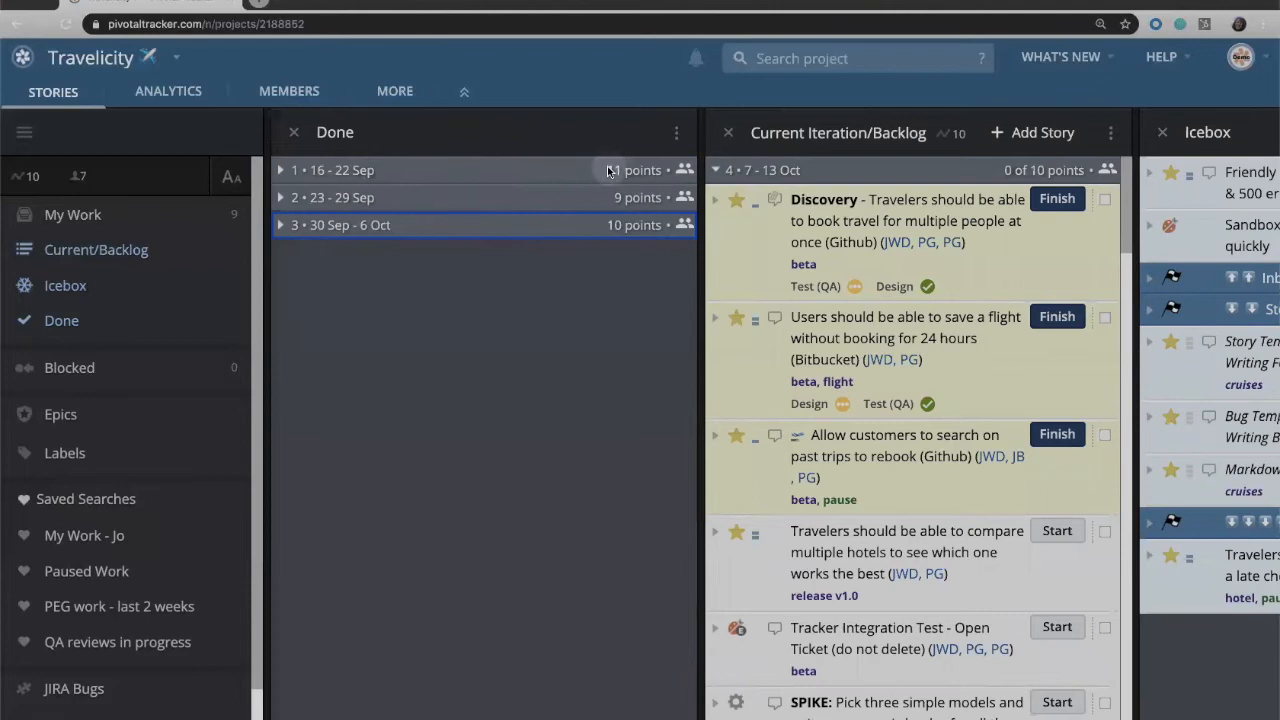
{"action": "mouse_move", "coordinate": [588, 200]}
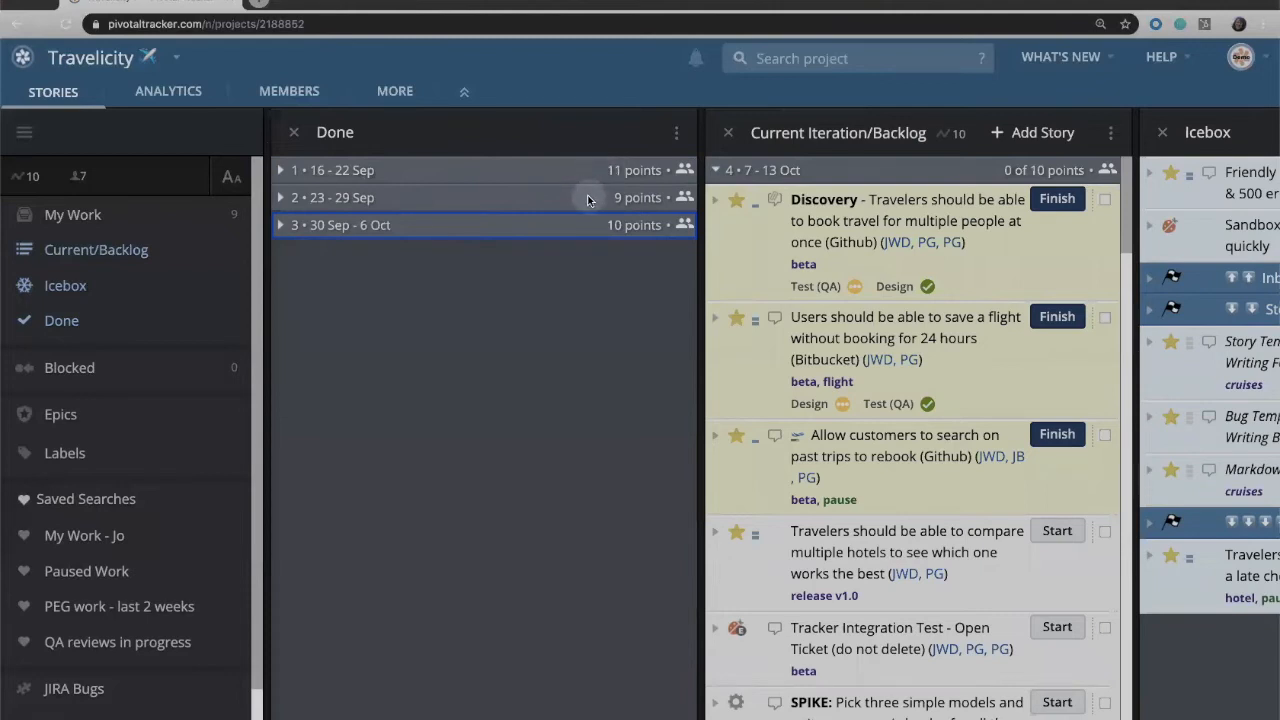
{"action": "mouse_move", "coordinate": [584, 238]}
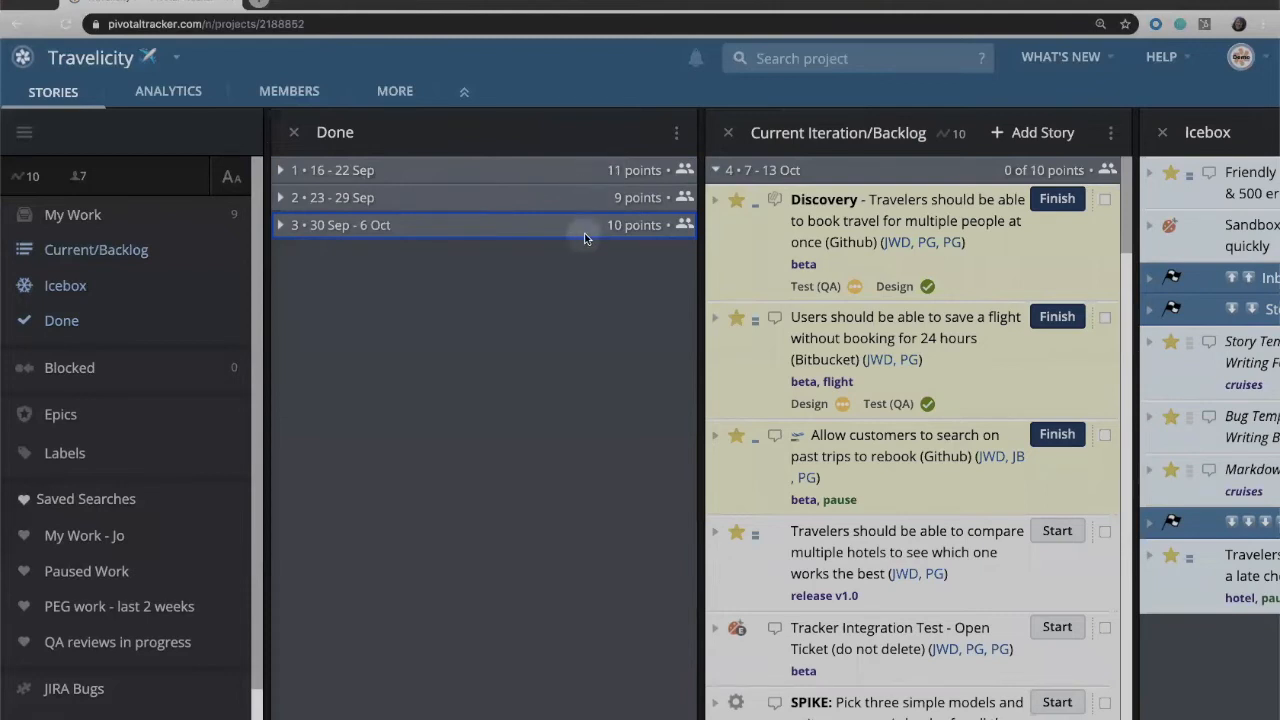
{"action": "mouse_move", "coordinate": [458, 170]}
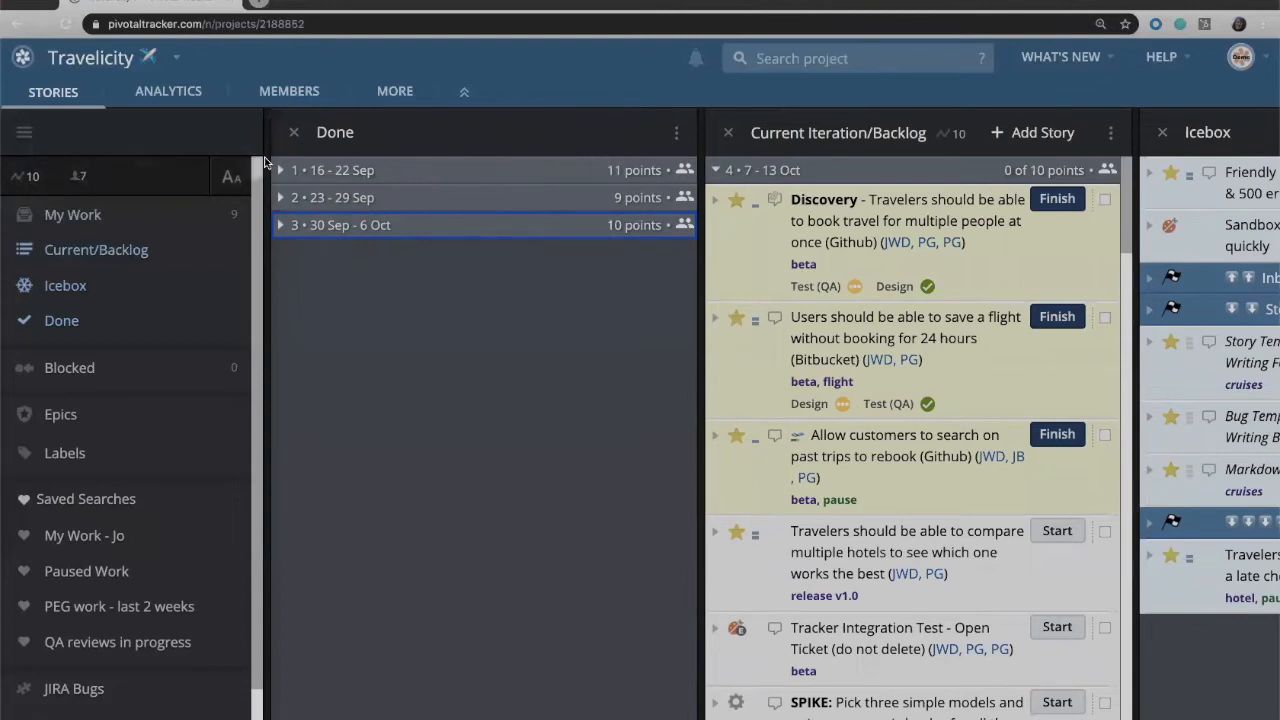
{"action": "left_click", "coordinate": [294, 132]}
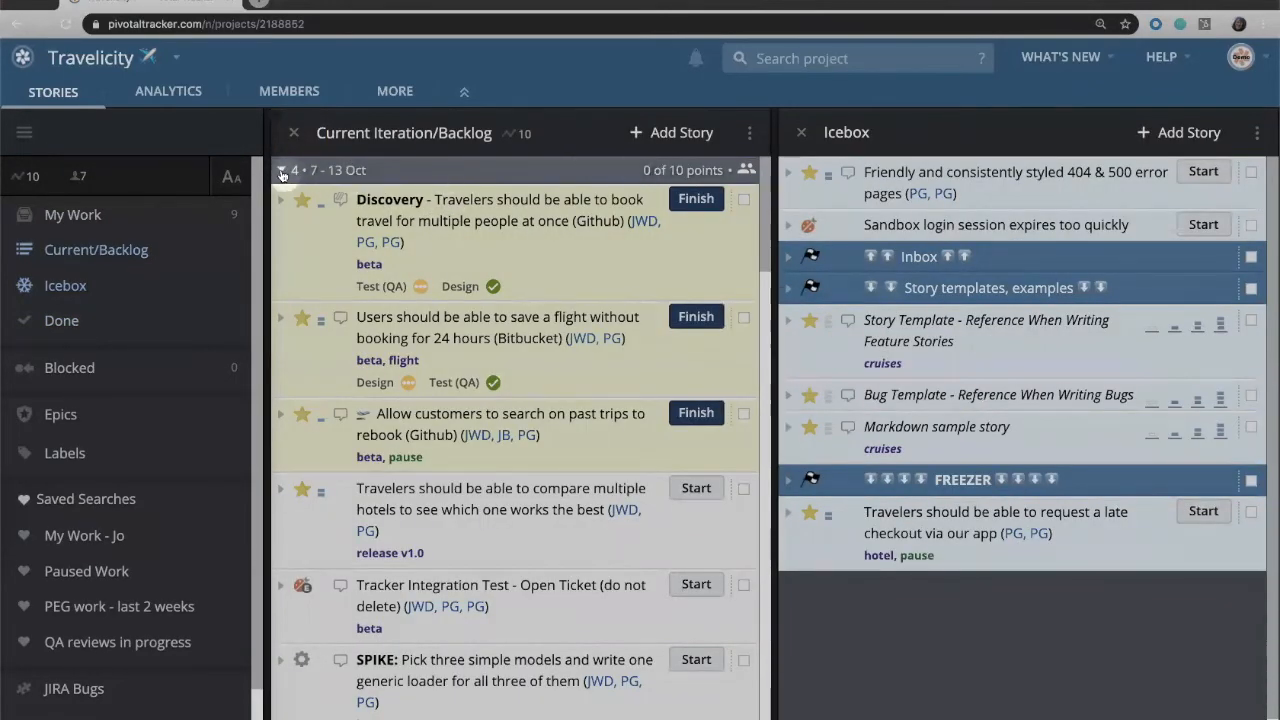
{"action": "left_click", "coordinate": [280, 170]}
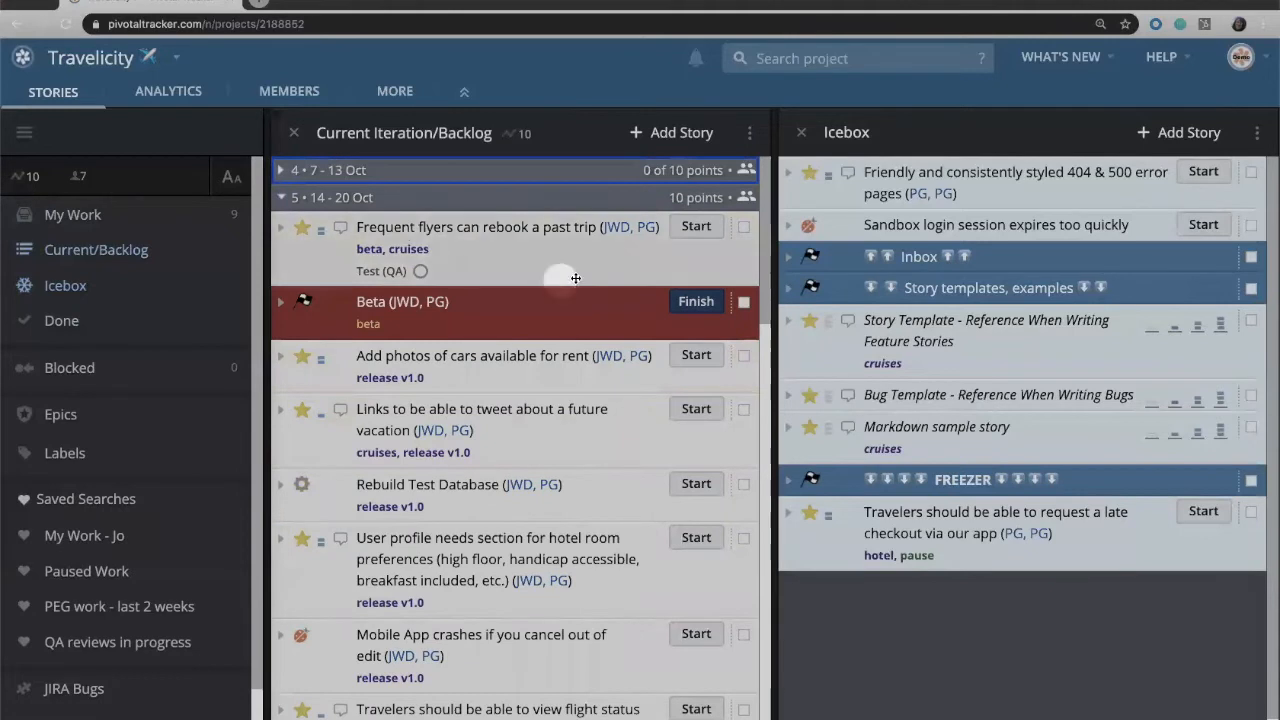
{"action": "mouse_move", "coordinate": [678, 172]}
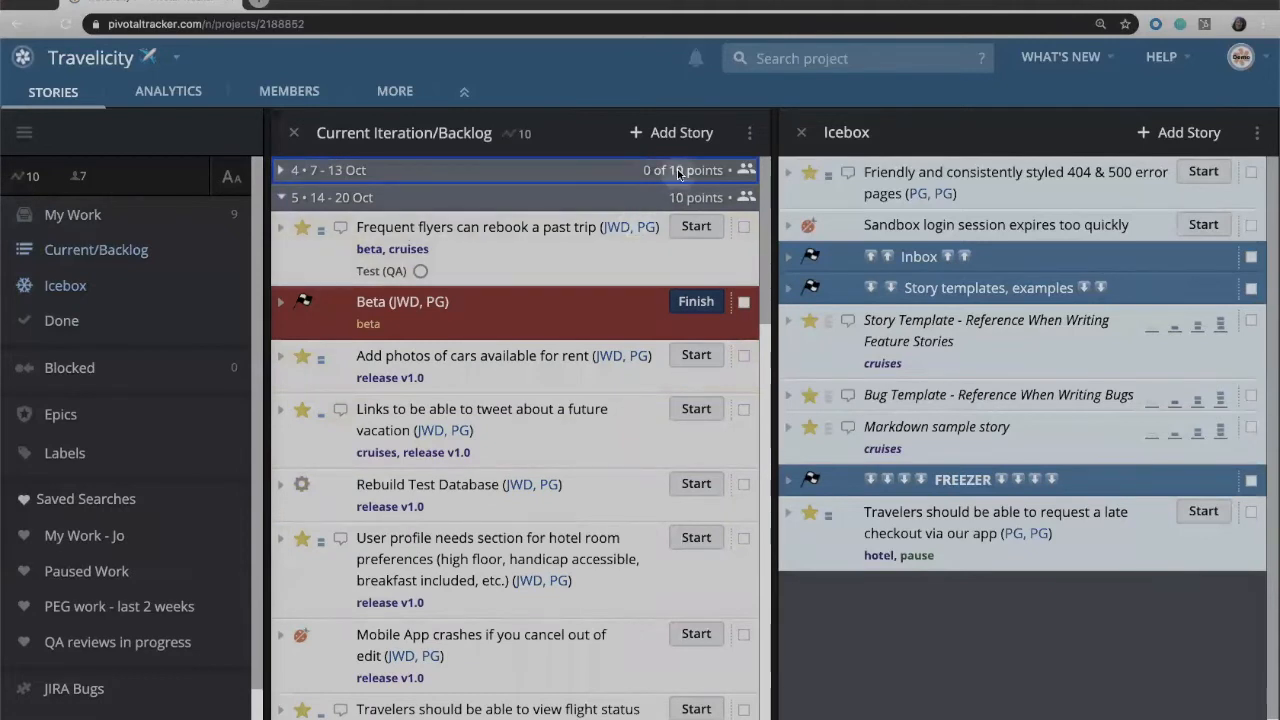
{"action": "mouse_move", "coordinate": [460, 180]}
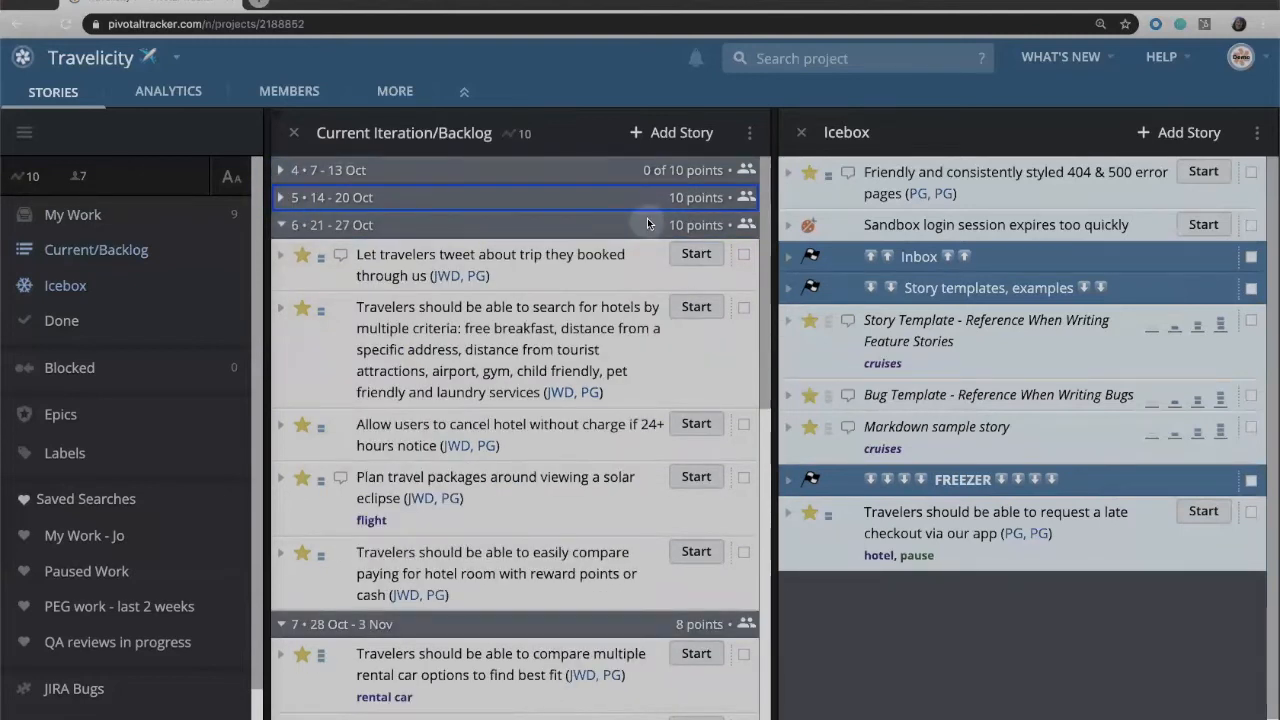
{"action": "mouse_move", "coordinate": [580, 706]}
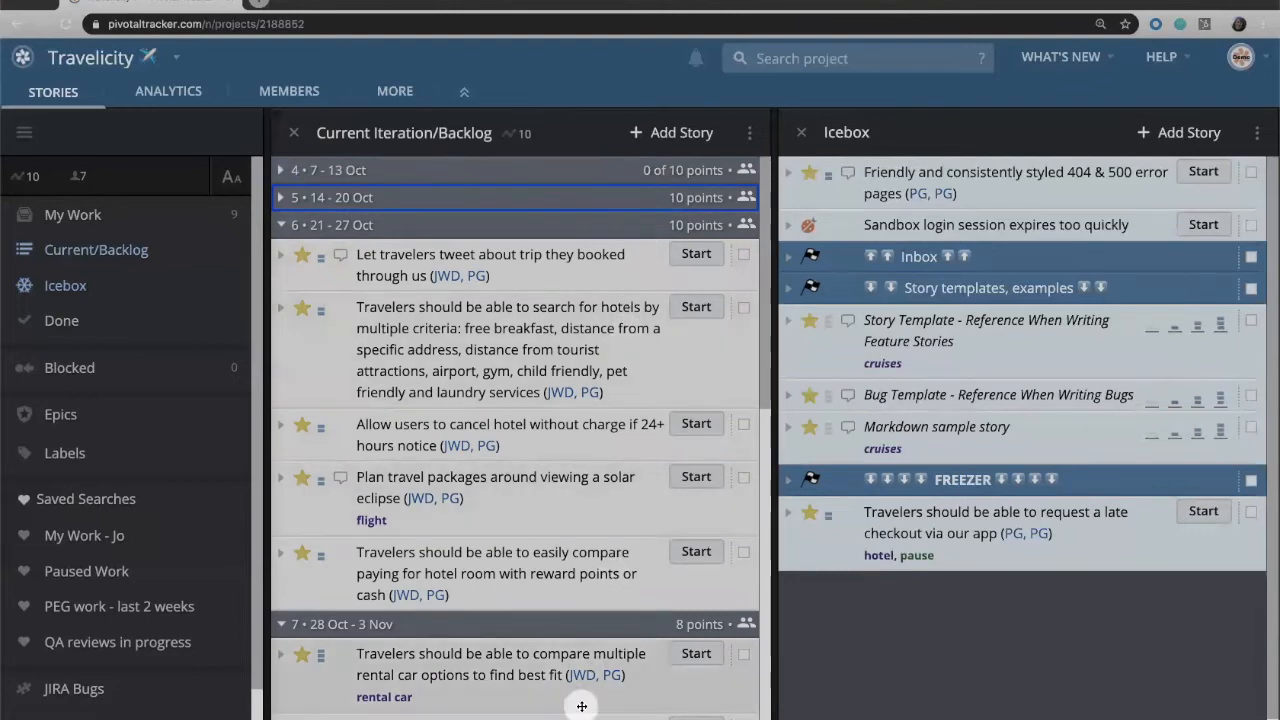
{"action": "scroll", "scroll_direction": "down", "scroll_amount": 3}
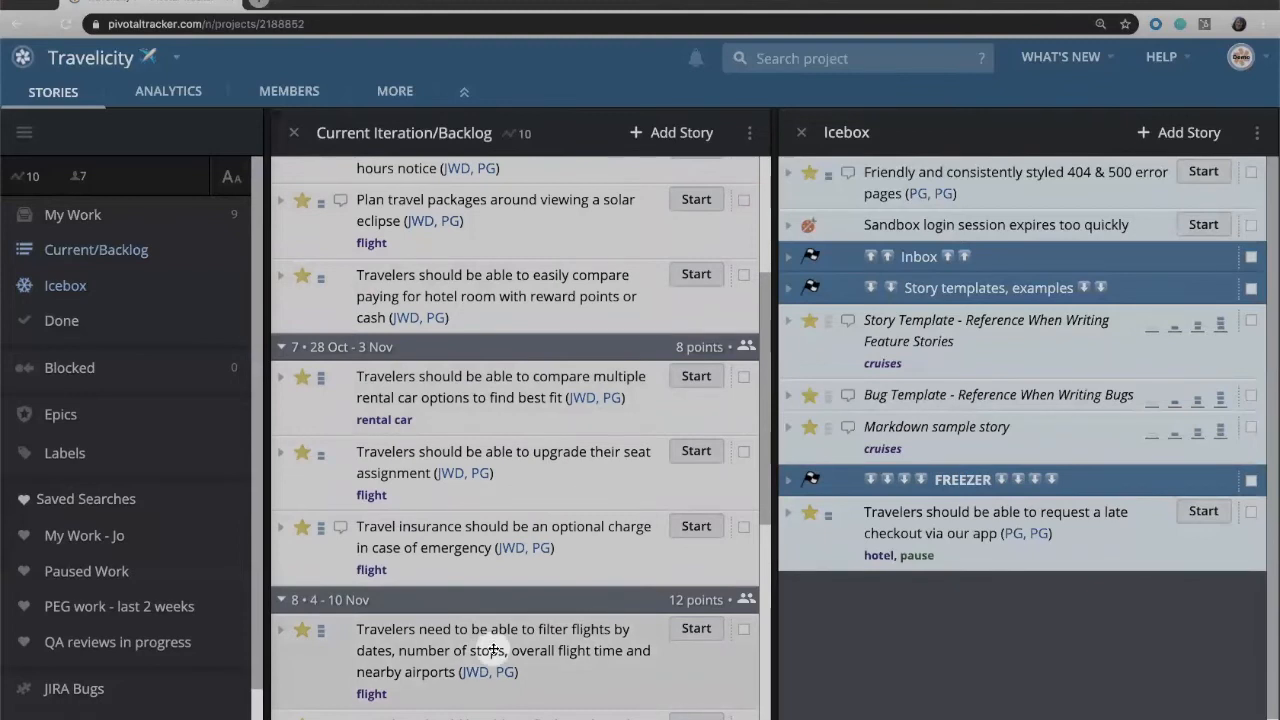
{"action": "scroll", "scroll_direction": "down", "scroll_amount": 3}
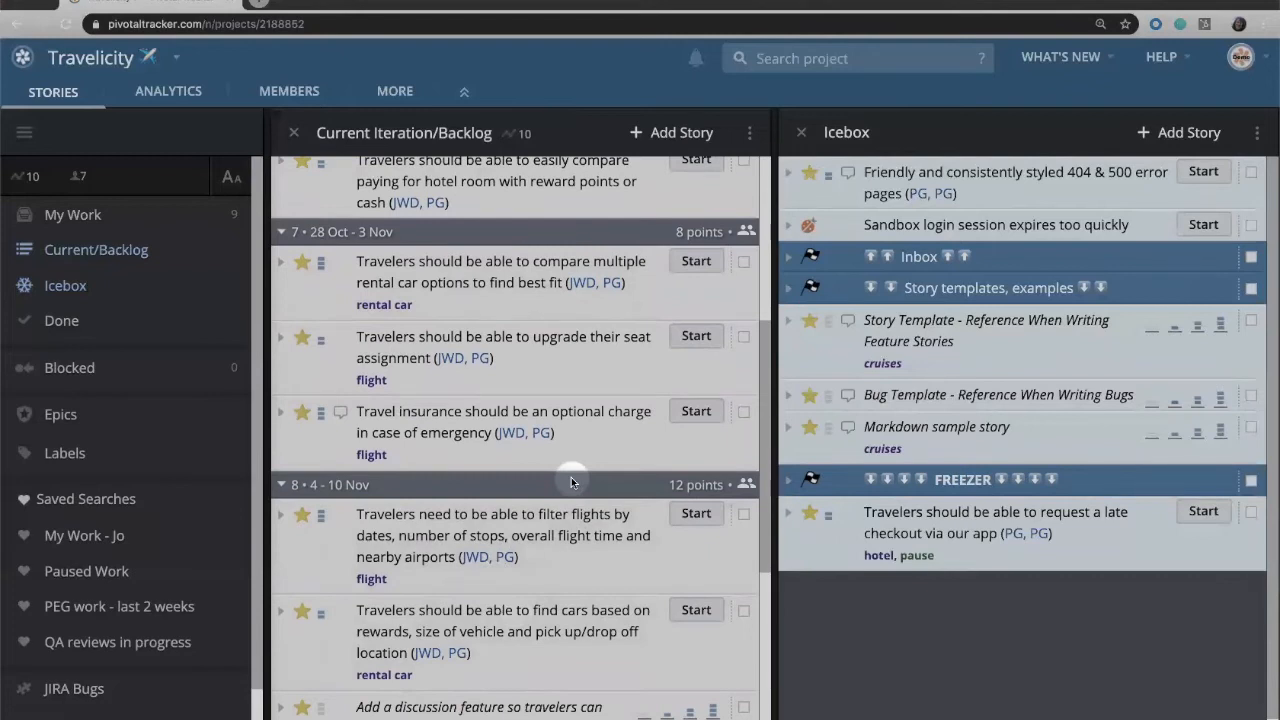
{"action": "scroll", "scroll_direction": "down", "scroll_amount": 3}
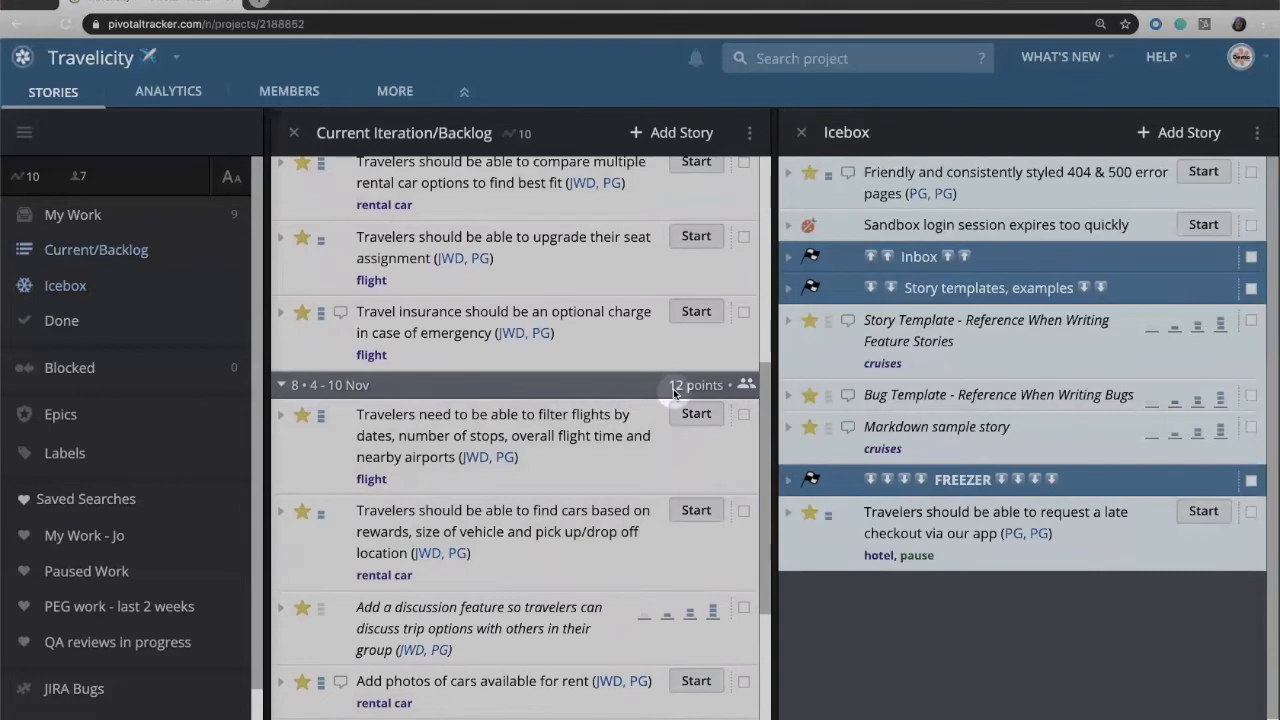
{"action": "scroll", "scroll_direction": "up", "scroll_amount": 3}
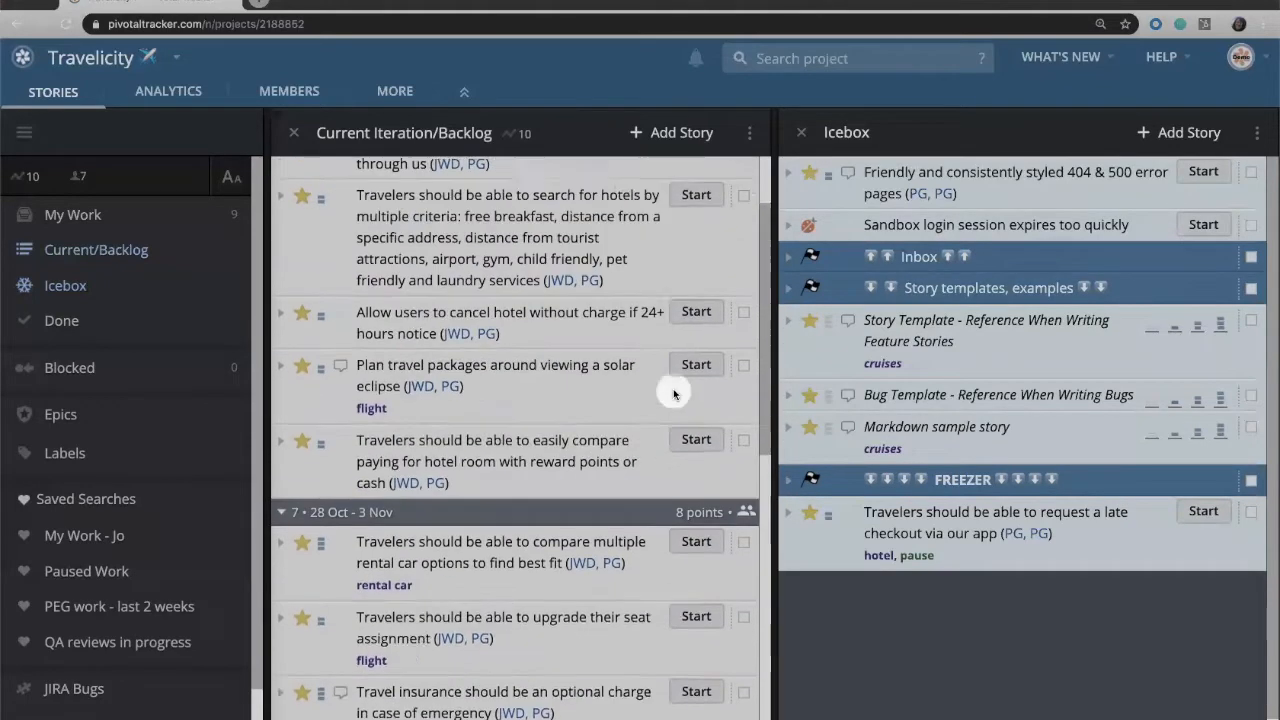
{"action": "scroll", "scroll_direction": "up", "scroll_amount": 3}
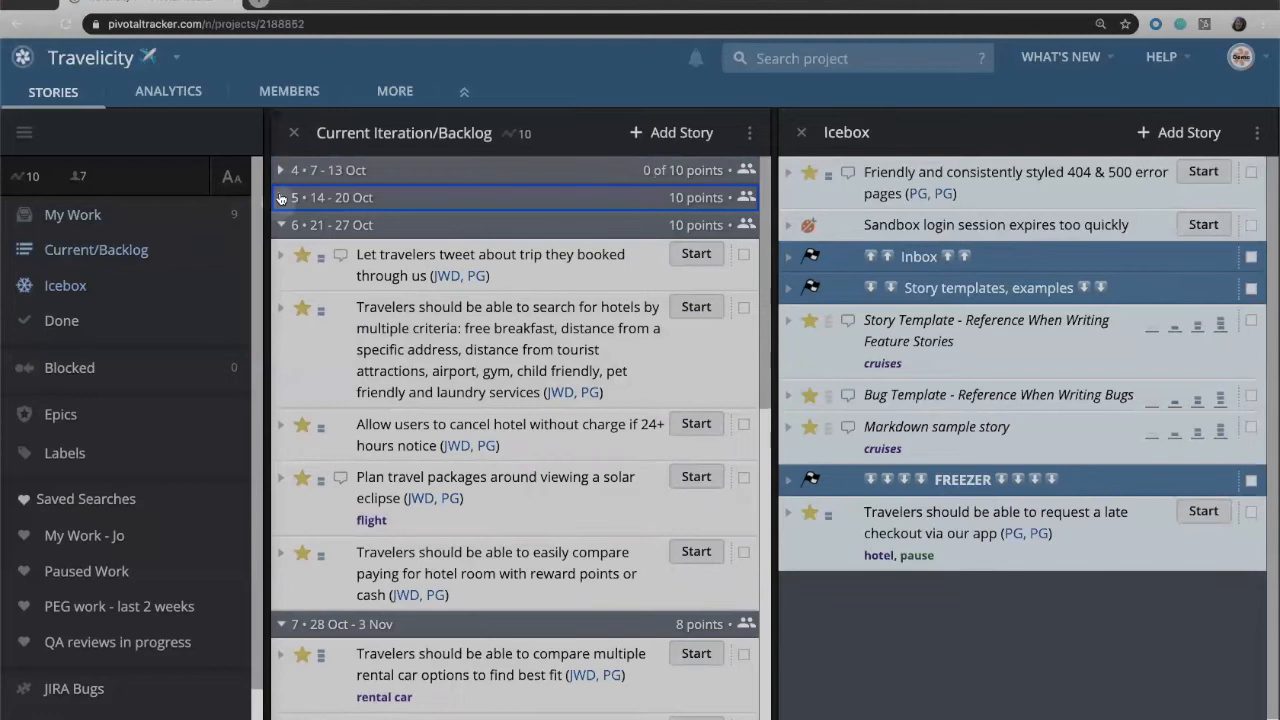
- Expand the 7–13 Oct iteration and briefly view the Discovery story's details
{"action": "left_click", "coordinate": [280, 170]}
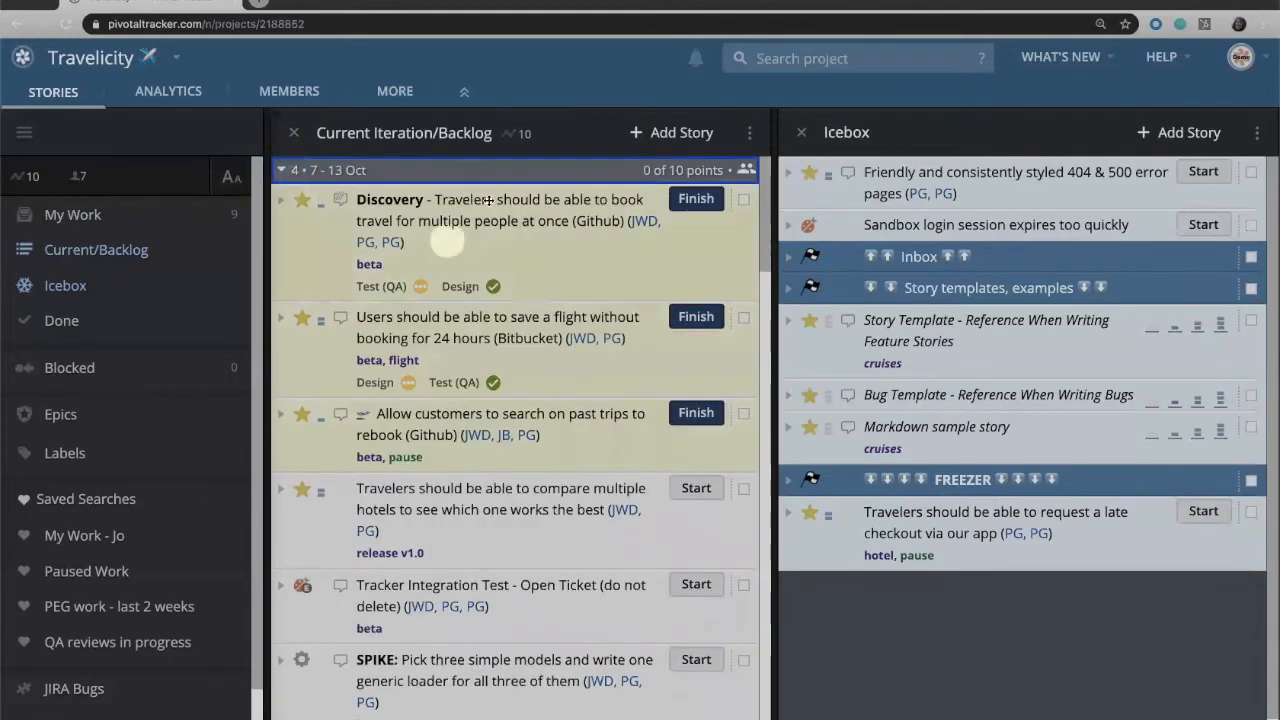
{"action": "mouse_move", "coordinate": [468, 256]}
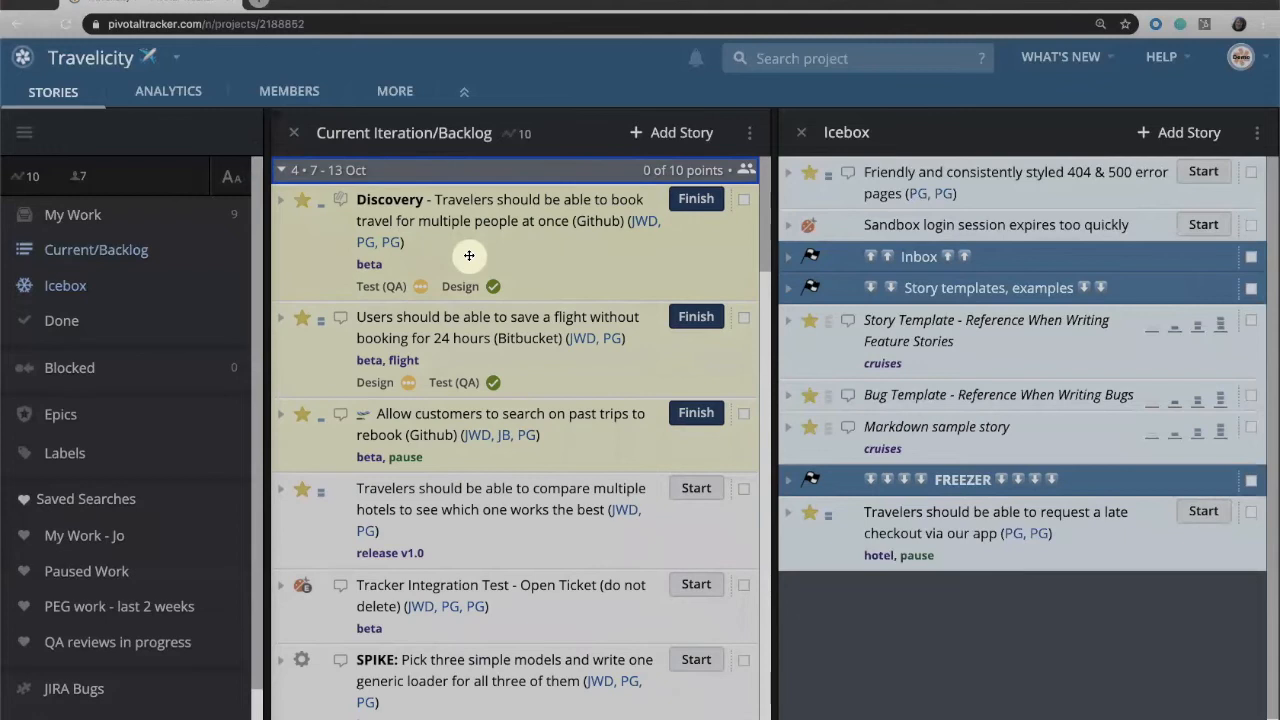
{"action": "mouse_move", "coordinate": [156, 340]}
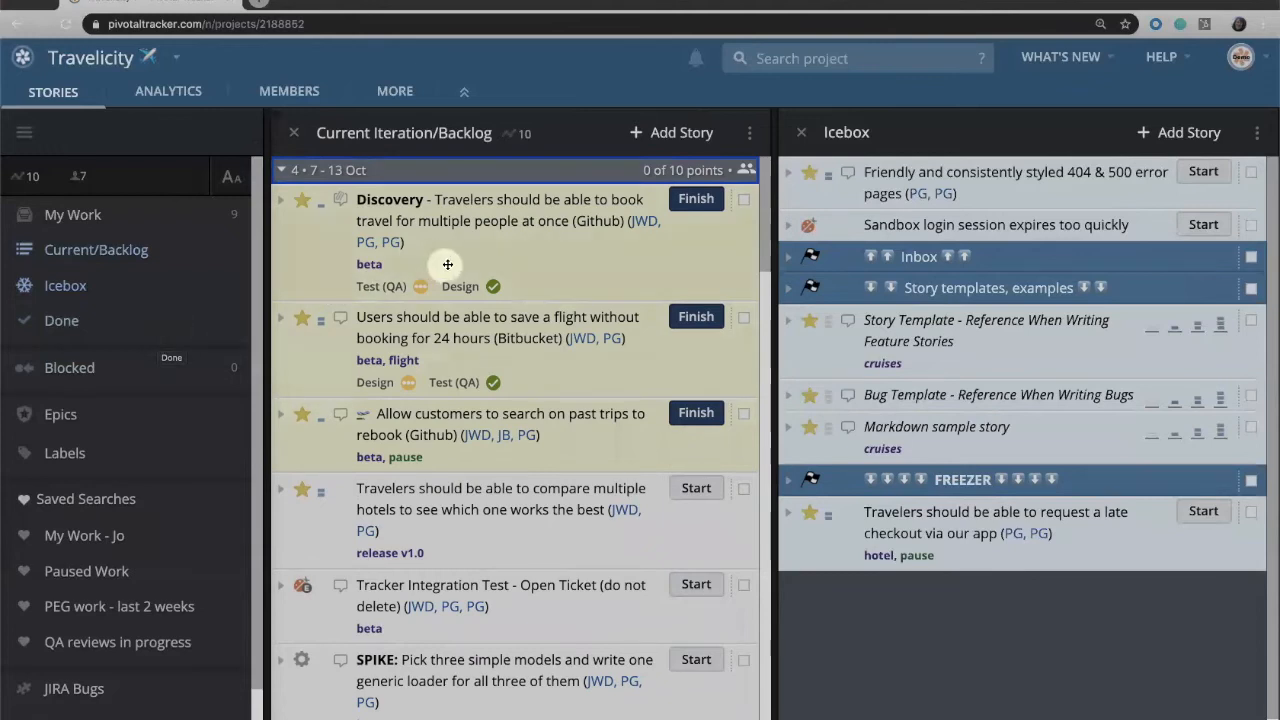
{"action": "mouse_move", "coordinate": [52, 156]}
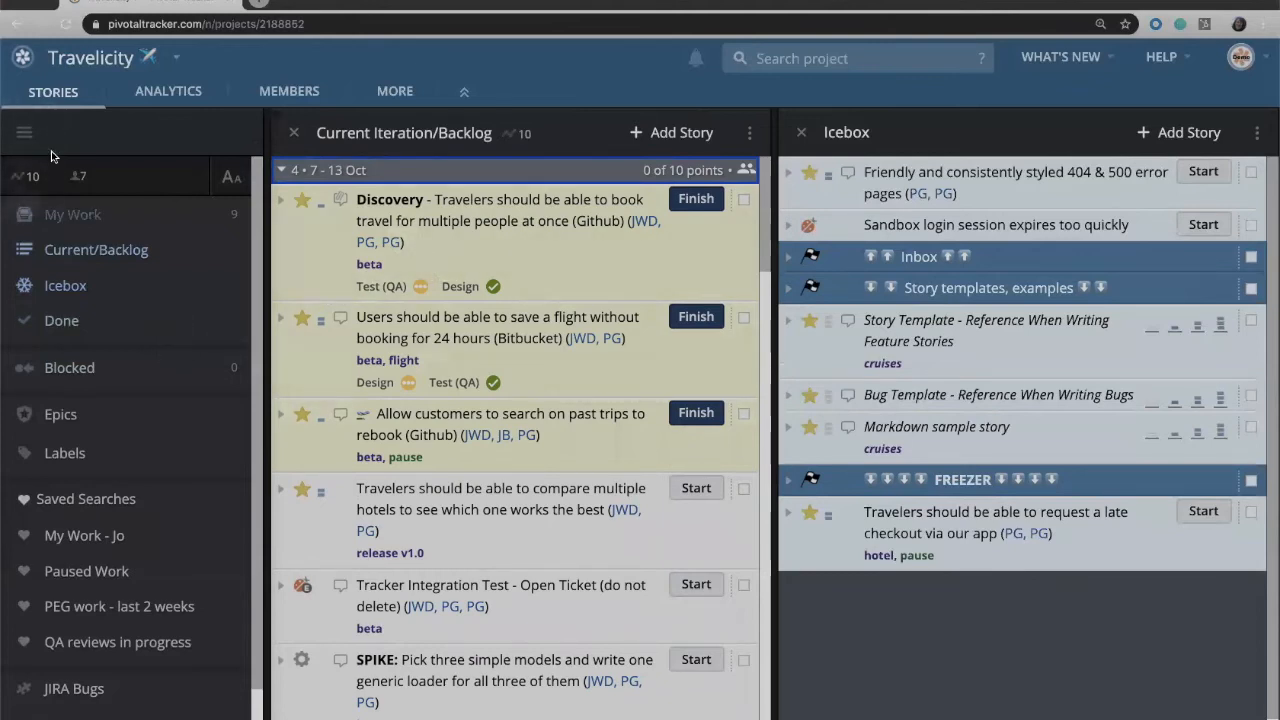
{"action": "left_click", "coordinate": [390, 200]}
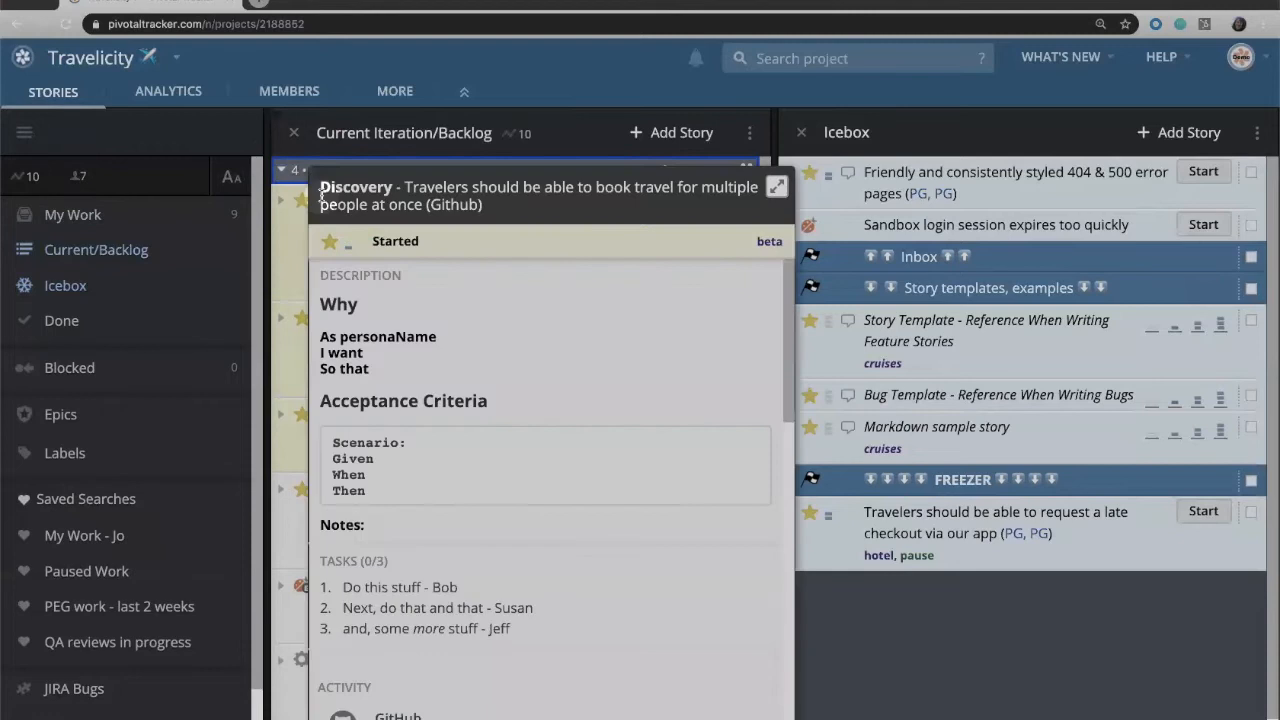
{"action": "left_click", "coordinate": [776, 188]}
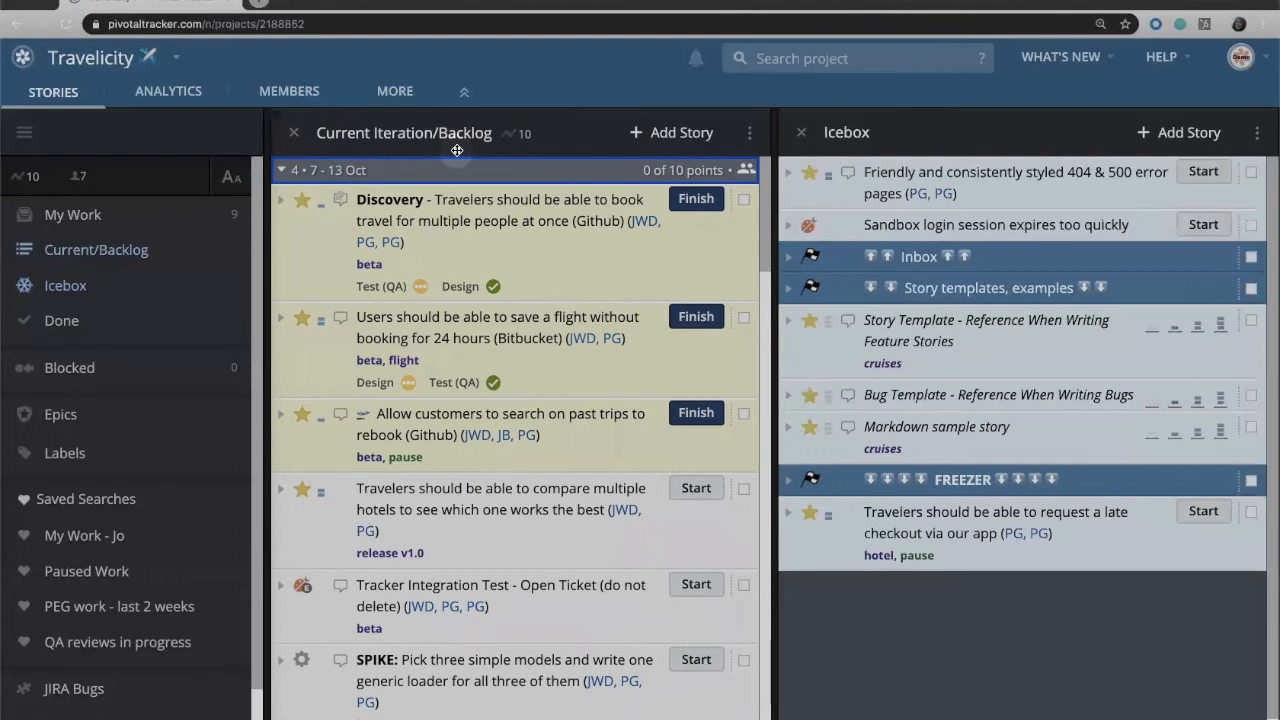
{"action": "mouse_move", "coordinate": [548, 56]}
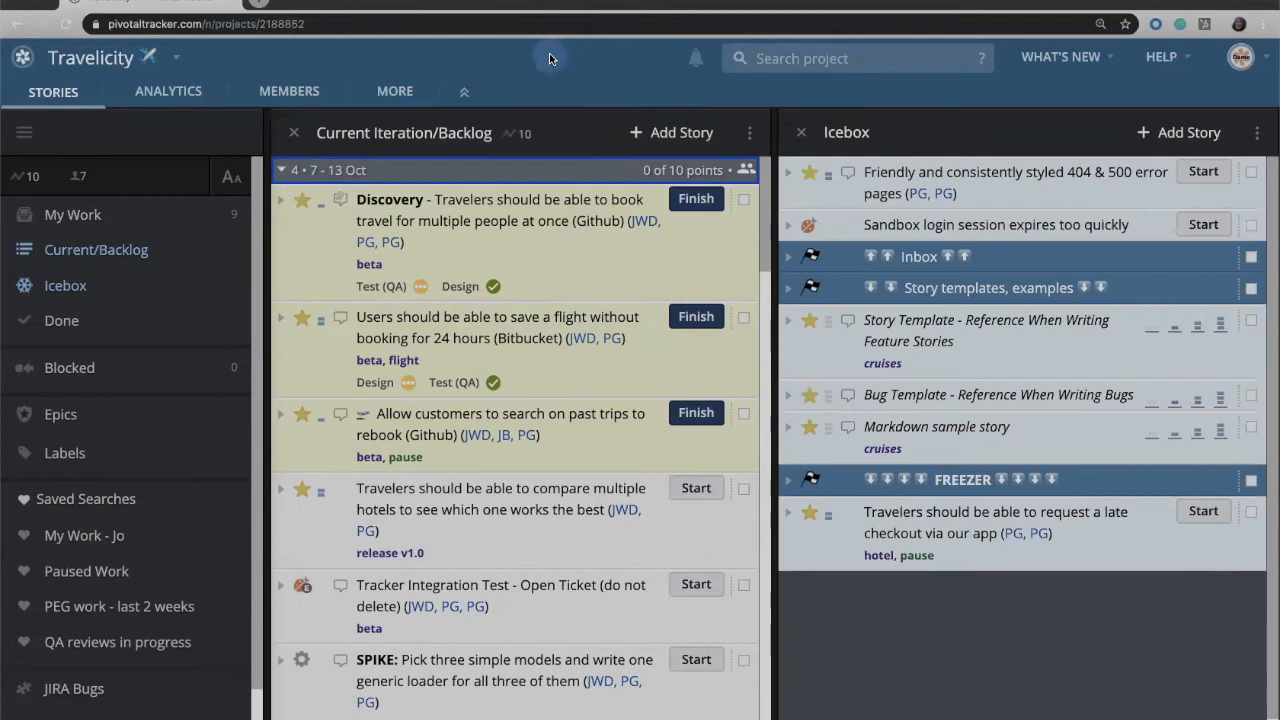
{"action": "mouse_move", "coordinate": [72, 214]}
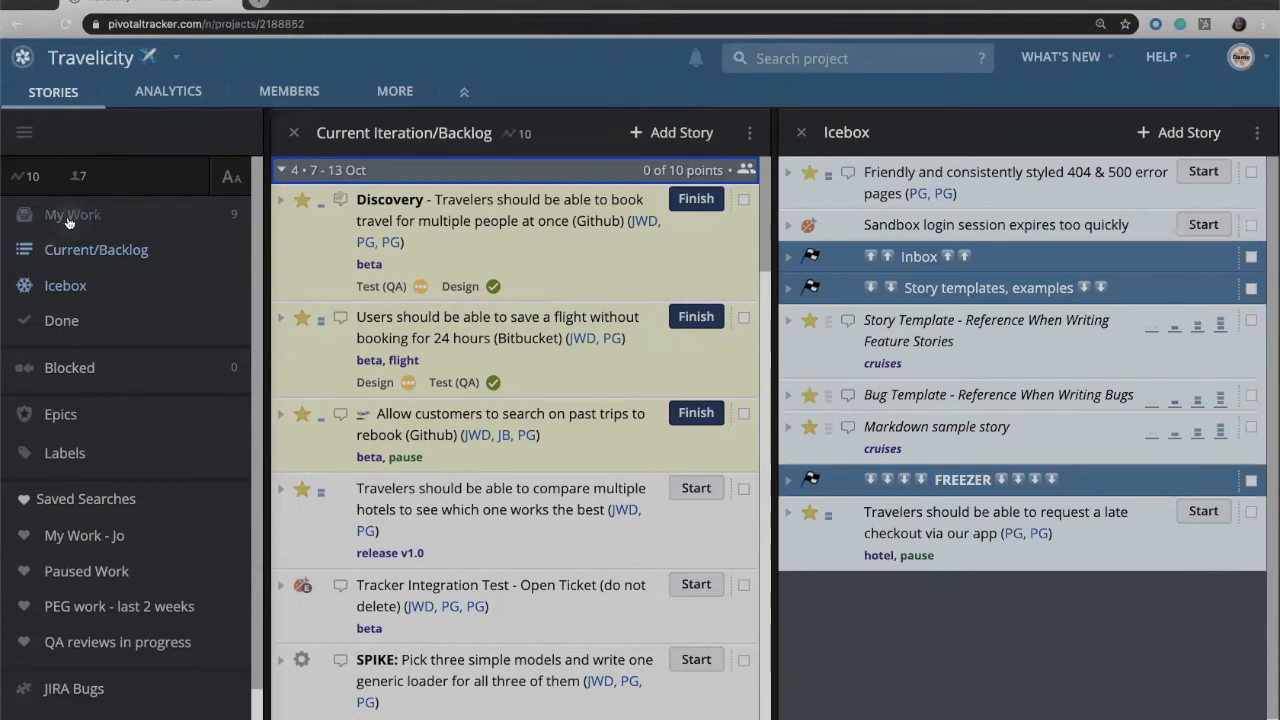
{"action": "left_click", "coordinate": [72, 214]}
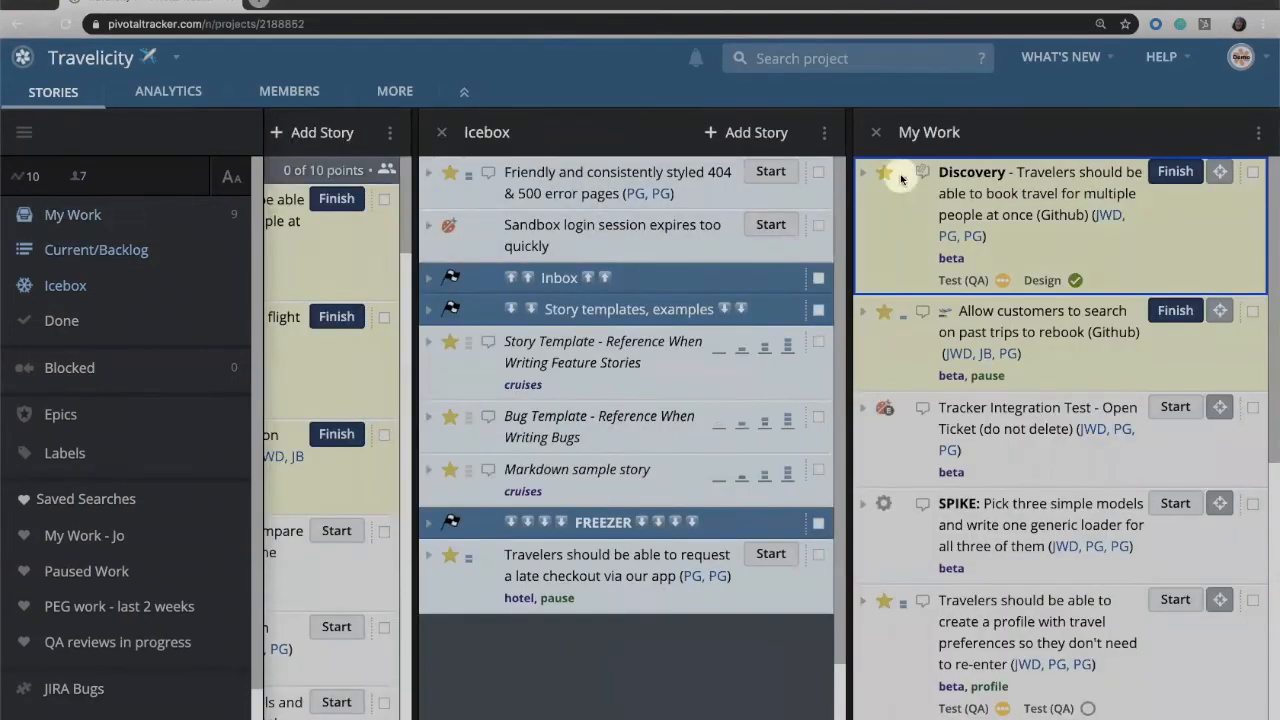
{"action": "scroll", "scroll_direction": "down", "scroll_amount": 3}
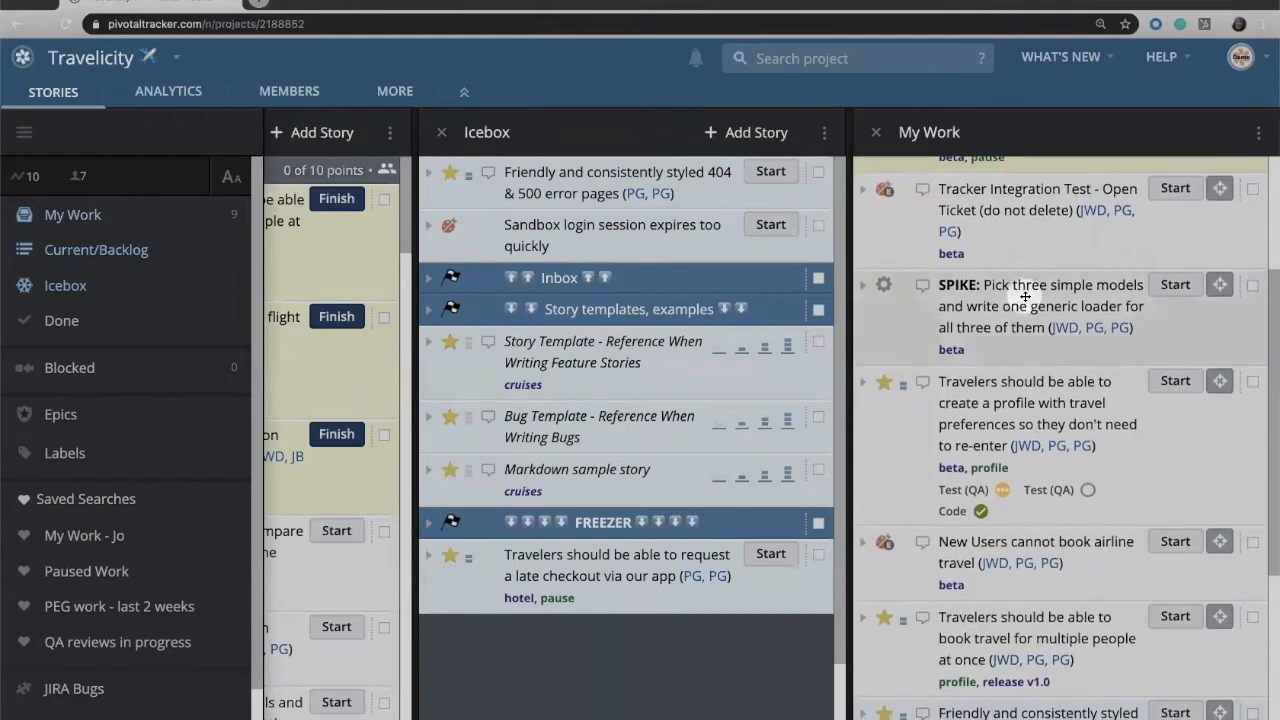
{"action": "scroll", "scroll_direction": "down", "scroll_amount": 3}
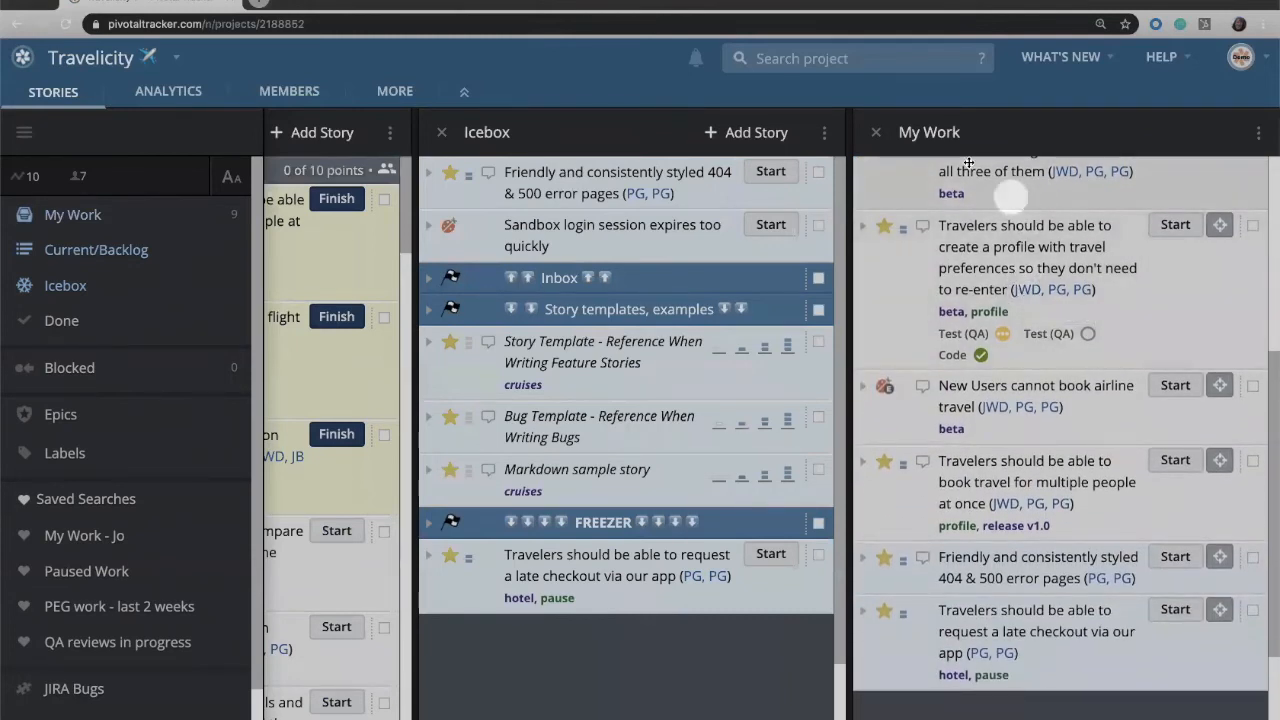
{"action": "left_click", "coordinate": [96, 248]}
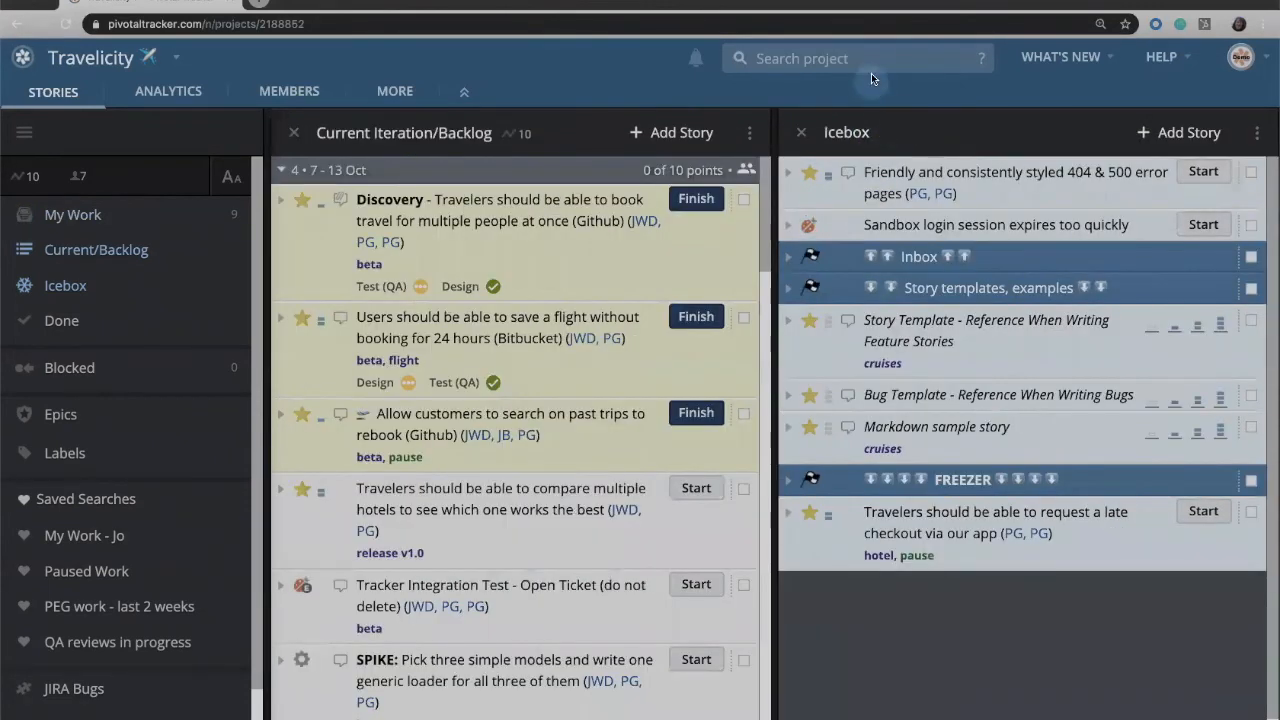
{"action": "left_click", "coordinate": [856, 58]}
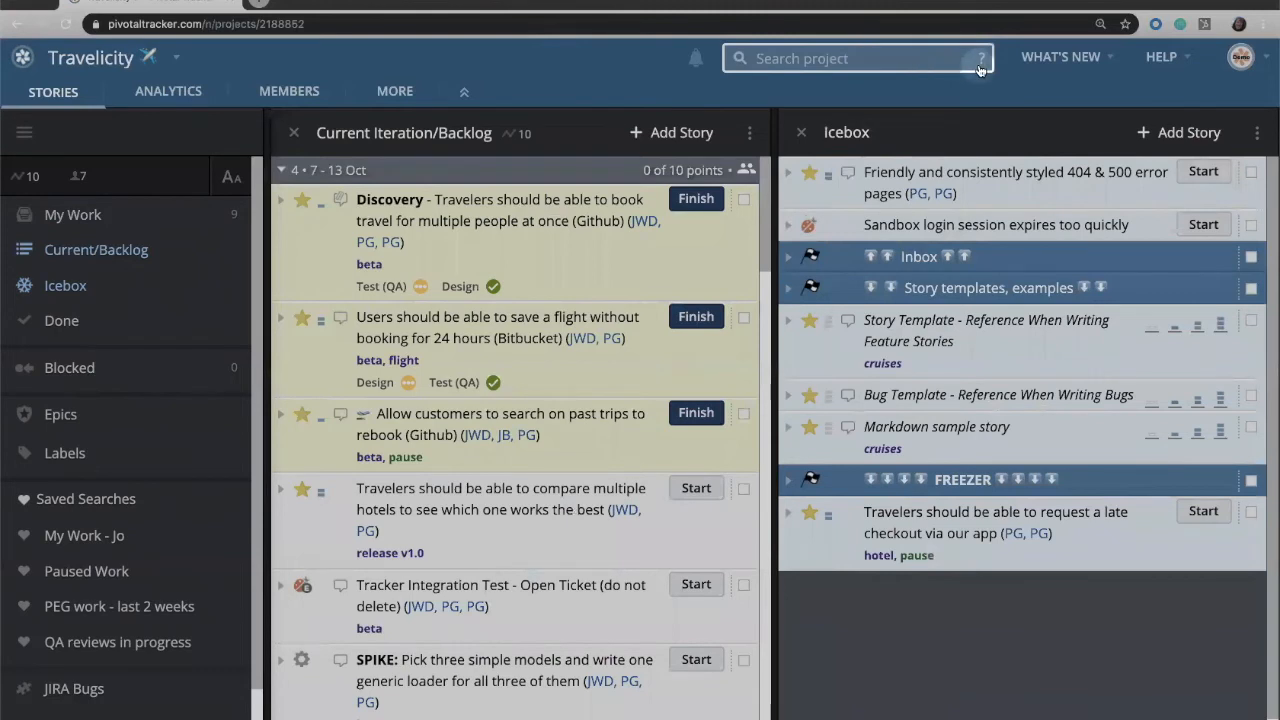
- Show the search operators reference from the Search project field
{"action": "left_click", "coordinate": [980, 58]}
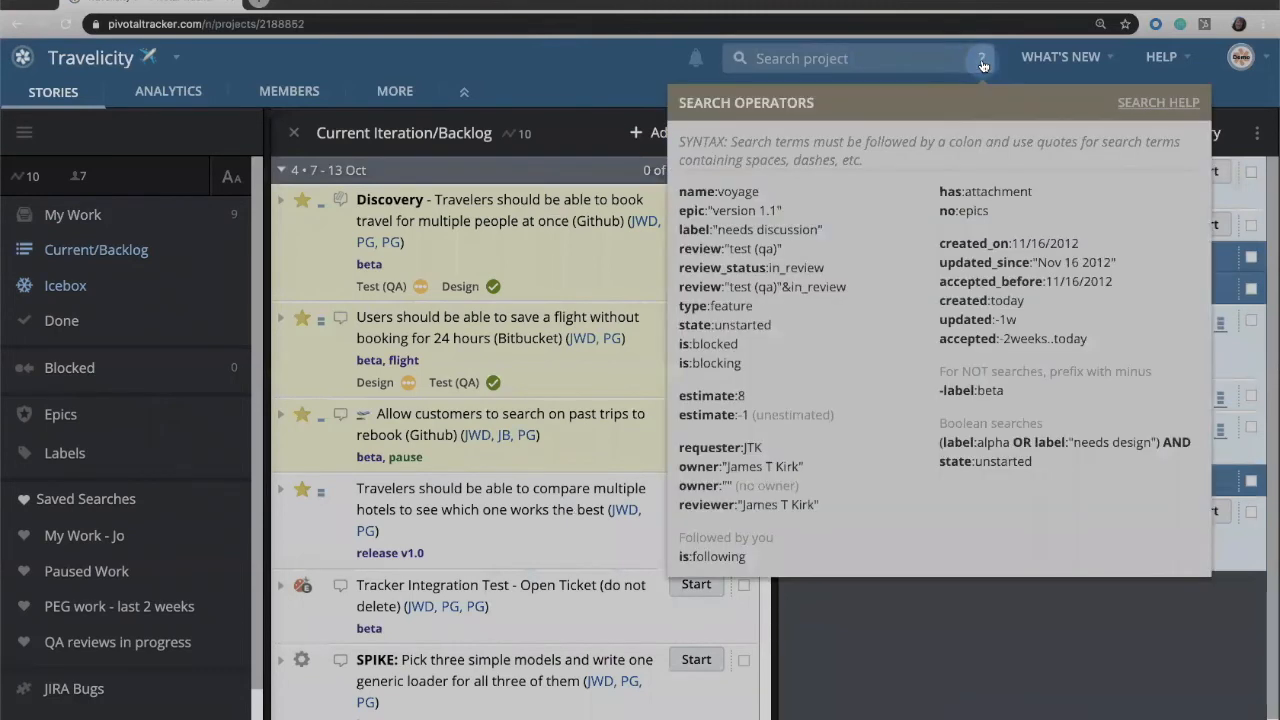
{"action": "mouse_move", "coordinate": [888, 216]}
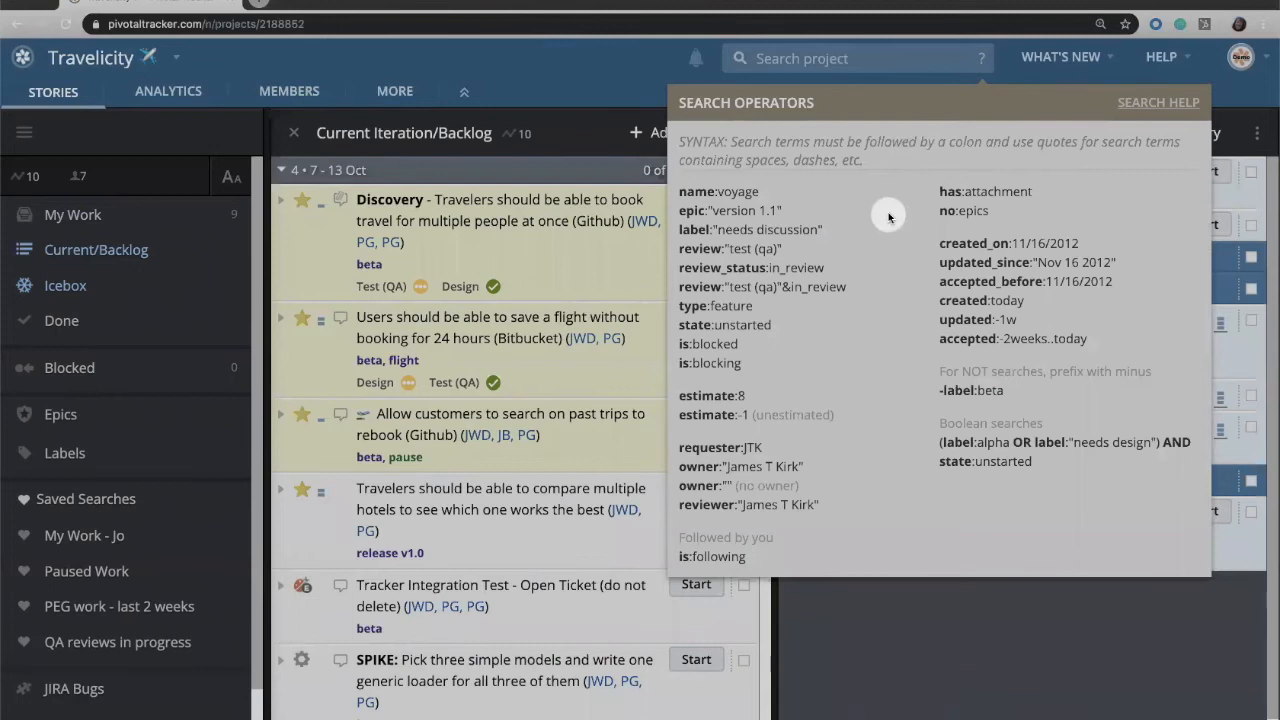
{"action": "mouse_move", "coordinate": [1156, 102]}
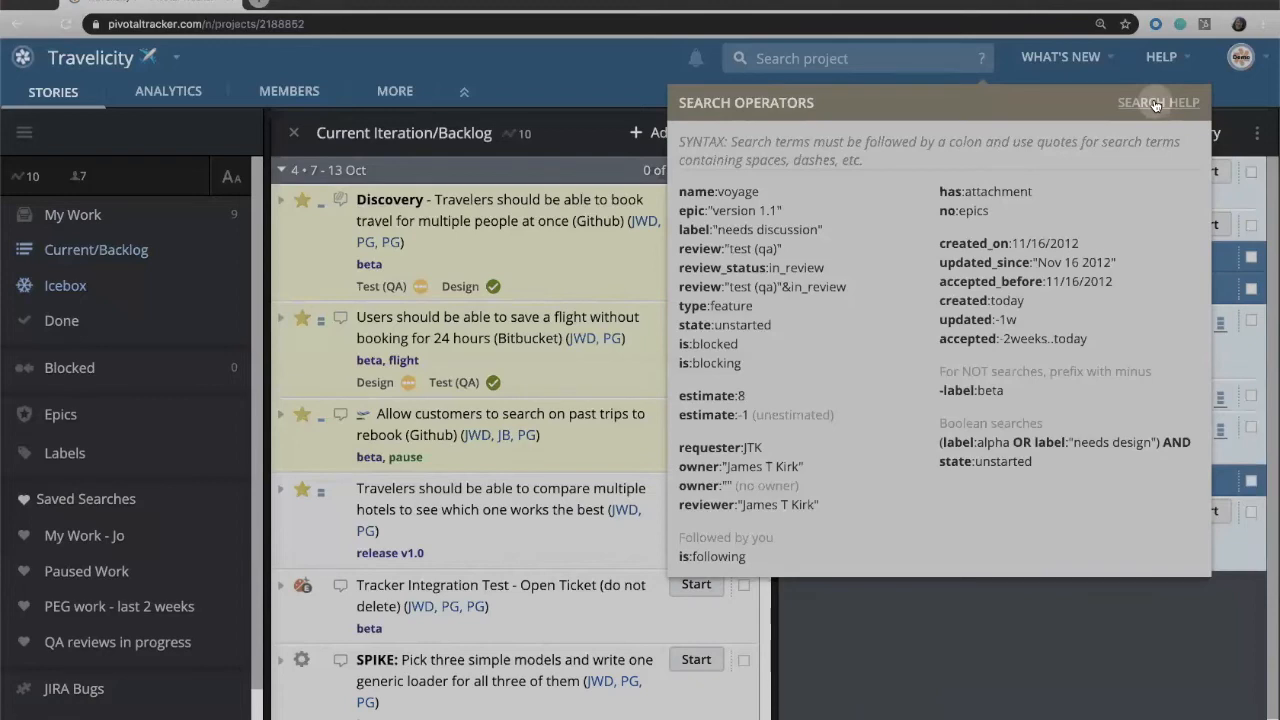
{"action": "mouse_move", "coordinate": [944, 284]}
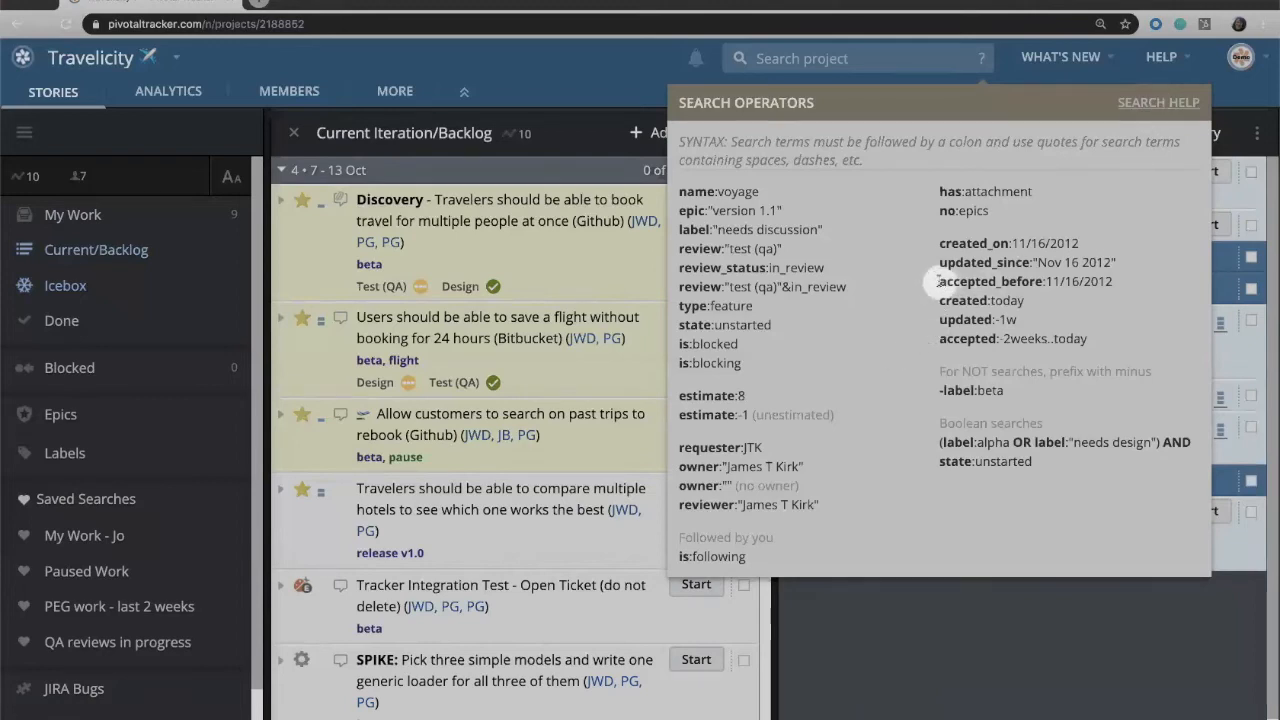
{"action": "mouse_move", "coordinate": [916, 386]}
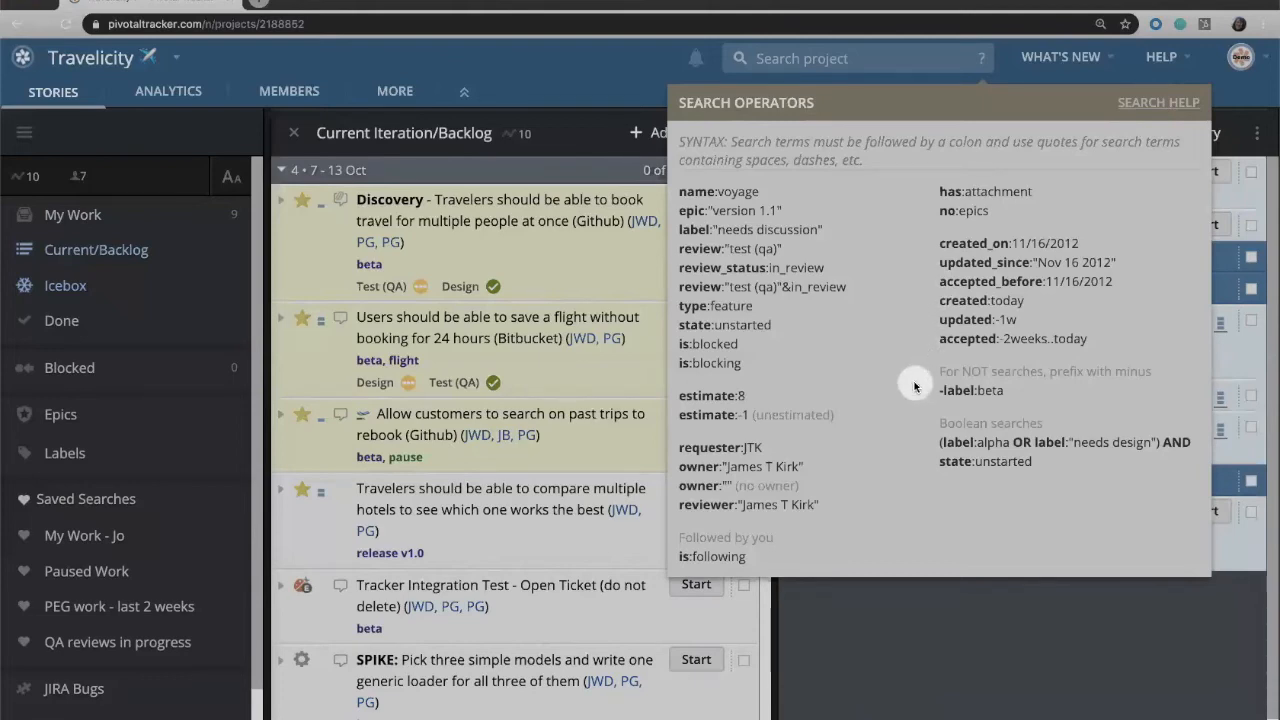
{"action": "mouse_move", "coordinate": [852, 292]}
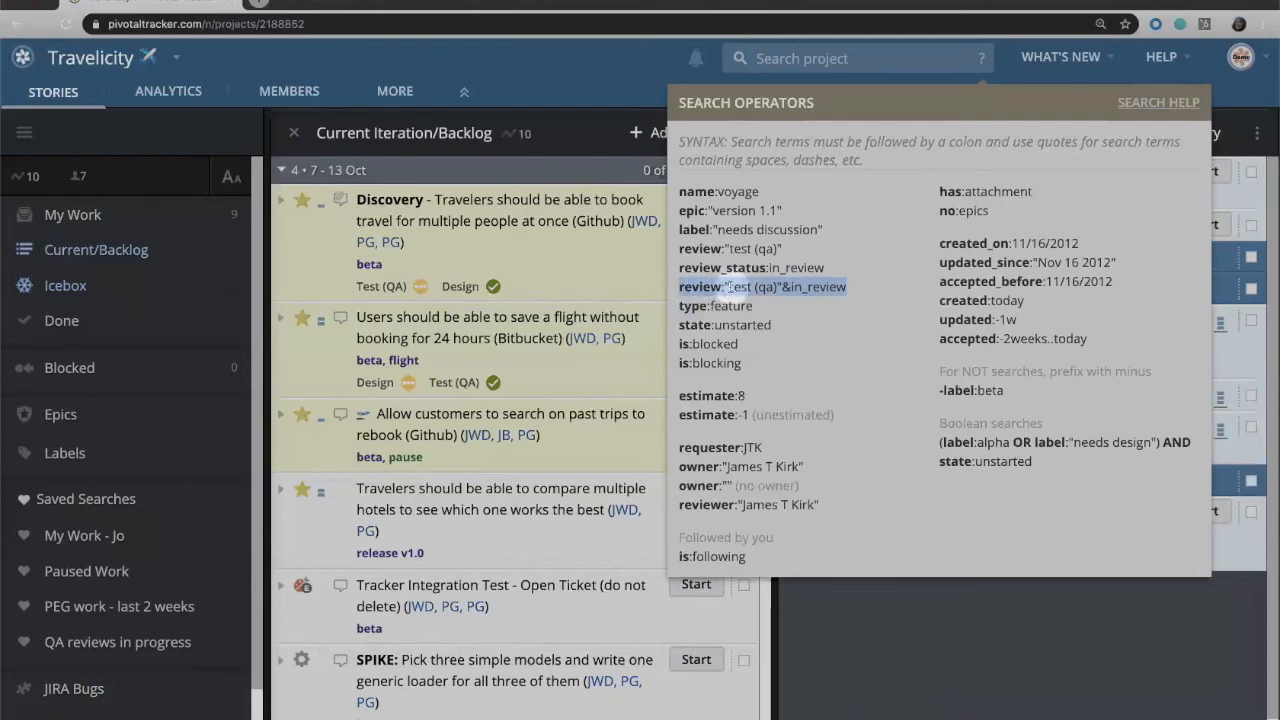
- Run the search review:"test (qa)"&in_review, listing 2 matching stories including Discovery
{"action": "right_click", "coordinate": [762, 288]}
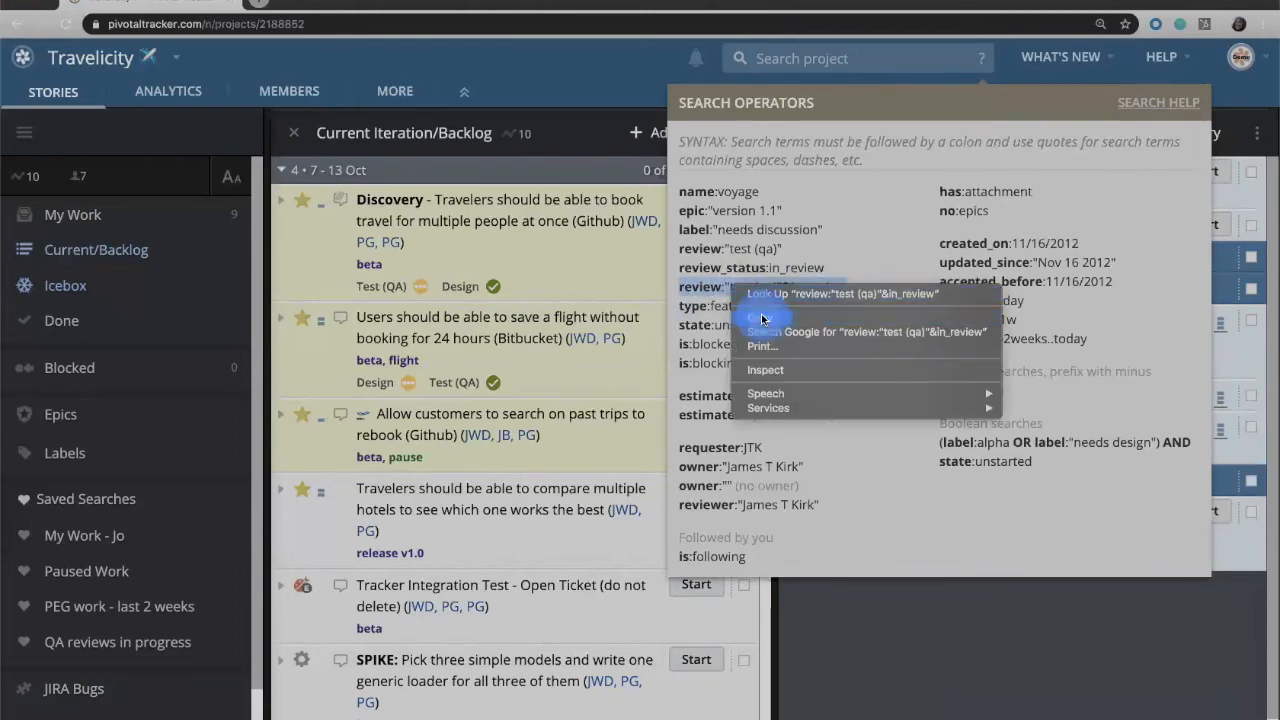
{"action": "left_click", "coordinate": [980, 58]}
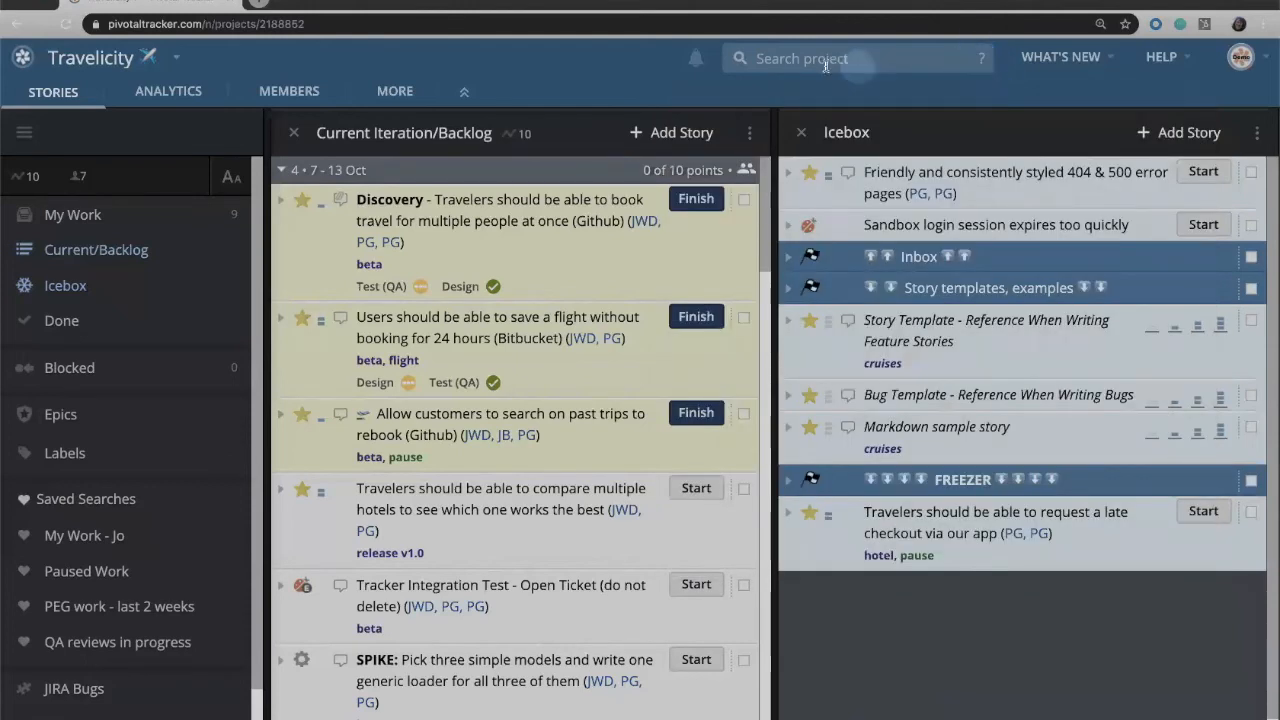
{"action": "right_click", "coordinate": [856, 58]}
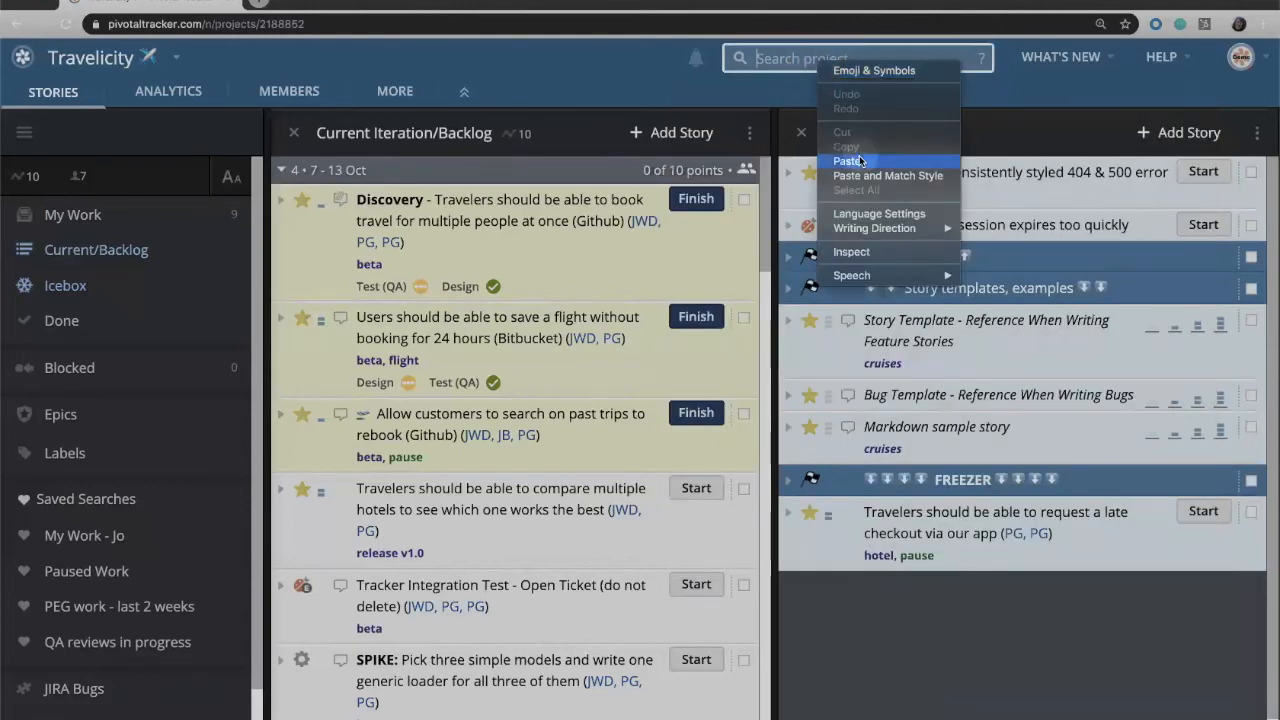
{"action": "left_click", "coordinate": [848, 160]}
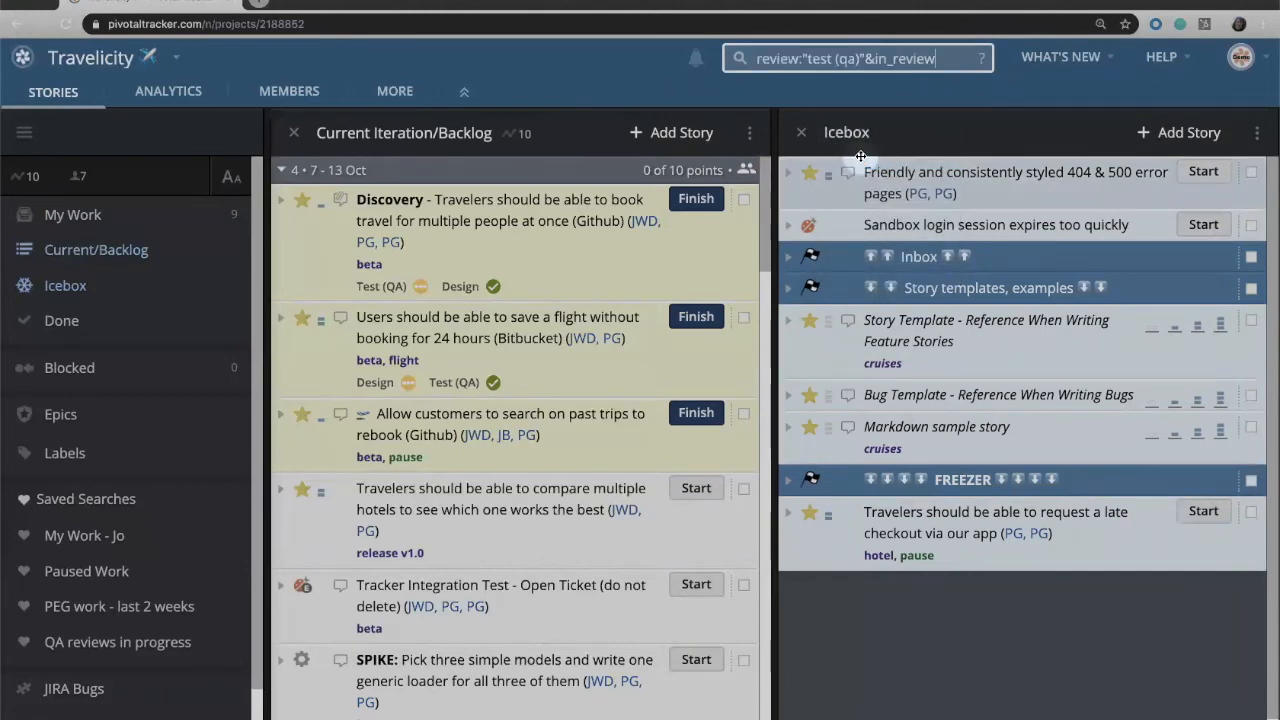
{"action": "key", "text": "Return"}
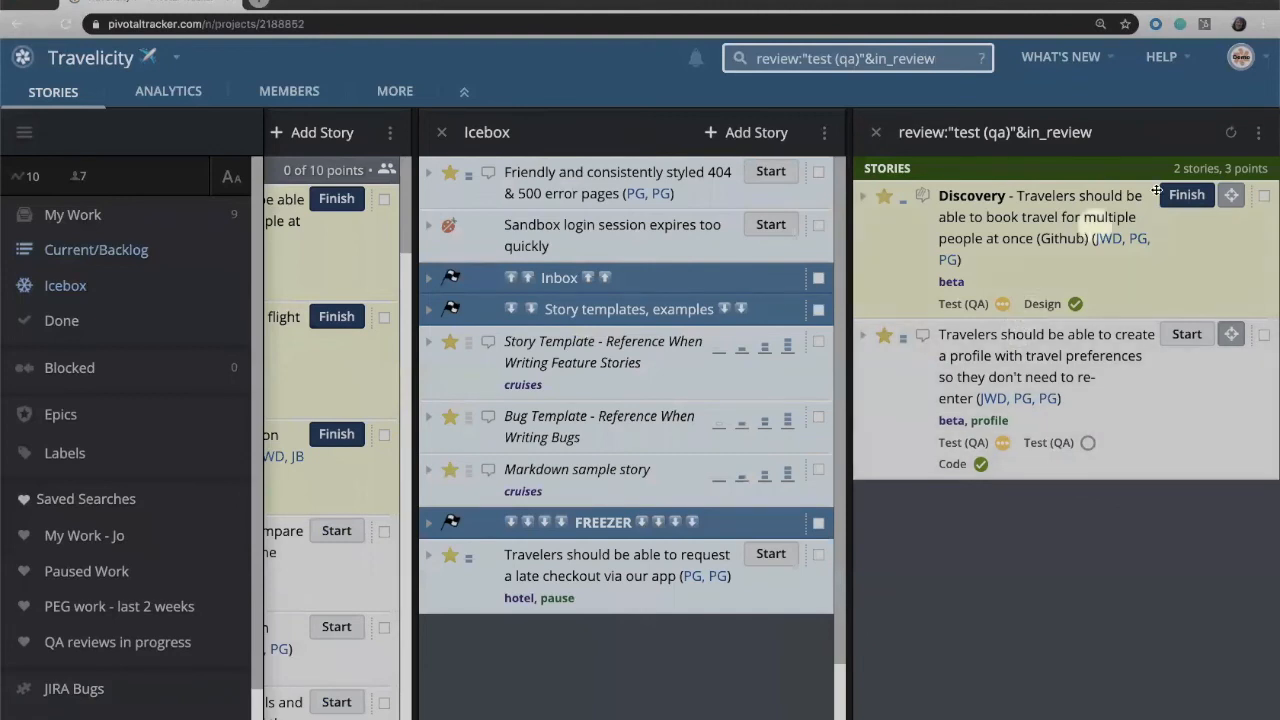
- Save the in-review Test (QA) search to the sidebar as "QA Reviews that are open"
{"action": "left_click", "coordinate": [1258, 132]}
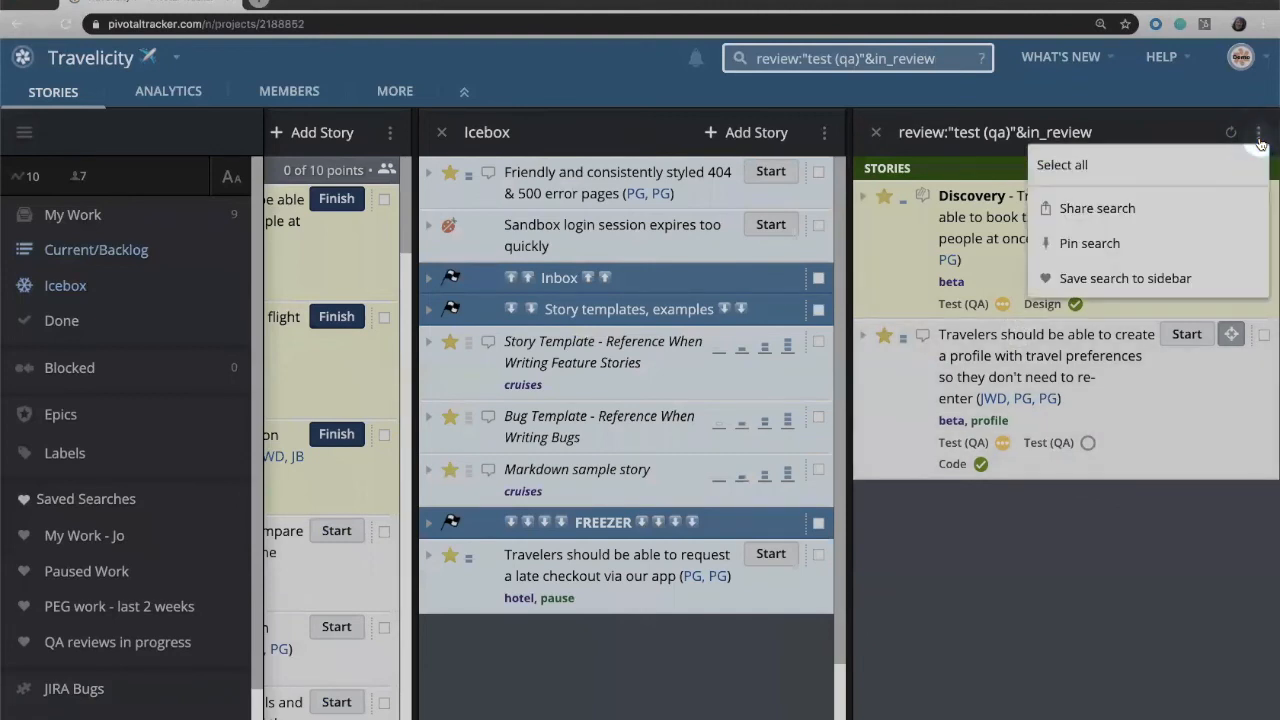
{"action": "mouse_move", "coordinate": [1128, 244]}
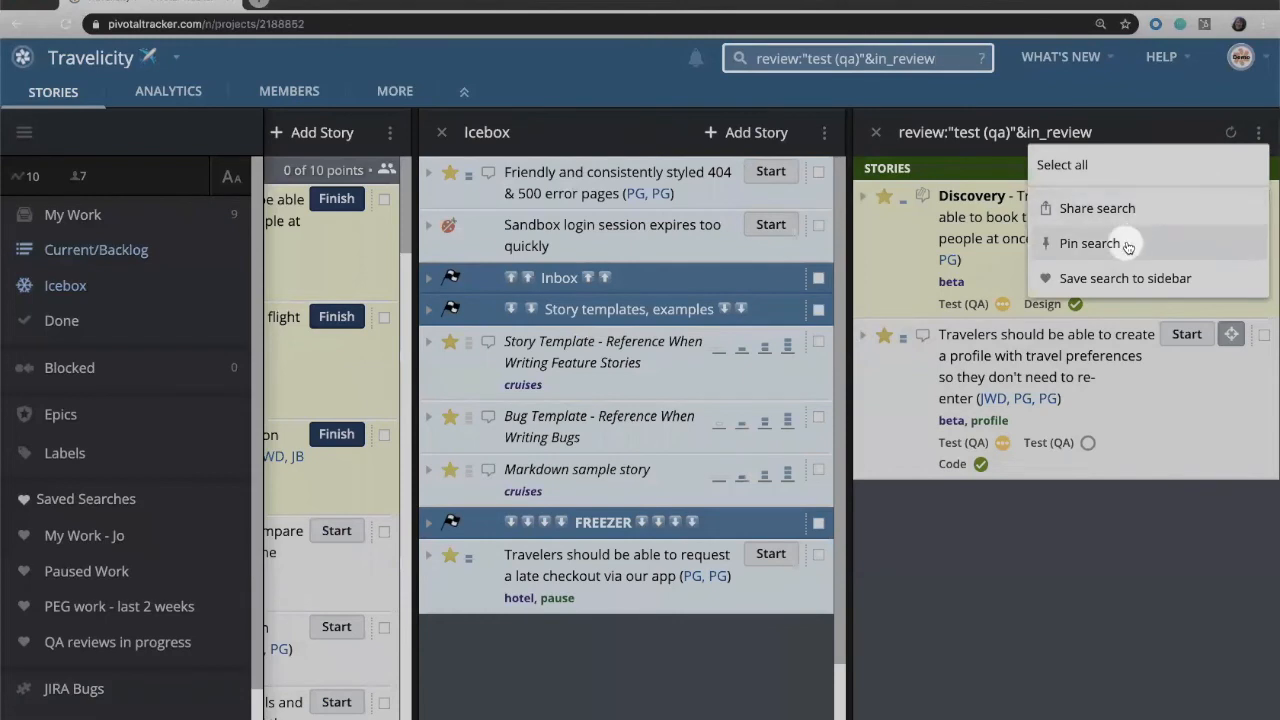
{"action": "mouse_move", "coordinate": [1130, 278]}
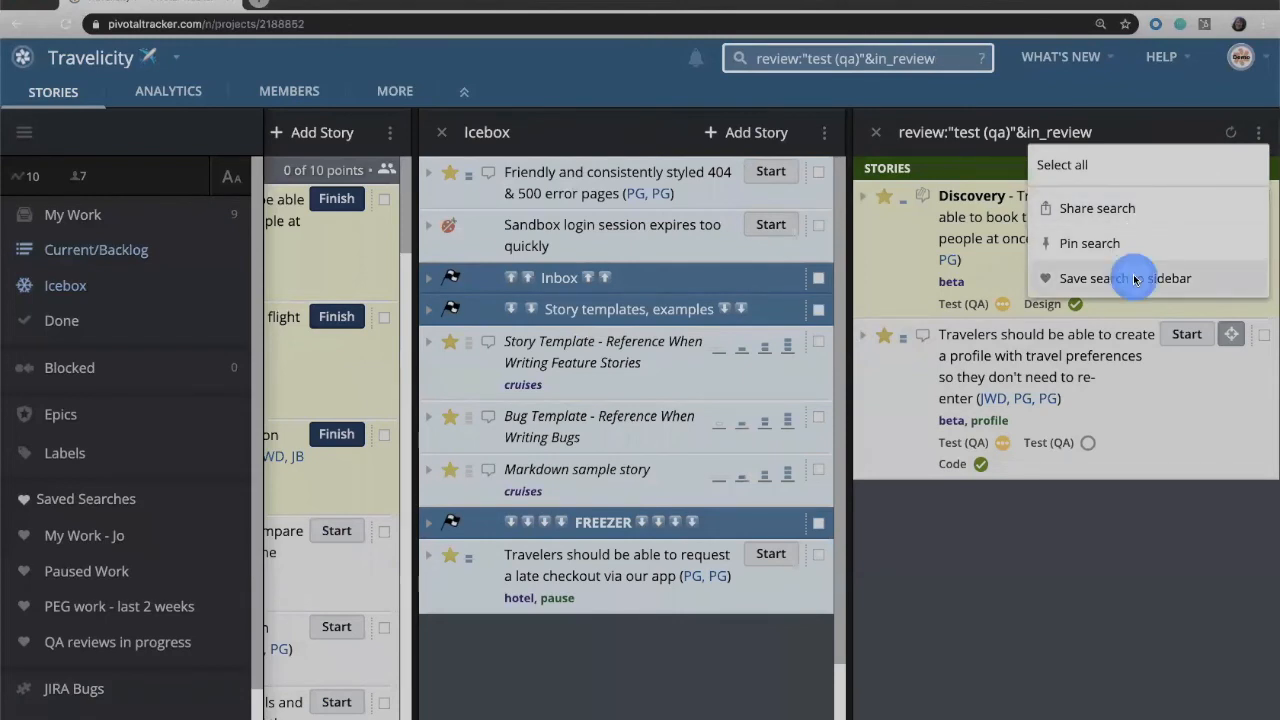
{"action": "left_click", "coordinate": [1092, 278]}
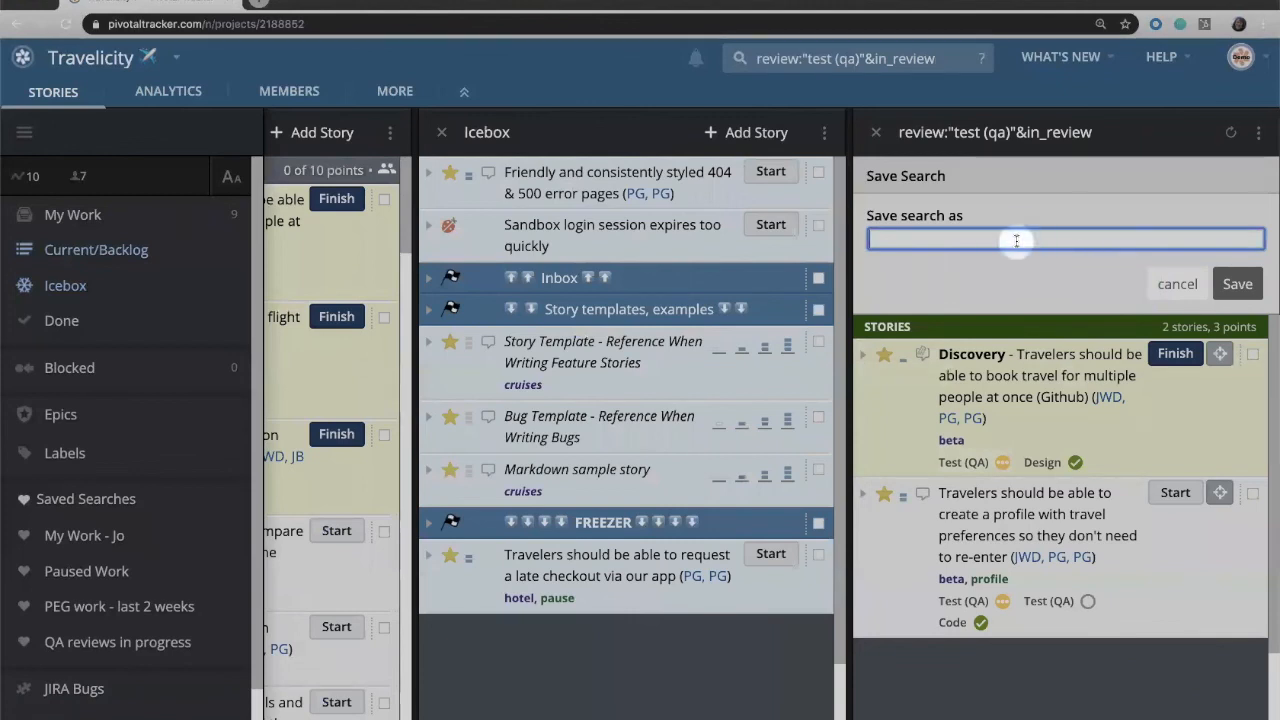
{"action": "type", "text": "W"}
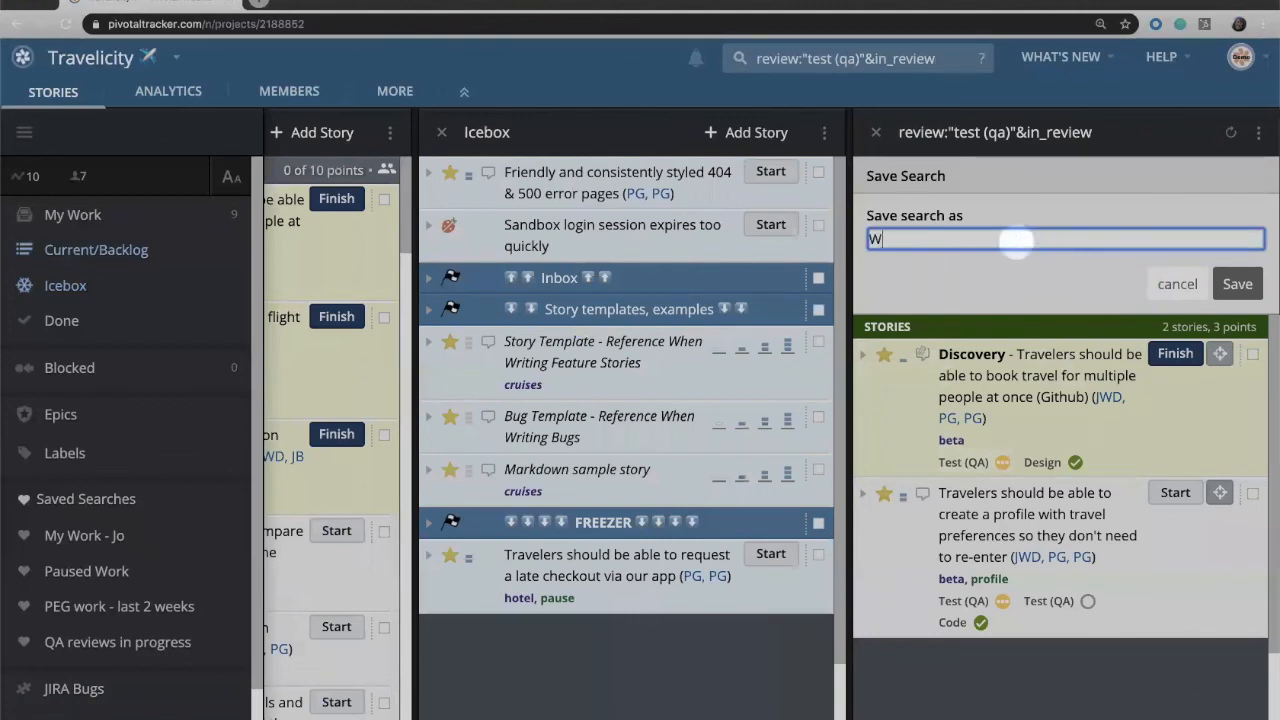
{"action": "type", "text": "QA"}
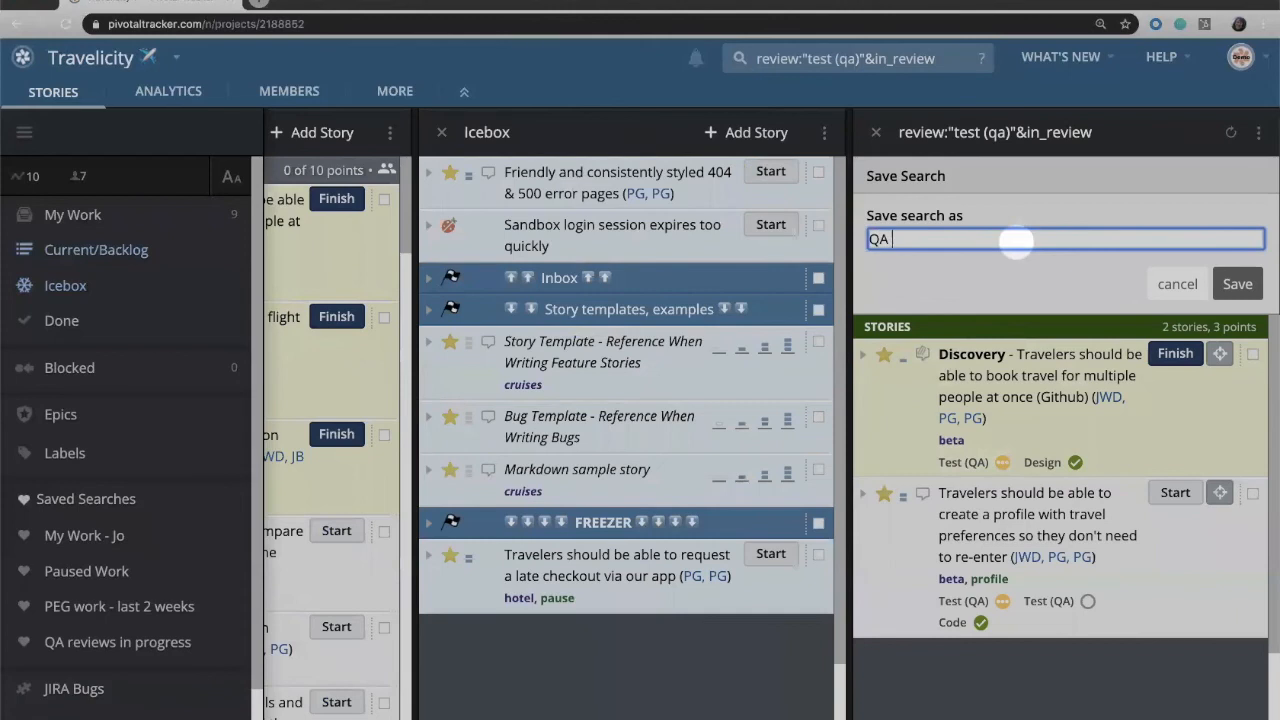
{"action": "type", "text": "Reviews"}
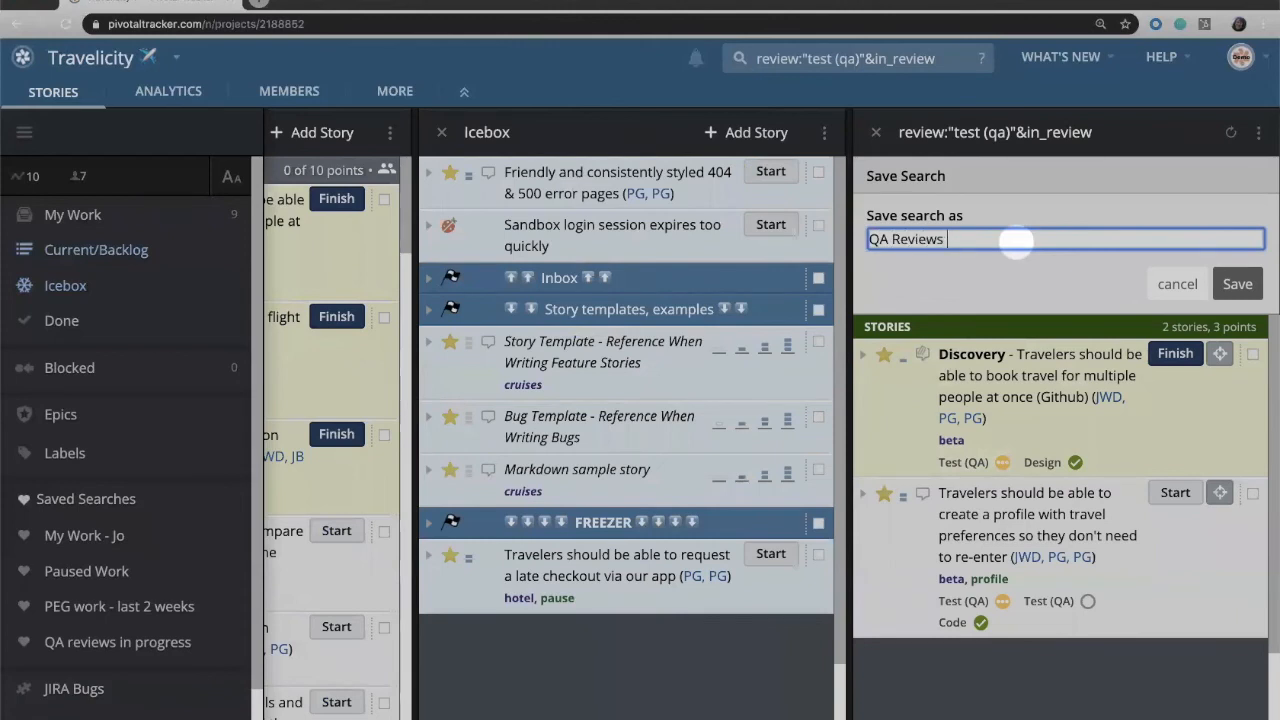
{"action": "type", "text": "that ar"}
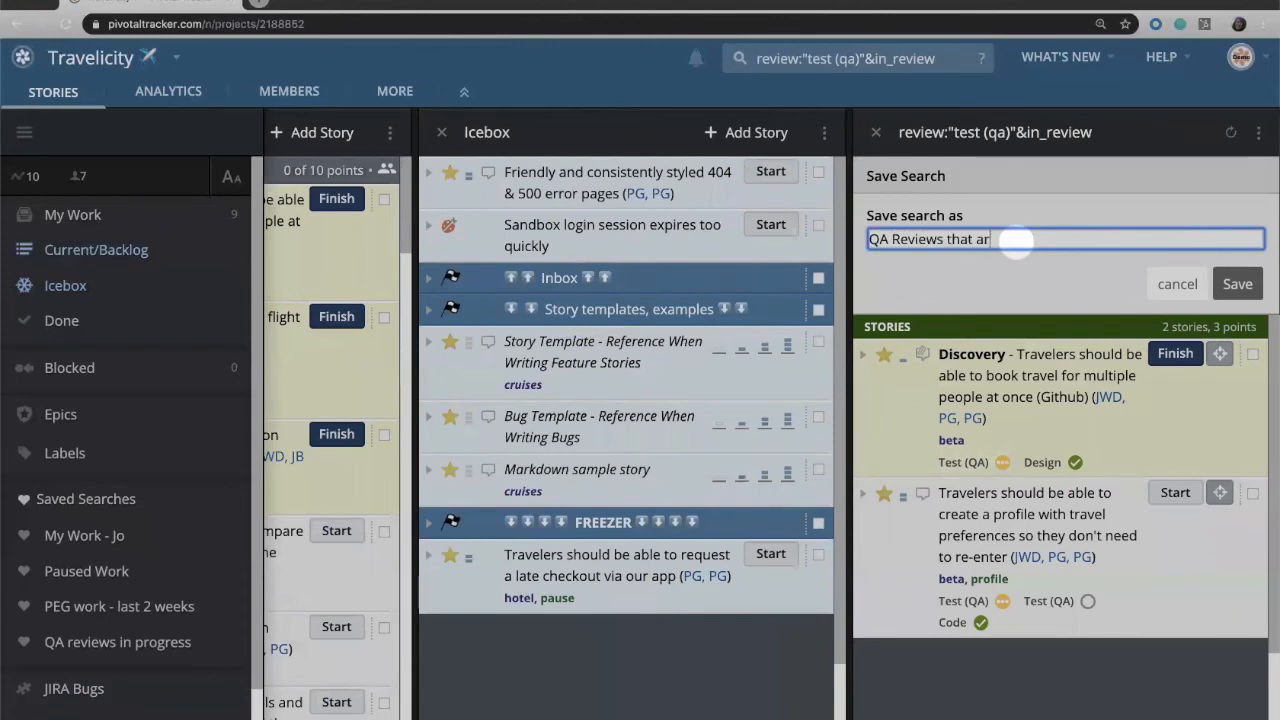
{"action": "type", "text": "e open"}
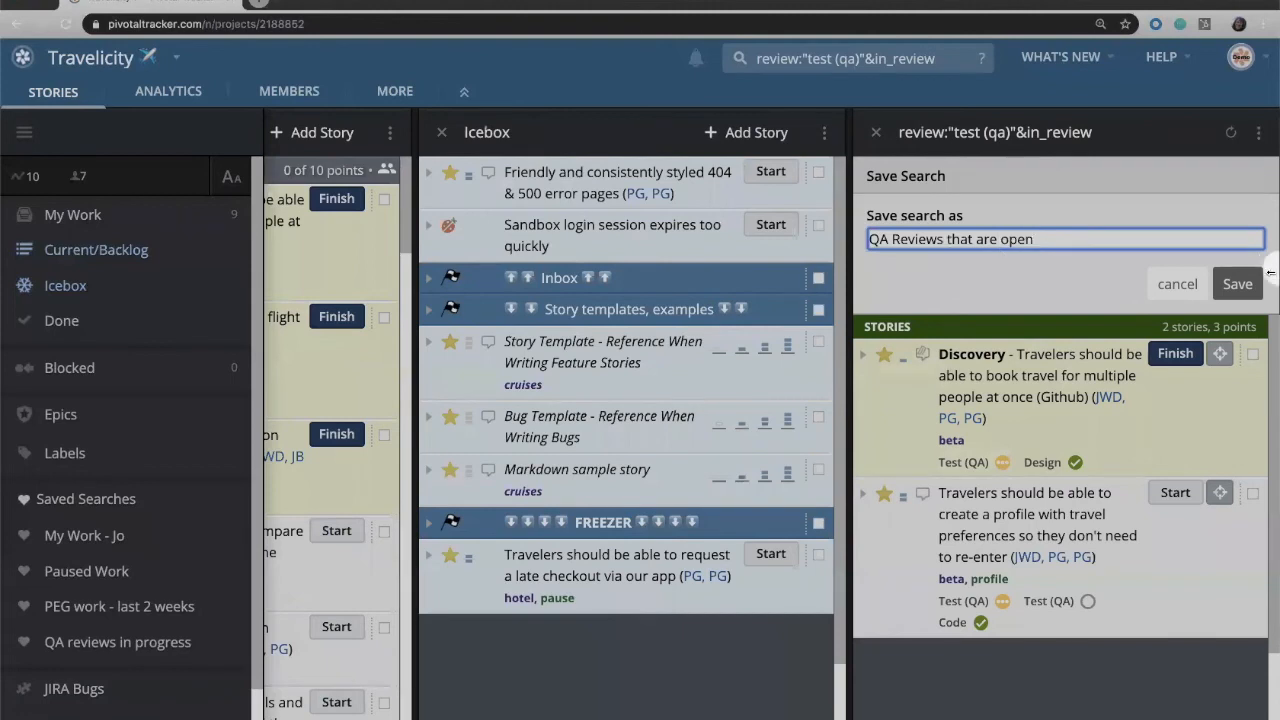
{"action": "left_click", "coordinate": [1236, 284]}
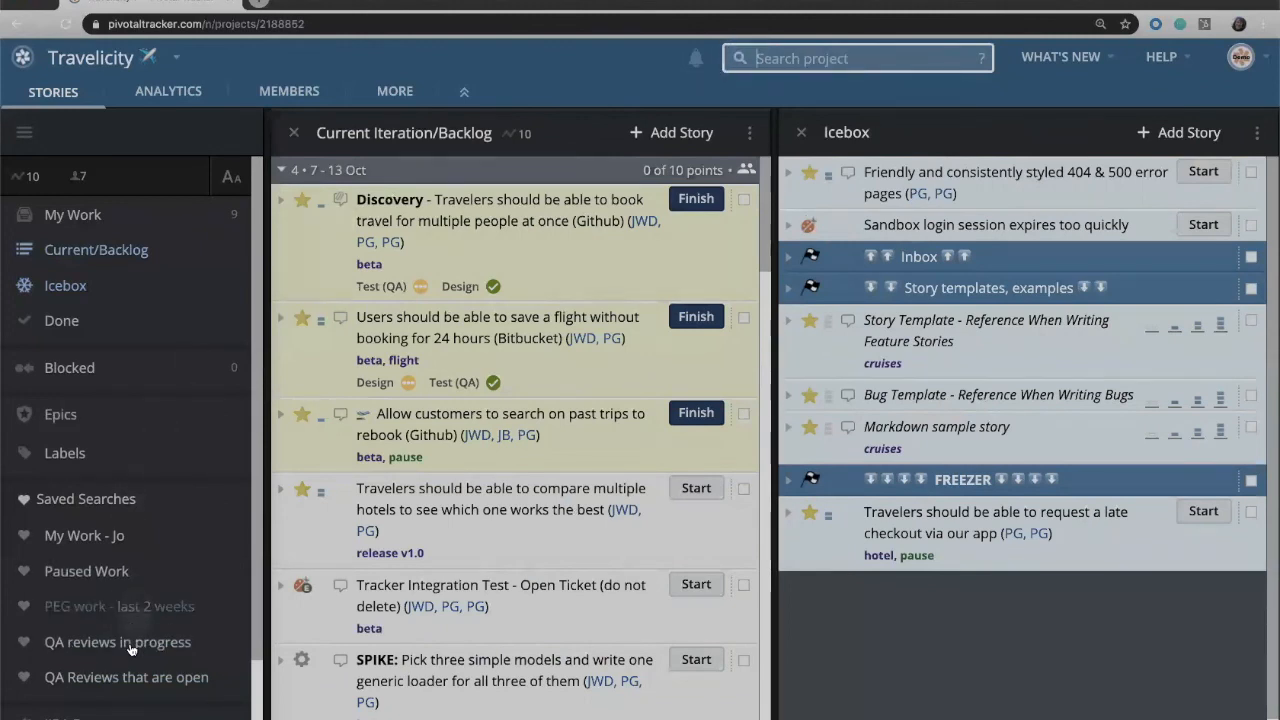
- Delete the "QA Reviews that are open" saved search and close its results panel
{"action": "left_click", "coordinate": [116, 642]}
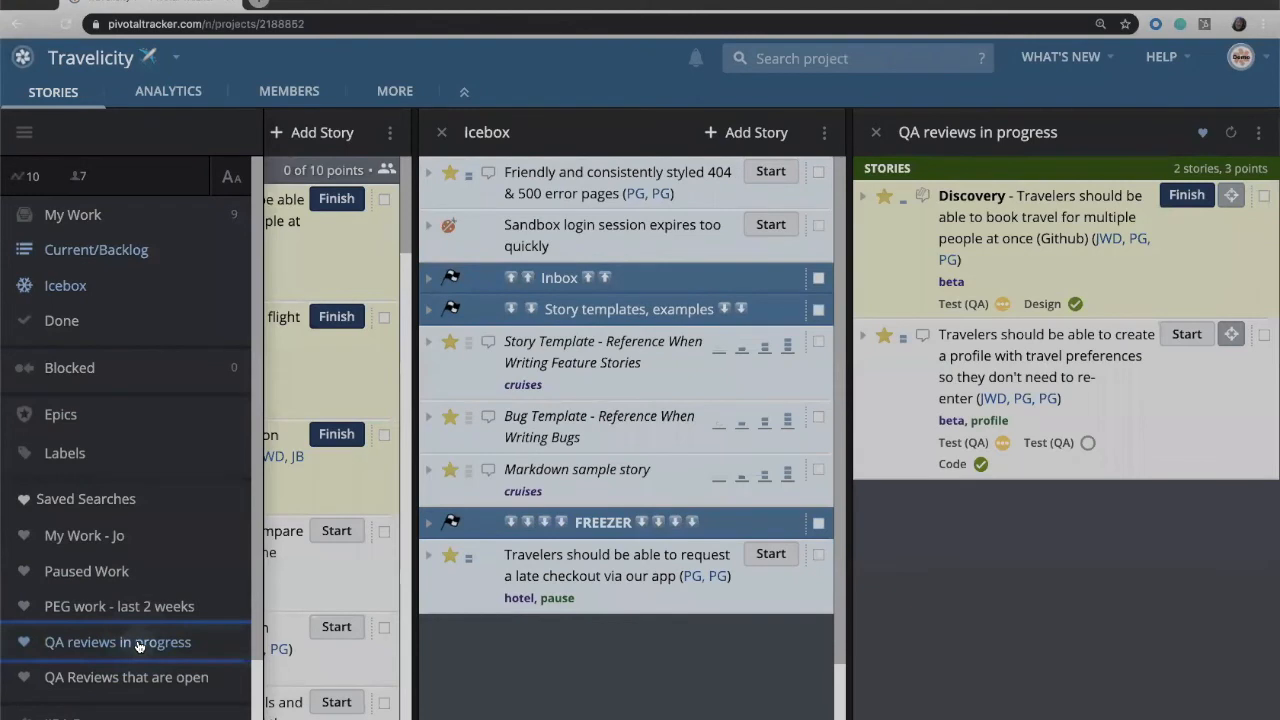
{"action": "mouse_move", "coordinate": [126, 676]}
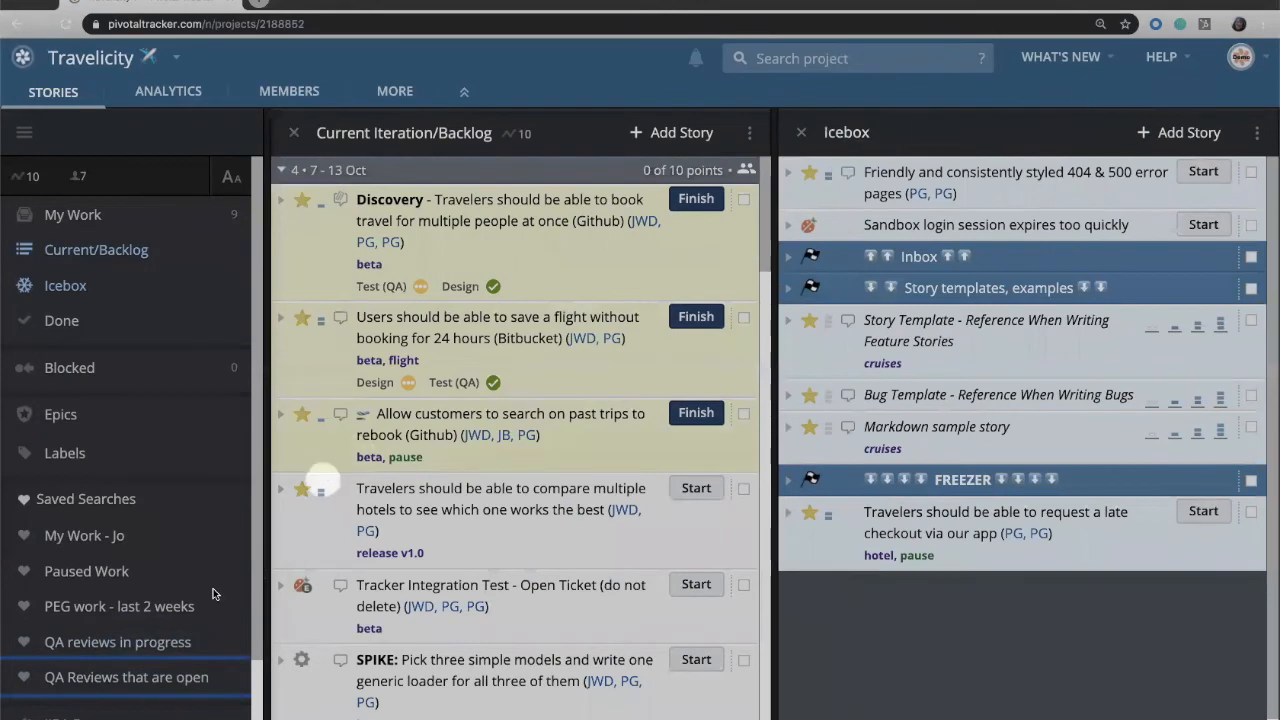
{"action": "left_click", "coordinate": [126, 676]}
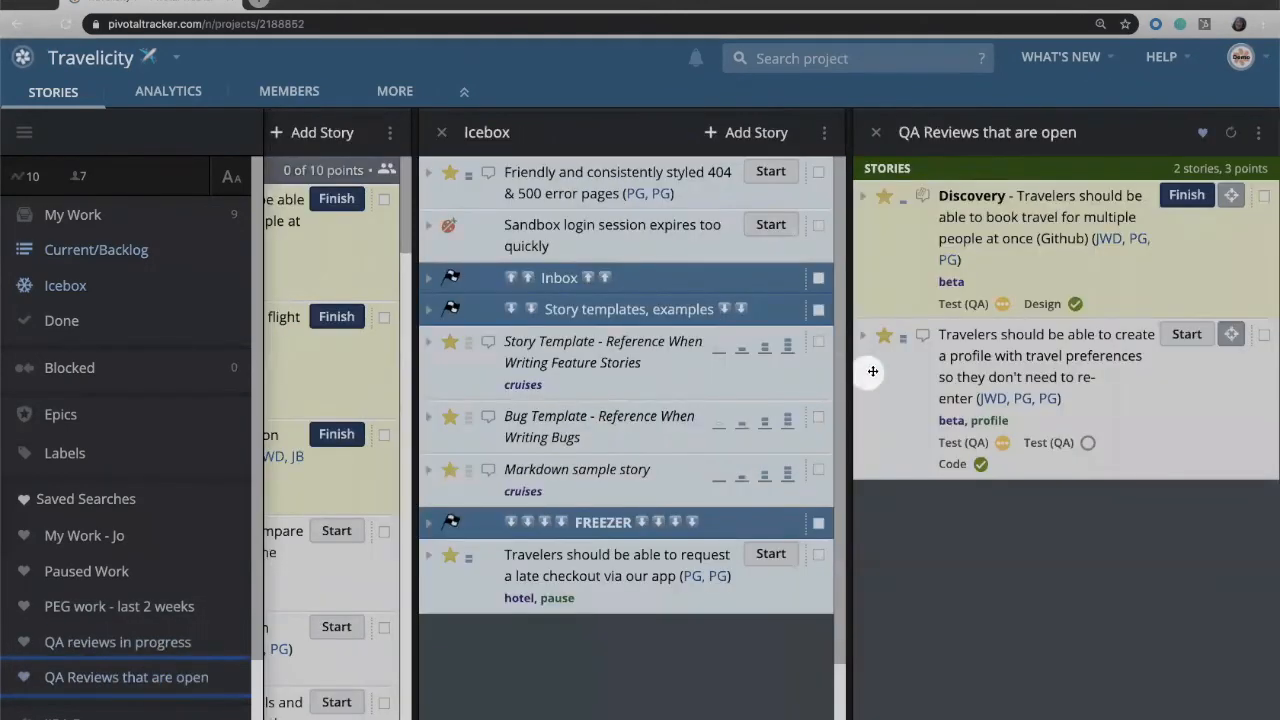
{"action": "left_click", "coordinate": [1202, 132]}
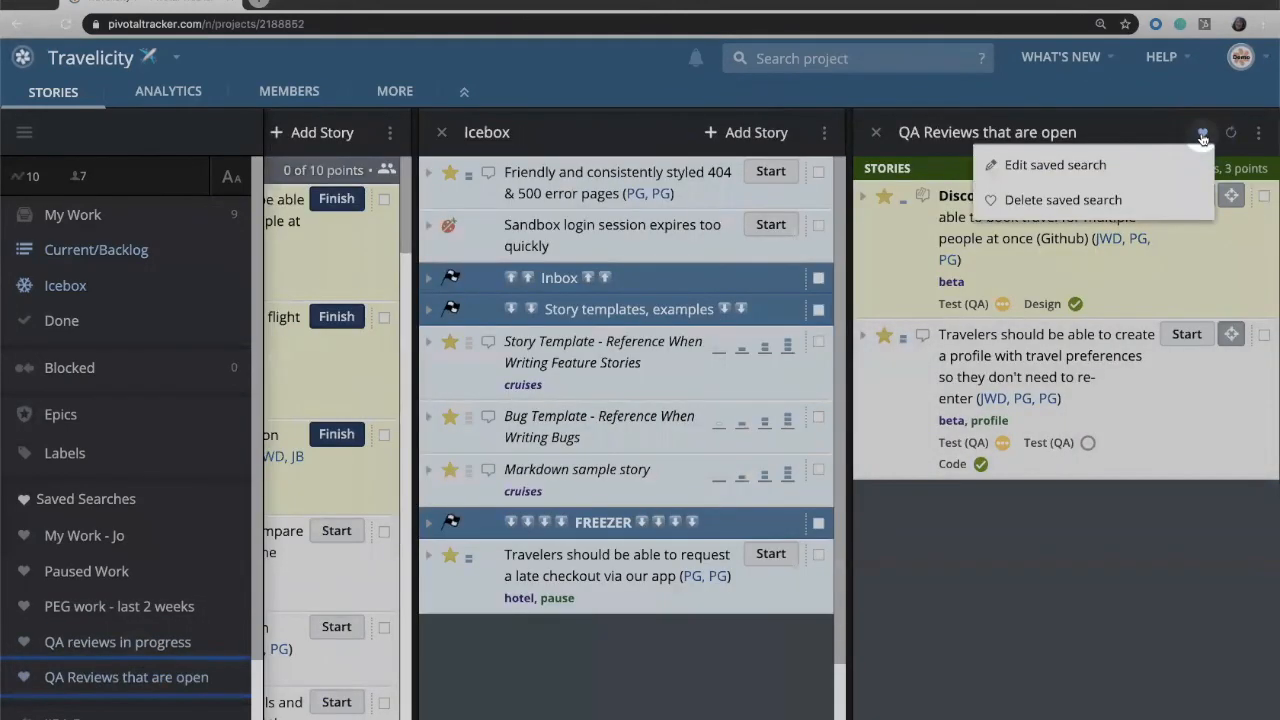
{"action": "mouse_move", "coordinate": [1110, 184]}
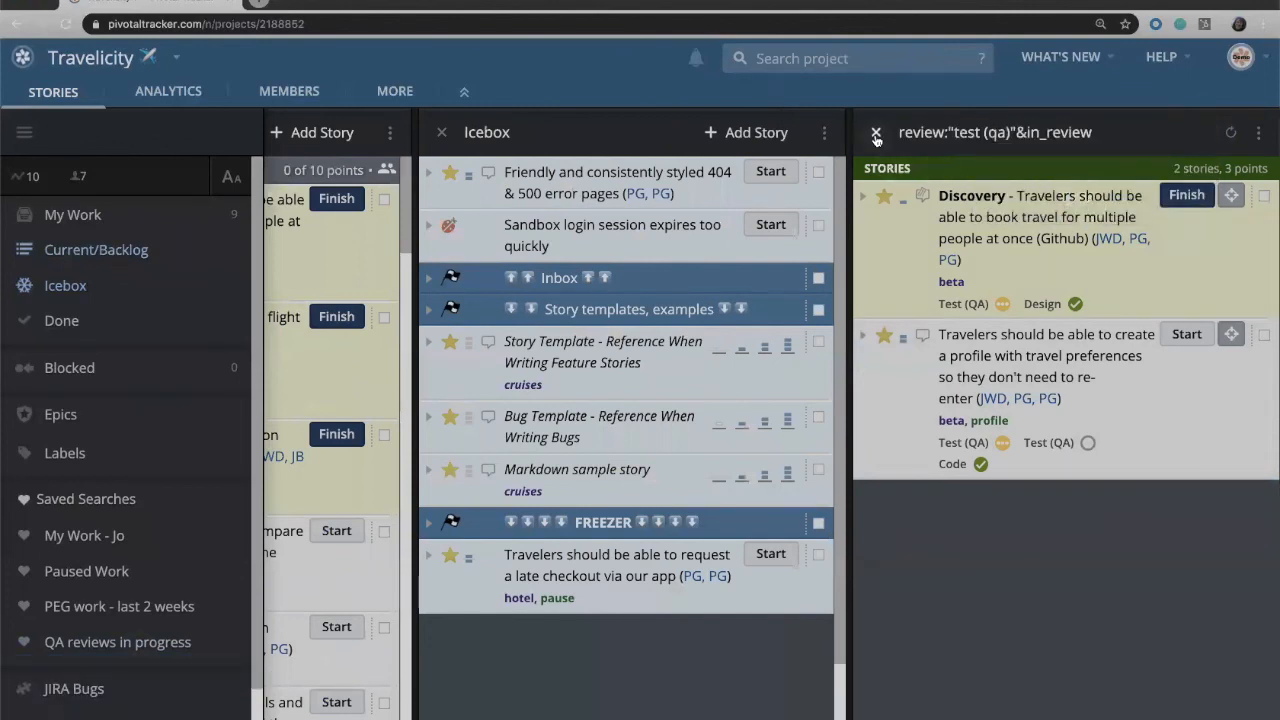
{"action": "left_click", "coordinate": [876, 132]}
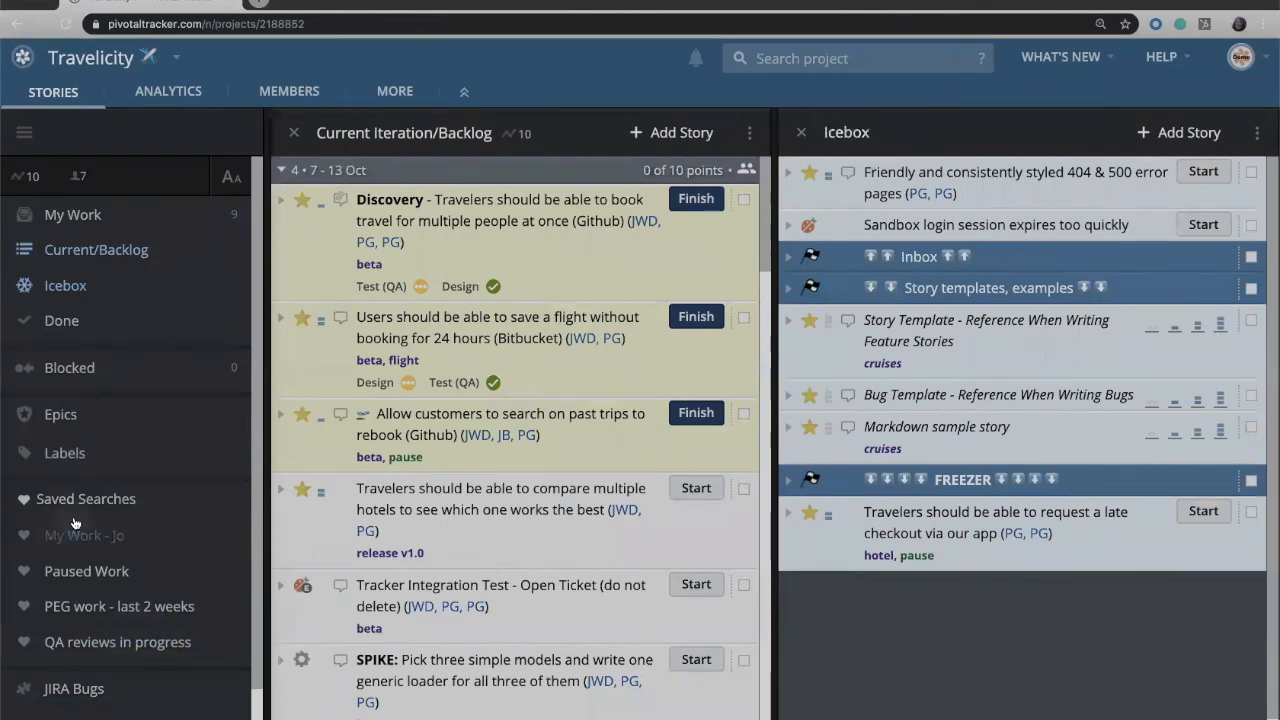
{"action": "mouse_move", "coordinate": [84, 536]}
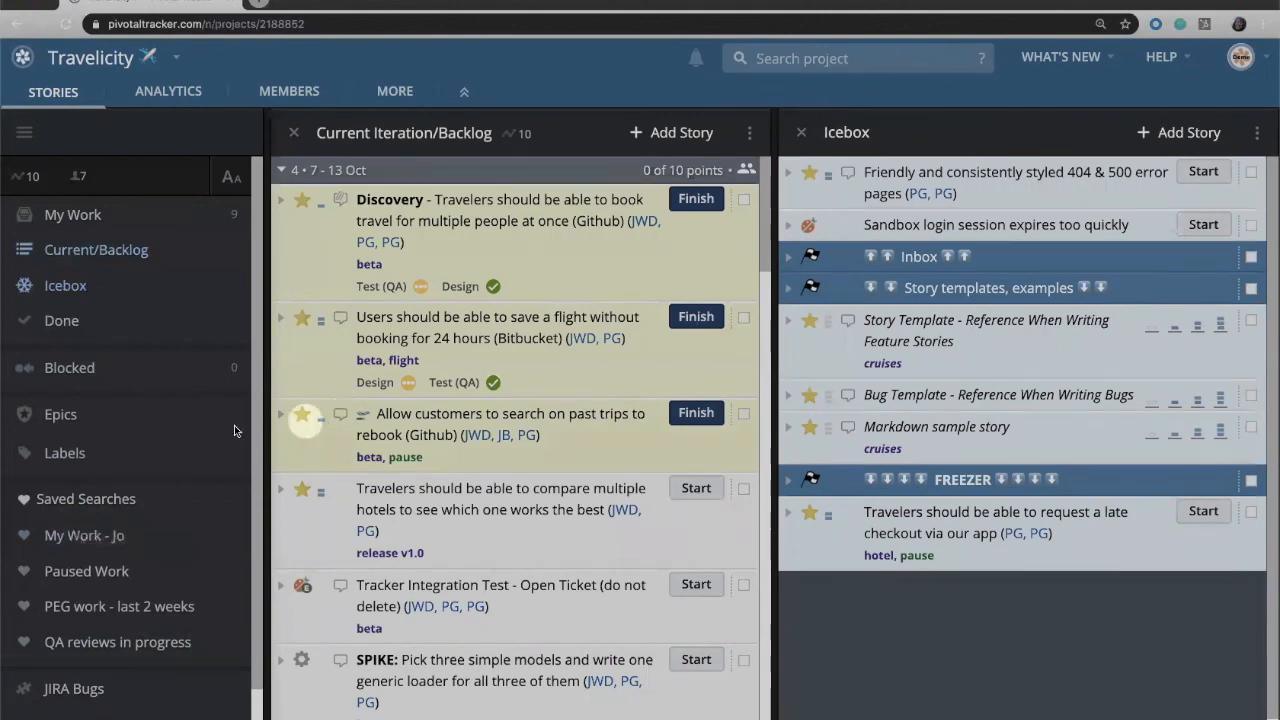
{"action": "scroll", "scroll_direction": "down", "scroll_amount": 3}
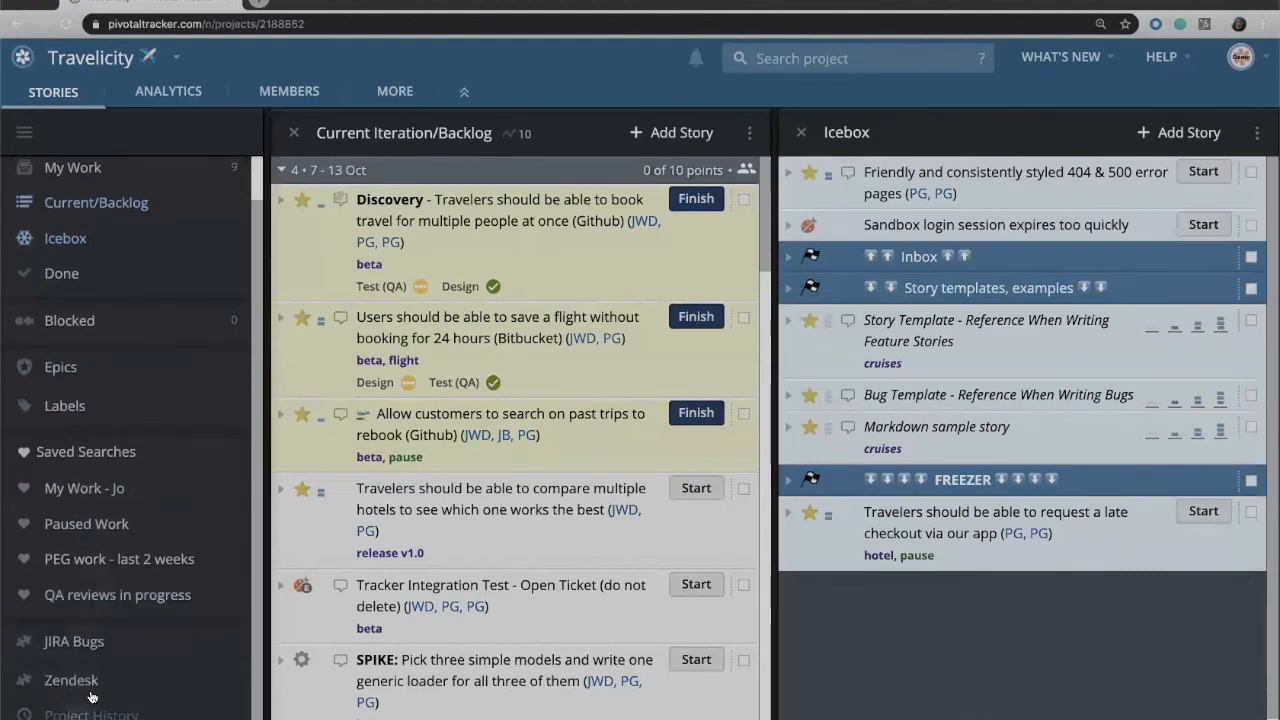
{"action": "mouse_move", "coordinate": [76, 640]}
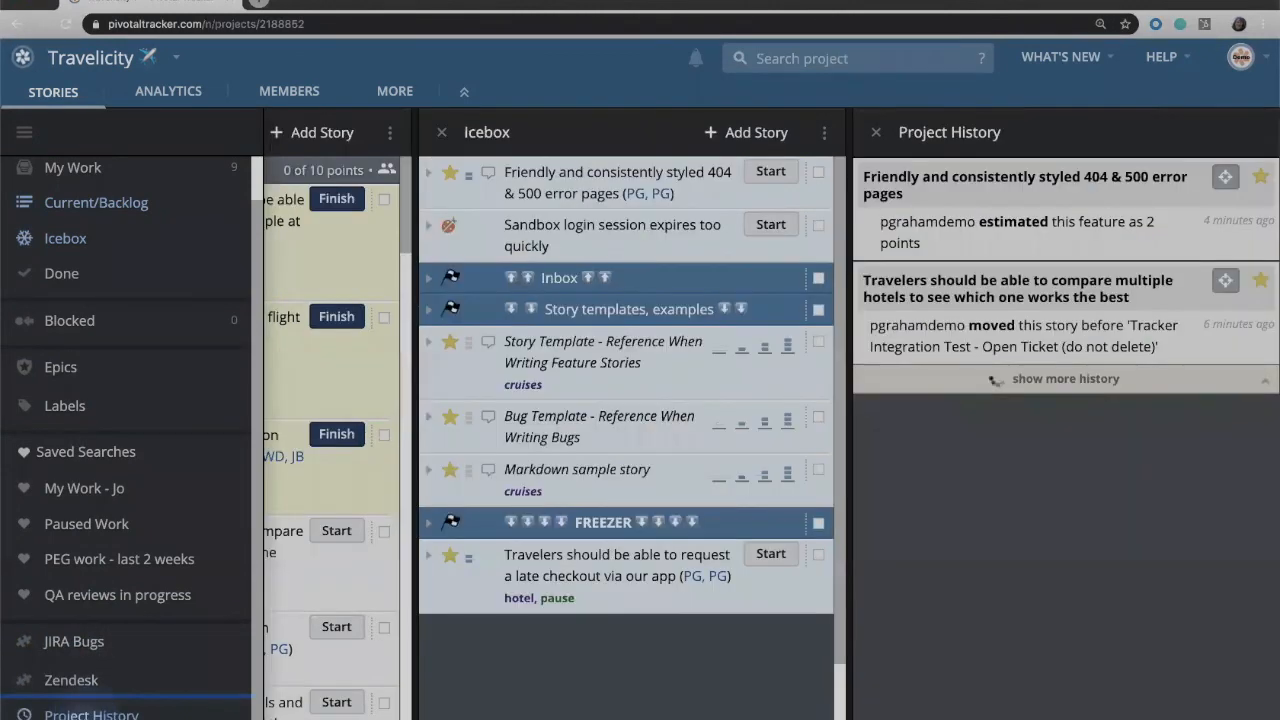
{"action": "left_click", "coordinate": [1064, 378]}
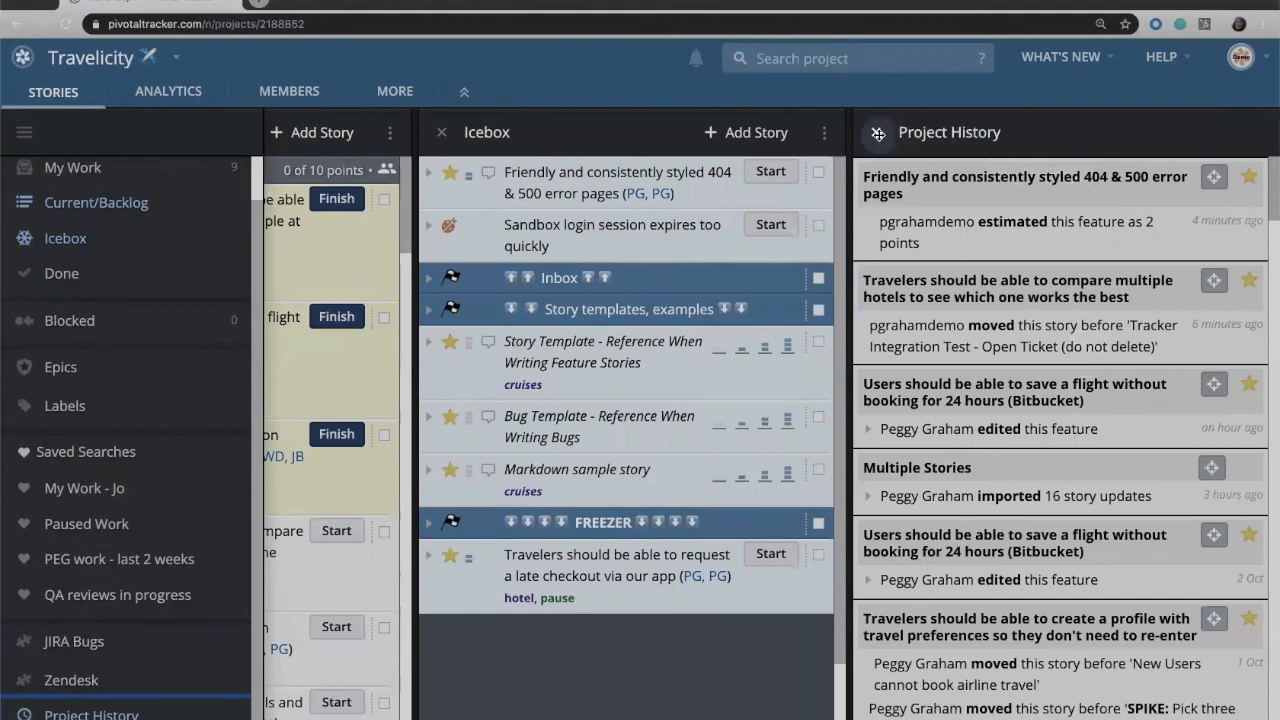
{"action": "left_click", "coordinate": [876, 132]}
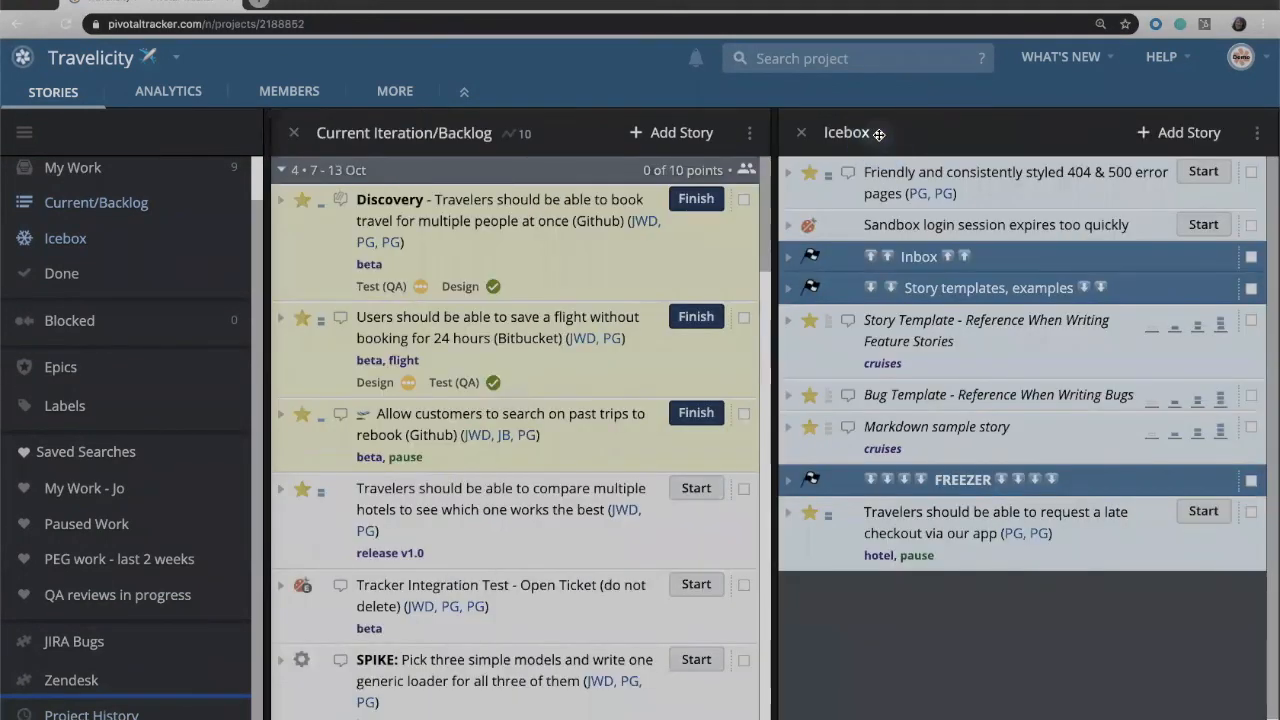